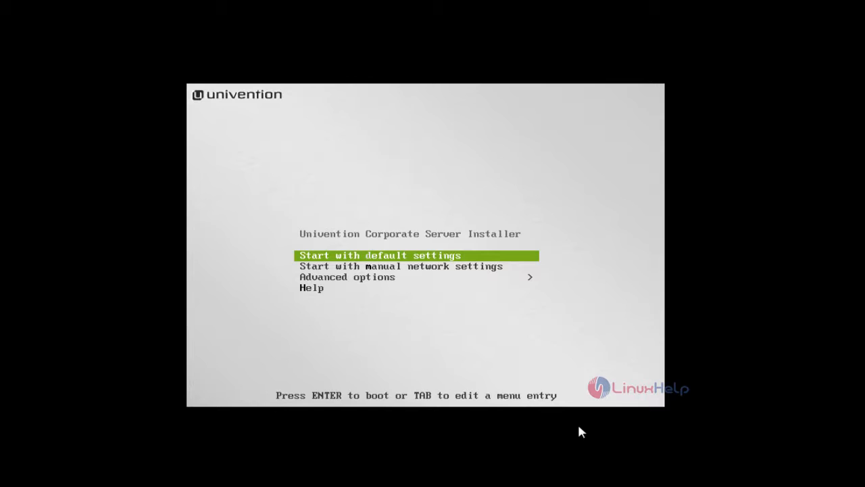
- Boot the installer with default settings, keeping English language and American English keymap
{"action": "key", "text": "Down"}
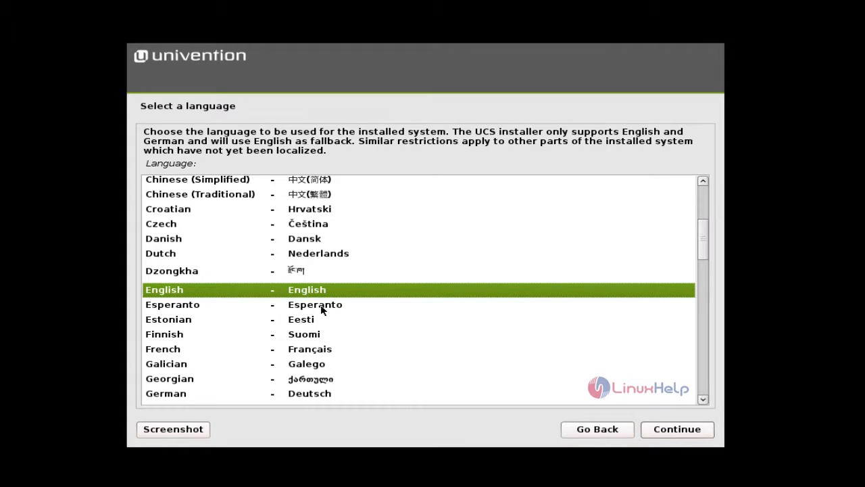
{"action": "left_click", "coordinate": [677, 430]}
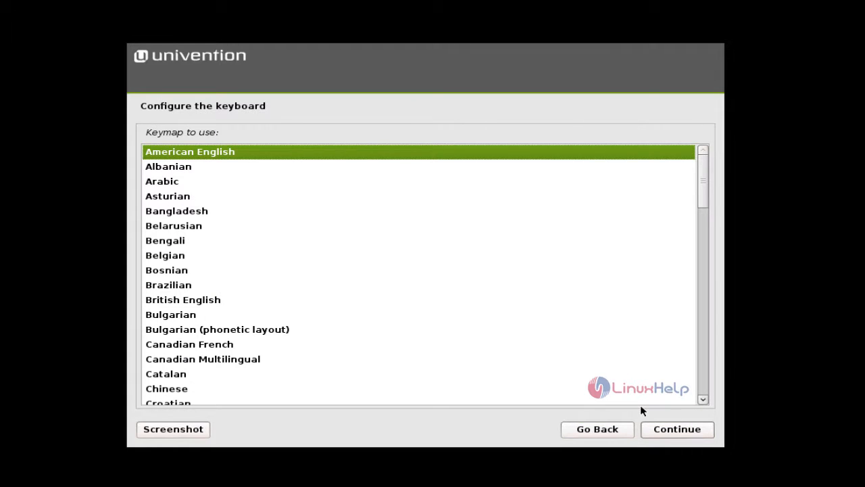
{"action": "mouse_move", "coordinate": [646, 409]}
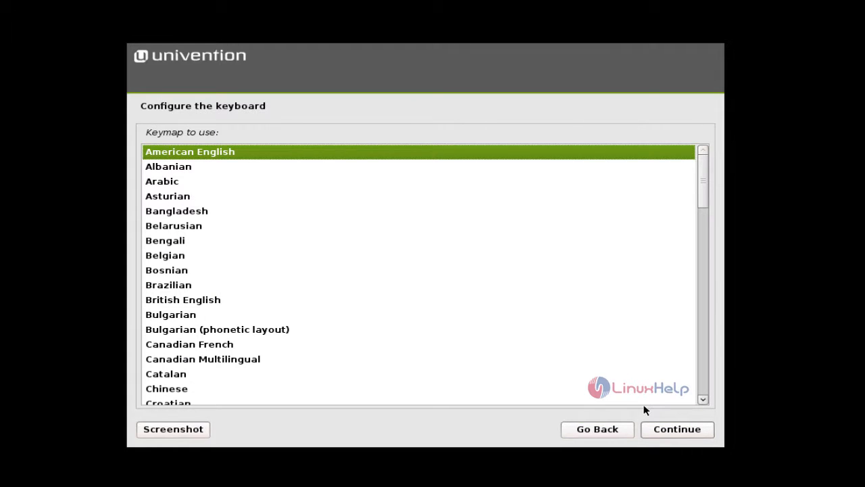
{"action": "left_click", "coordinate": [677, 430]}
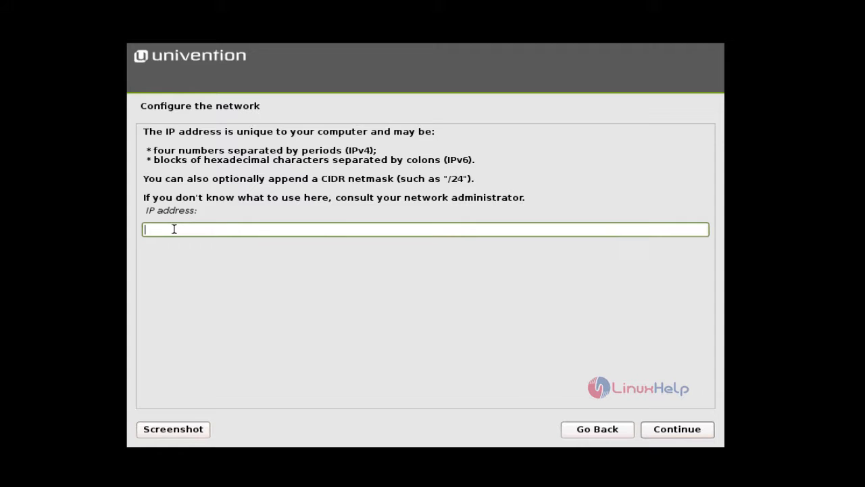
- Configure static networking: IP 192.168.5.123, netmask 255.255.255.0, gateway 192.168.5.1, DNS 8.8.8.8
{"action": "type", "text": "192.168.5.123"}
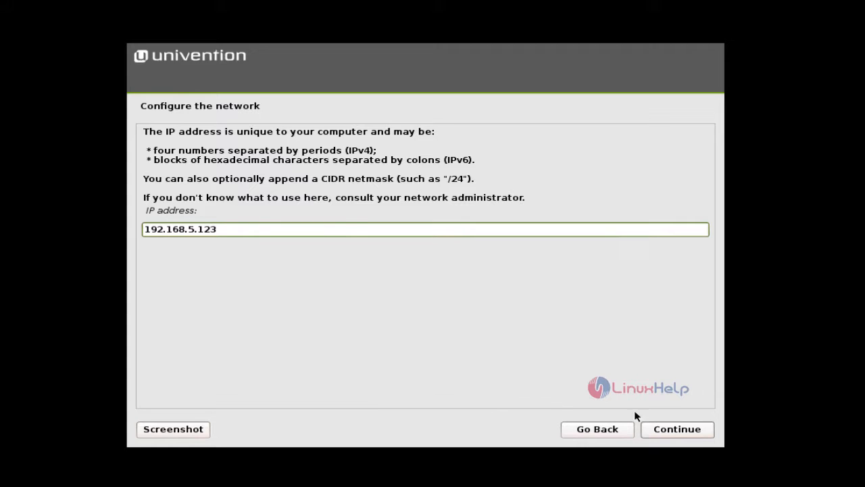
{"action": "left_click", "coordinate": [678, 429]}
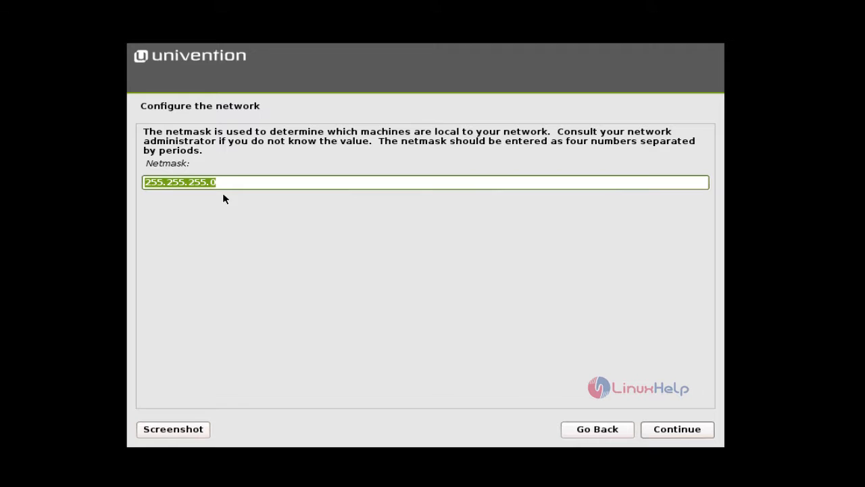
{"action": "left_click", "coordinate": [677, 428]}
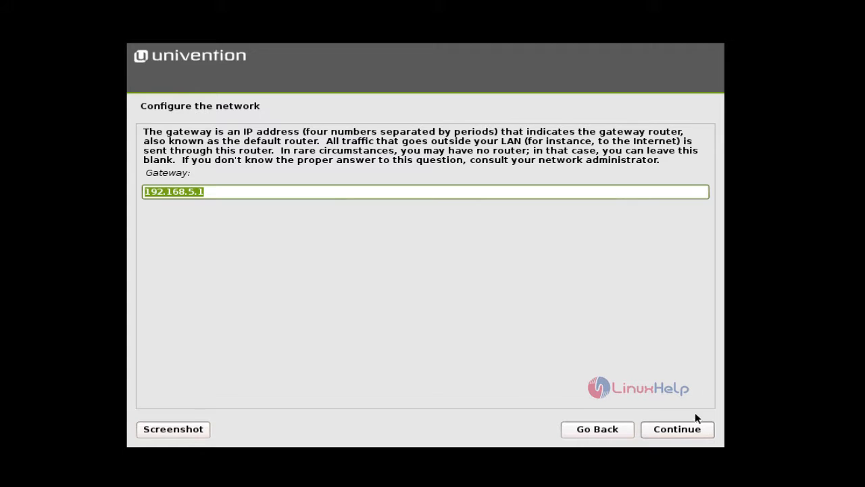
{"action": "left_click", "coordinate": [678, 430]}
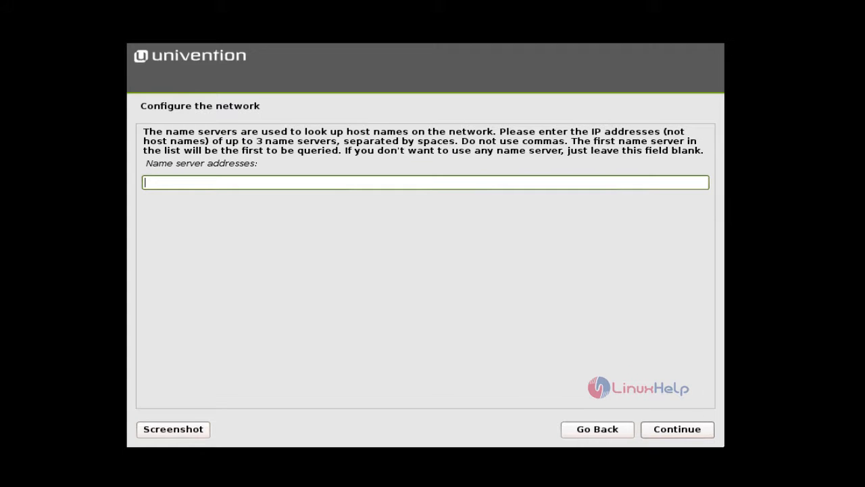
{"action": "type", "text": "8.8.8.8"}
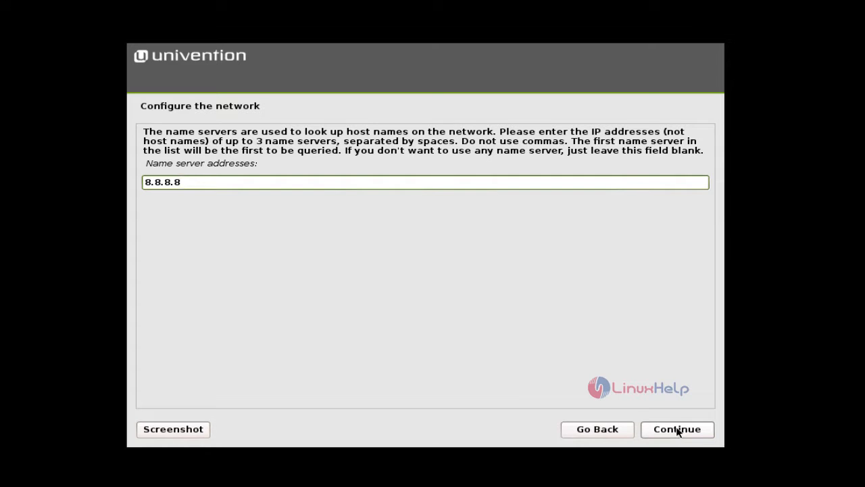
{"action": "left_click", "coordinate": [678, 429]}
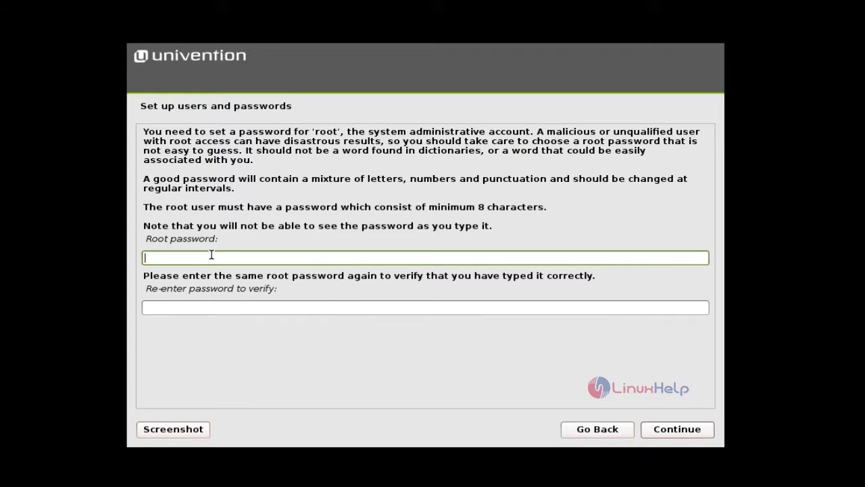
{"action": "mouse_move", "coordinate": [376, 277]}
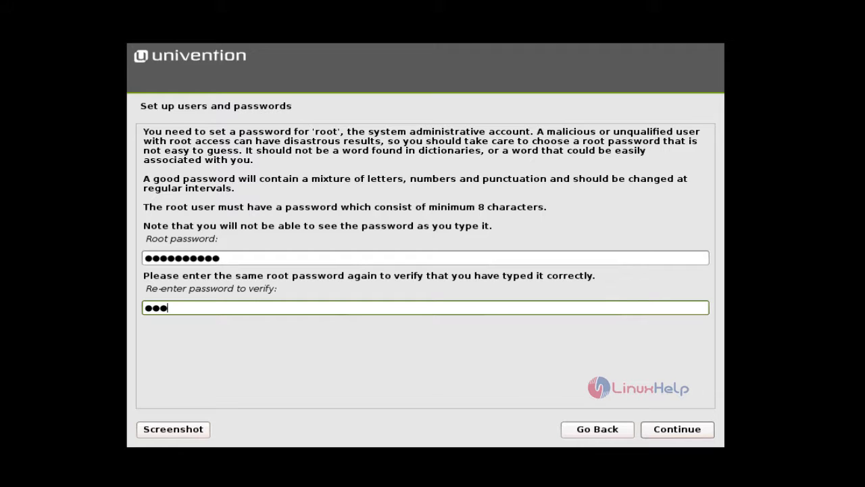
- Enter the root password in both fields and submit it
{"action": "type", "text": "*"}
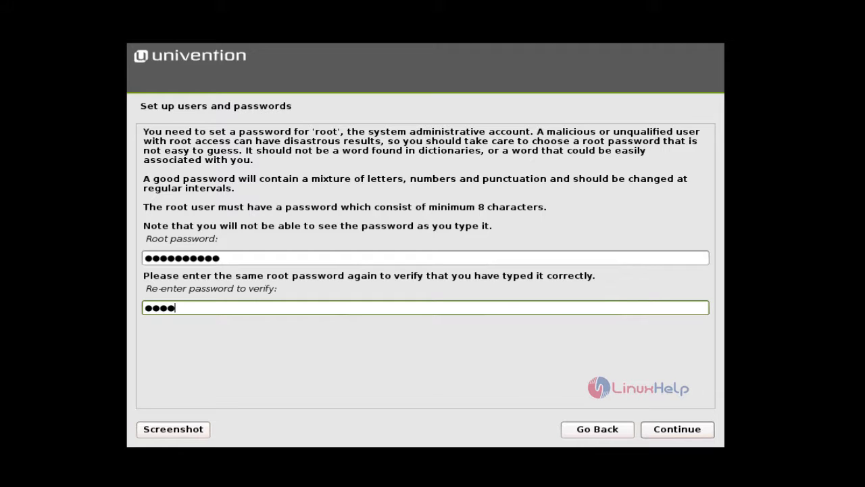
{"action": "left_click", "coordinate": [677, 429]}
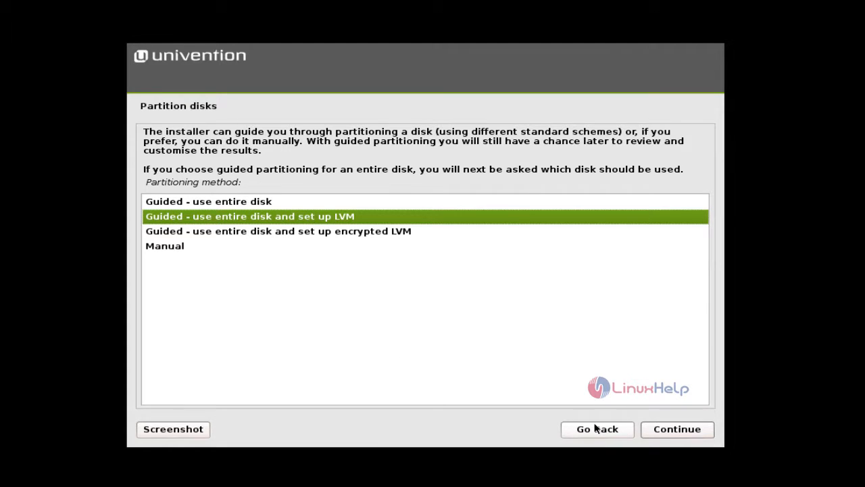
- Back out to the installer main menu and select the Partition disks step
{"action": "left_click", "coordinate": [598, 430]}
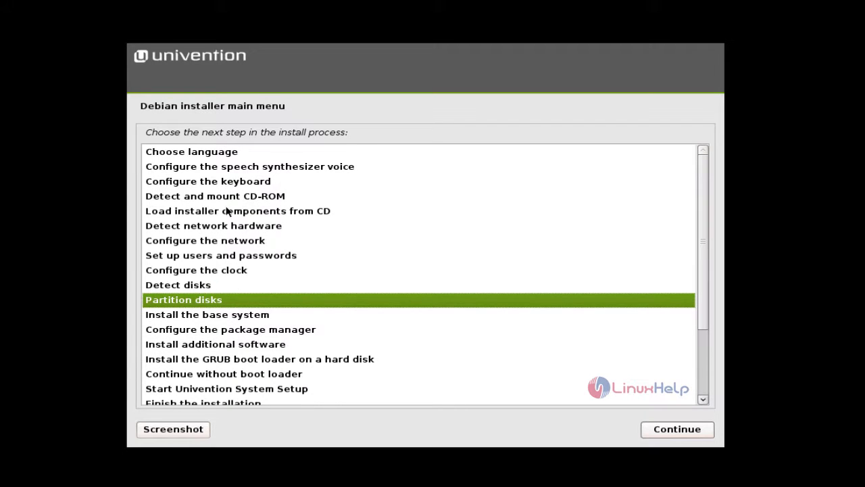
{"action": "left_click", "coordinate": [215, 196]}
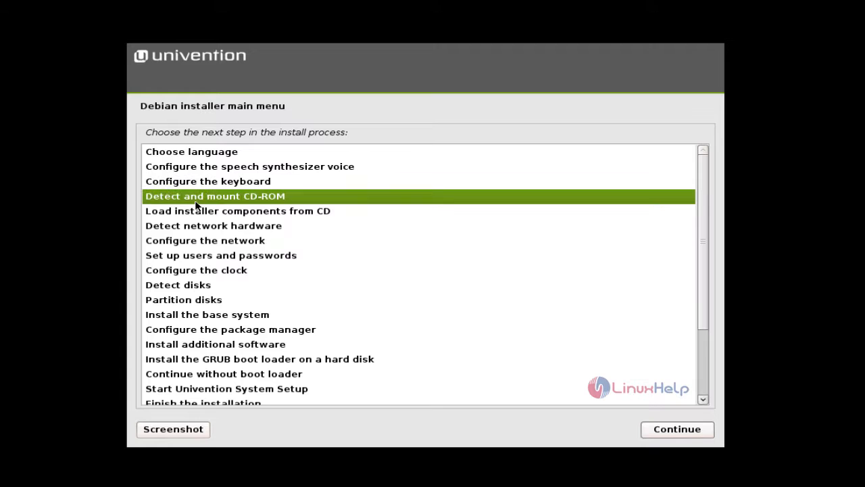
{"action": "left_click", "coordinate": [237, 211]}
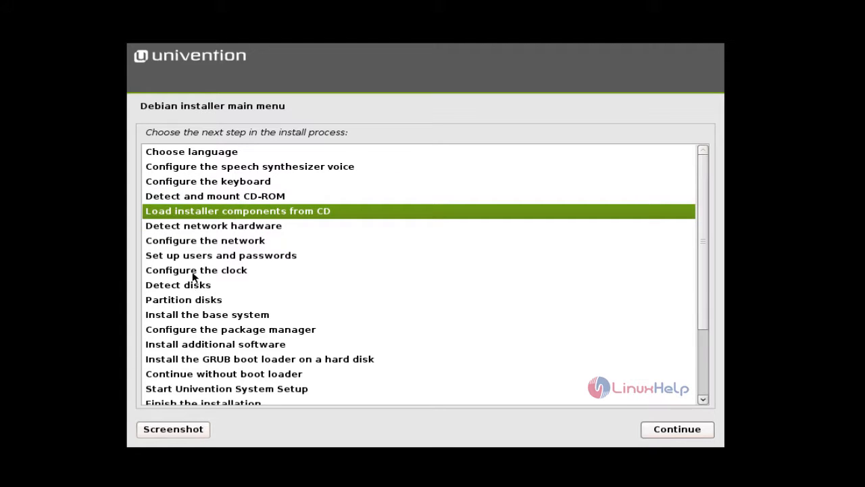
{"action": "mouse_move", "coordinate": [189, 302]}
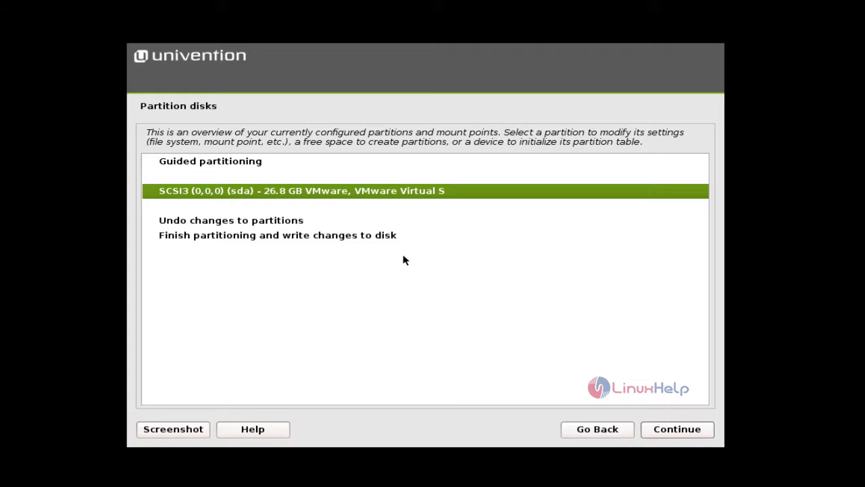
{"action": "mouse_move", "coordinate": [284, 194]}
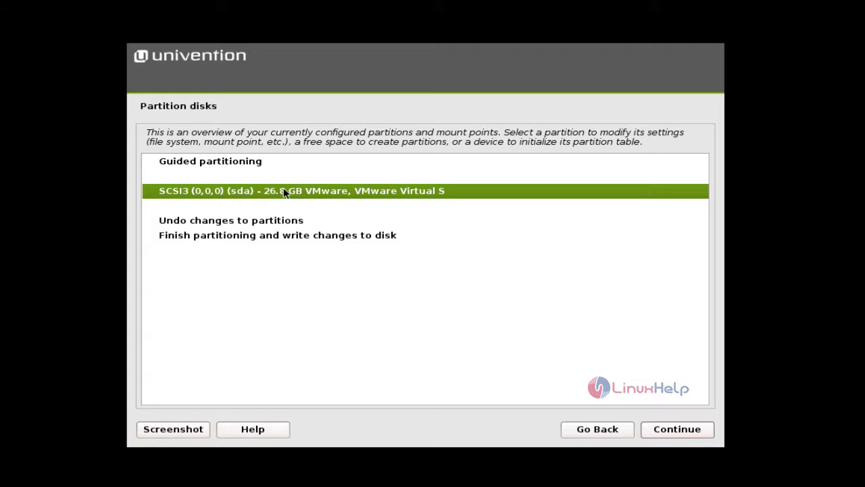
{"action": "mouse_move", "coordinate": [677, 429]}
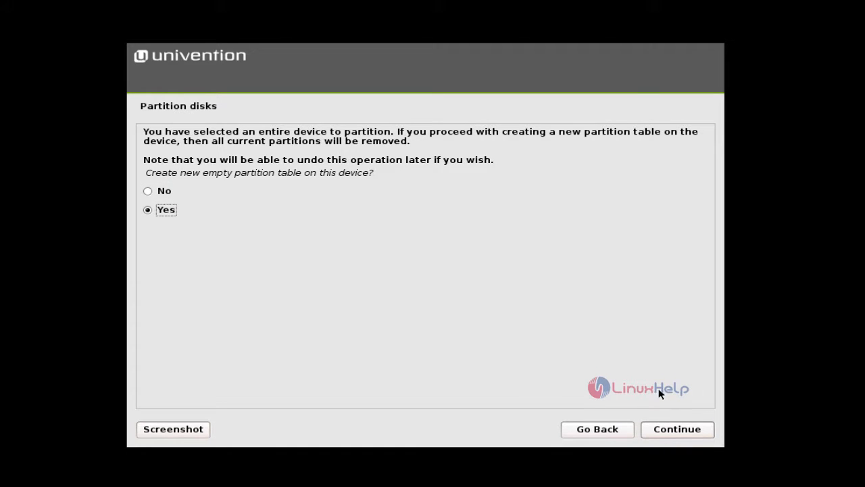
- Create an empty partition table on the 26.8 GB sda disk and select its free space
{"action": "left_click", "coordinate": [676, 429]}
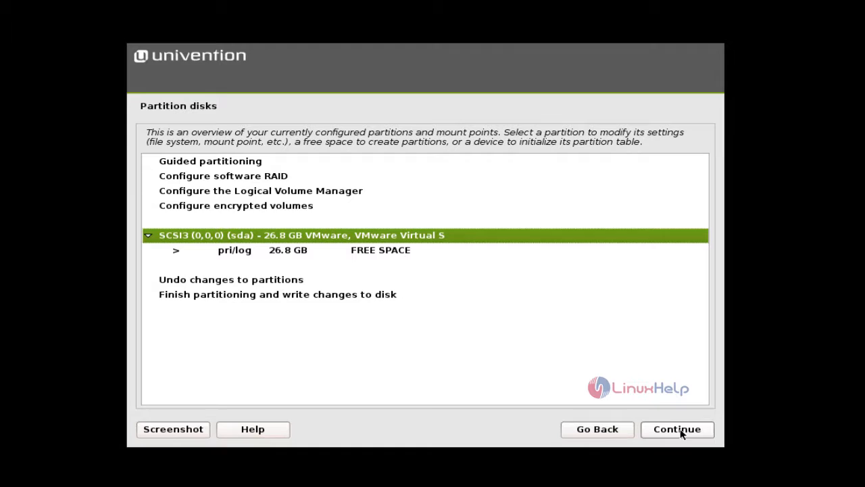
{"action": "left_click", "coordinate": [302, 255]}
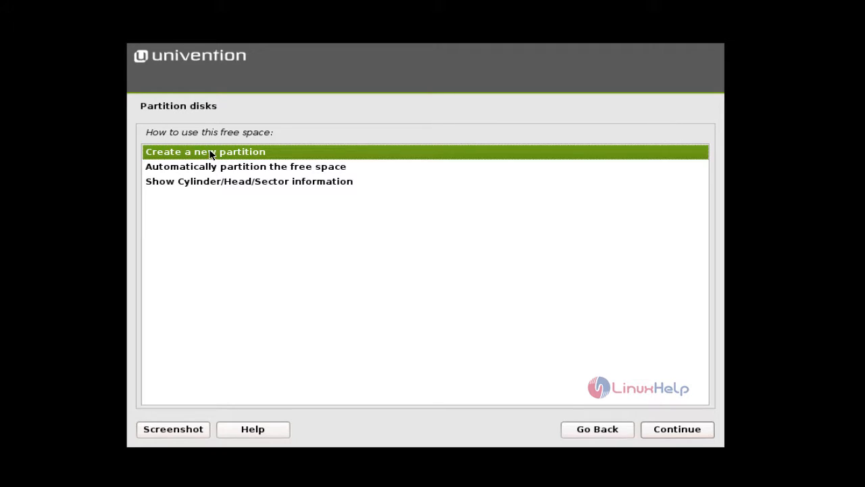
{"action": "mouse_move", "coordinate": [209, 120]}
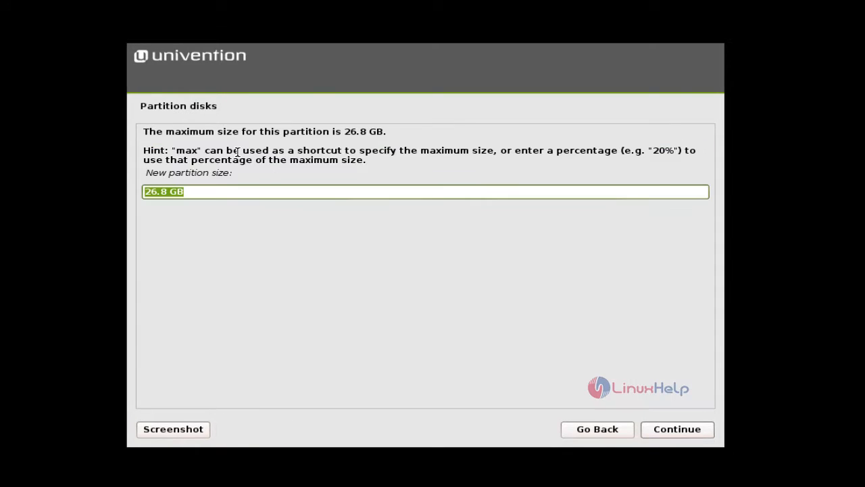
{"action": "mouse_move", "coordinate": [217, 203]}
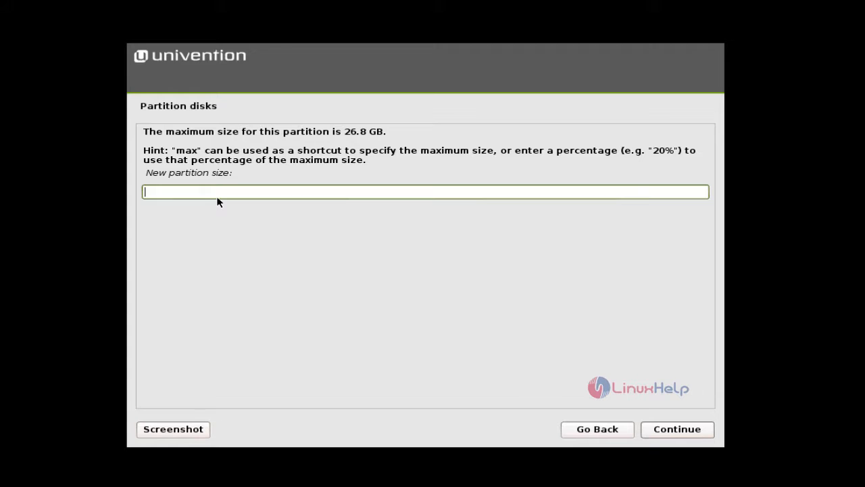
- Create a 500 MB primary ext4 partition mounted at /boot
{"action": "type", "text": "500"}
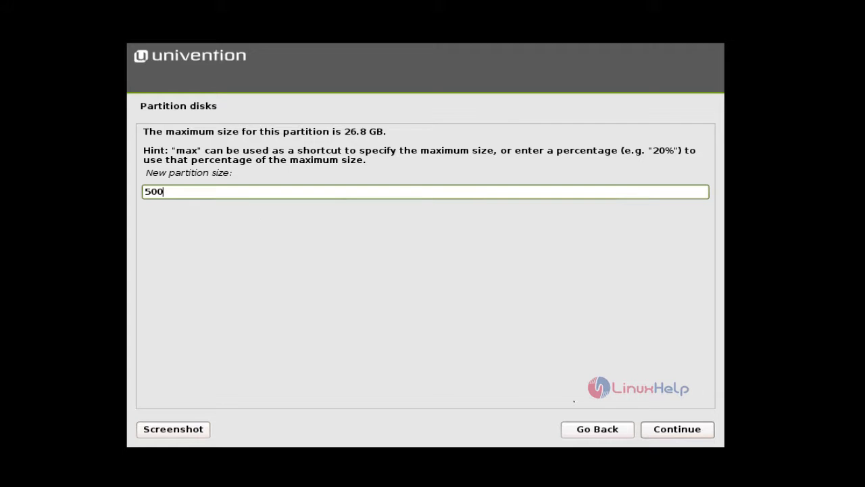
{"action": "left_click", "coordinate": [677, 430]}
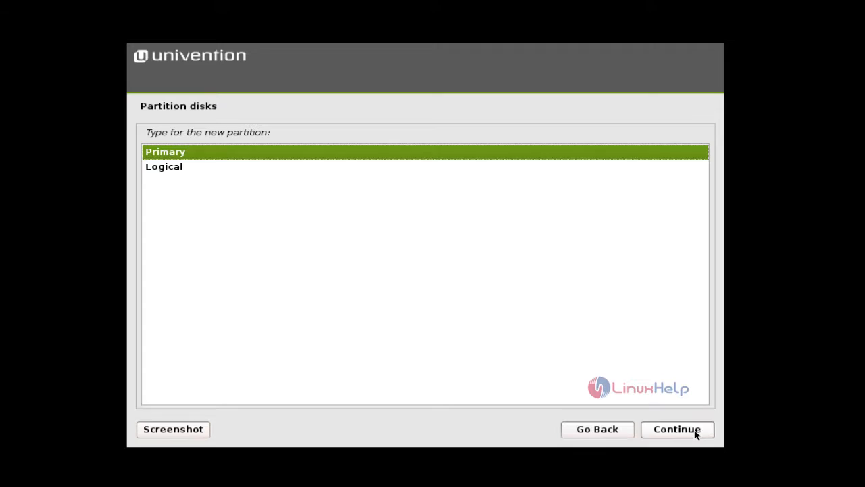
{"action": "left_click", "coordinate": [678, 429]}
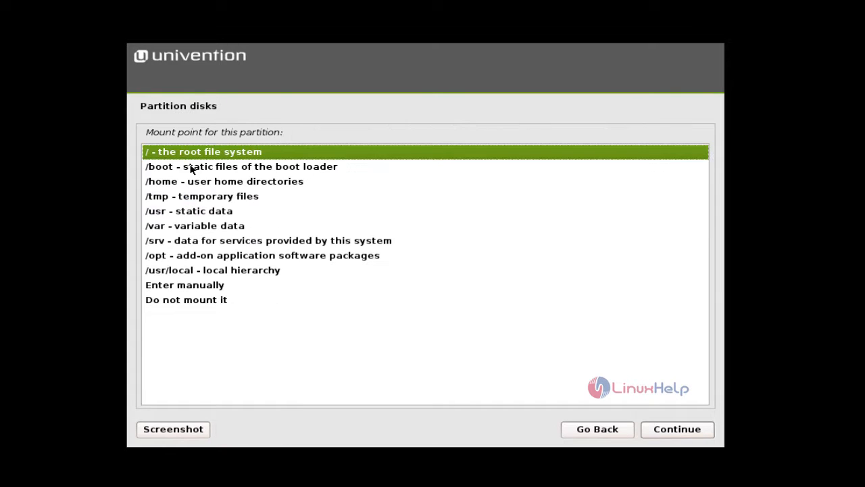
{"action": "left_click", "coordinate": [241, 167]}
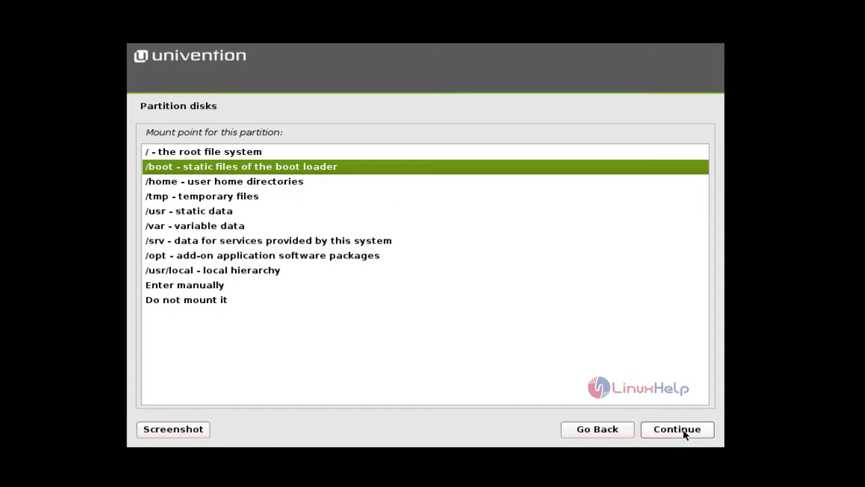
{"action": "left_click", "coordinate": [678, 429]}
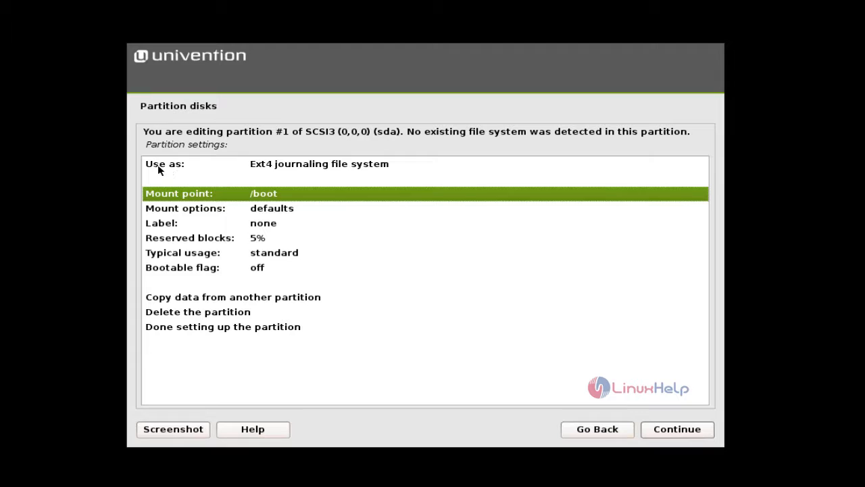
{"action": "mouse_move", "coordinate": [313, 165]}
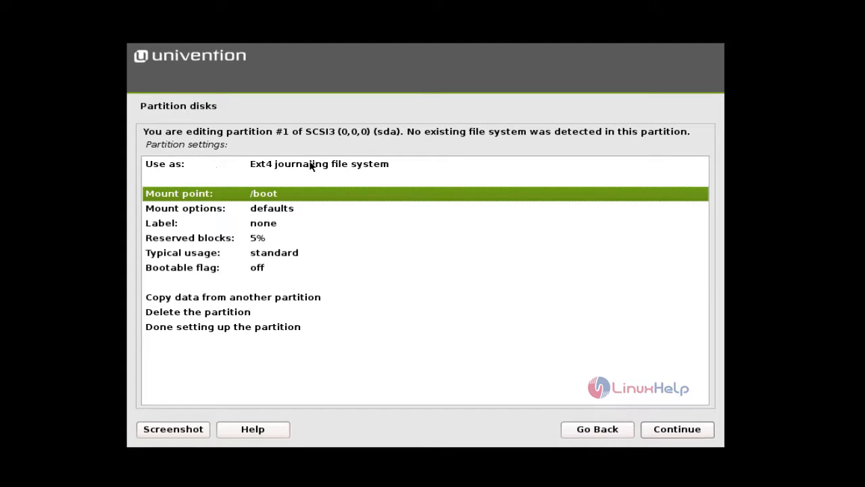
{"action": "mouse_move", "coordinate": [213, 207]}
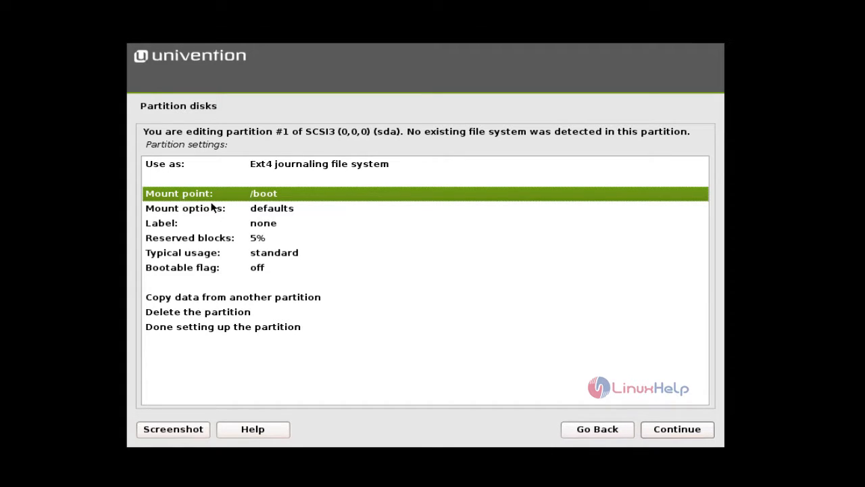
{"action": "mouse_move", "coordinate": [182, 327]}
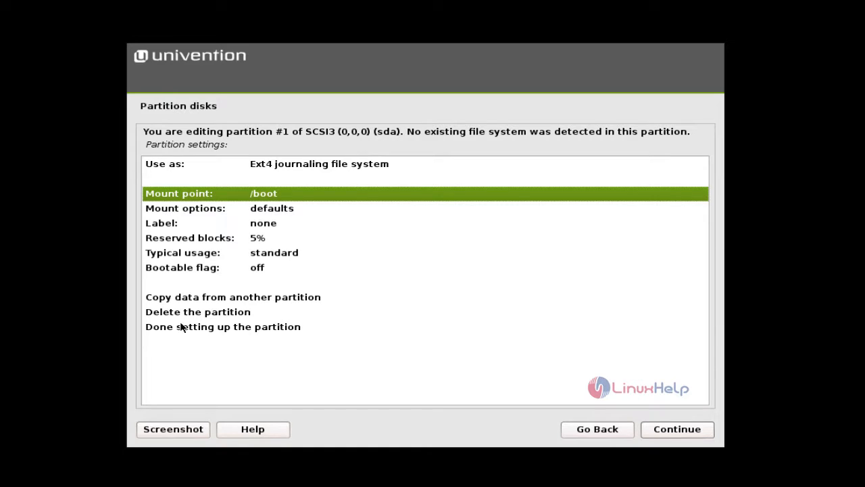
{"action": "left_click", "coordinate": [223, 327]}
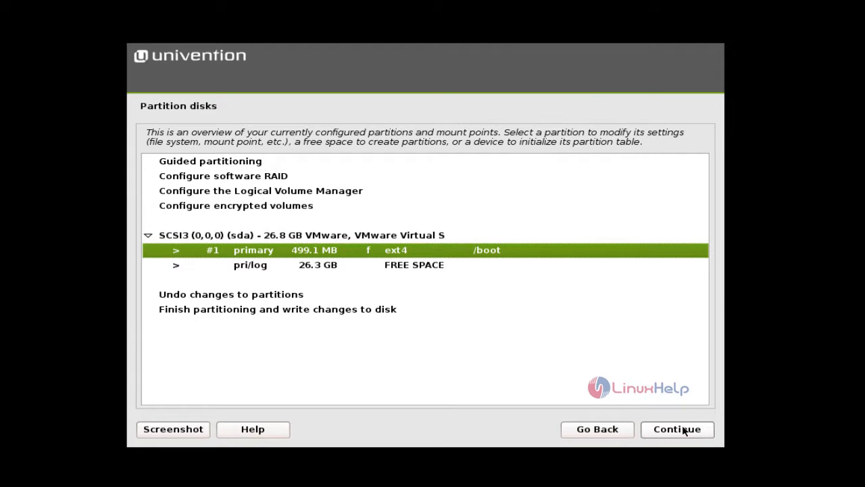
- Create a 3G partition in the free space and use it as swap area
{"action": "left_click", "coordinate": [412, 265]}
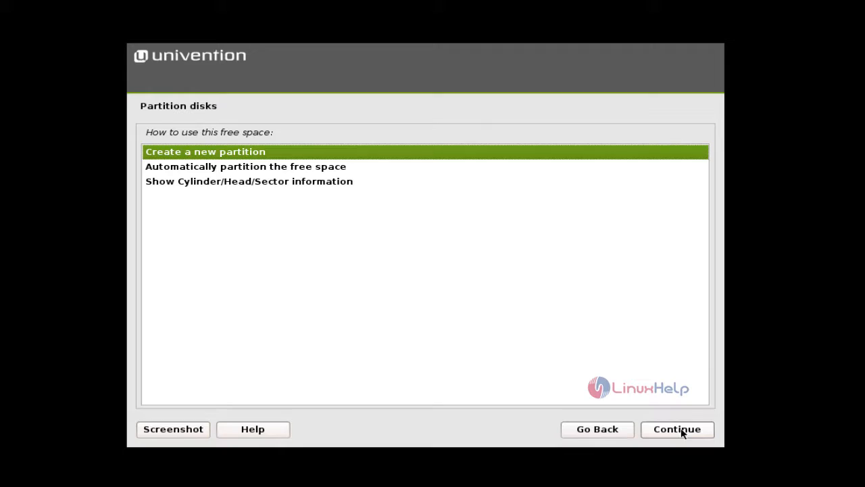
{"action": "left_click", "coordinate": [677, 428]}
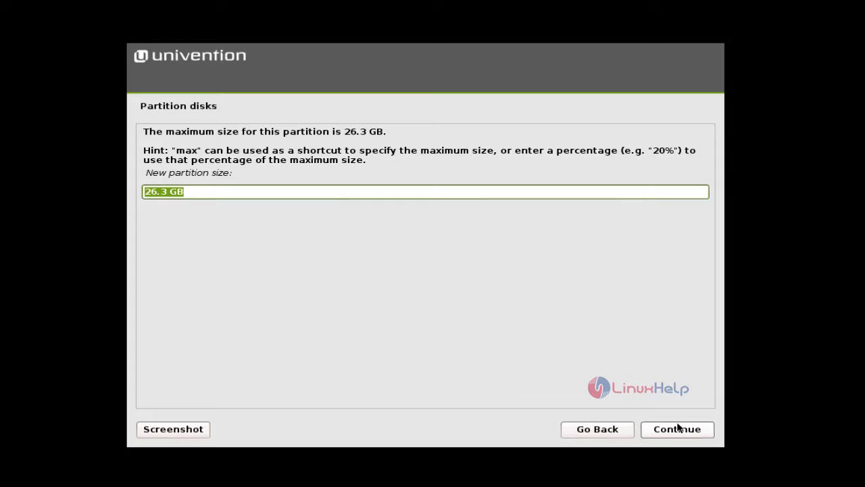
{"action": "type", "text": "3"}
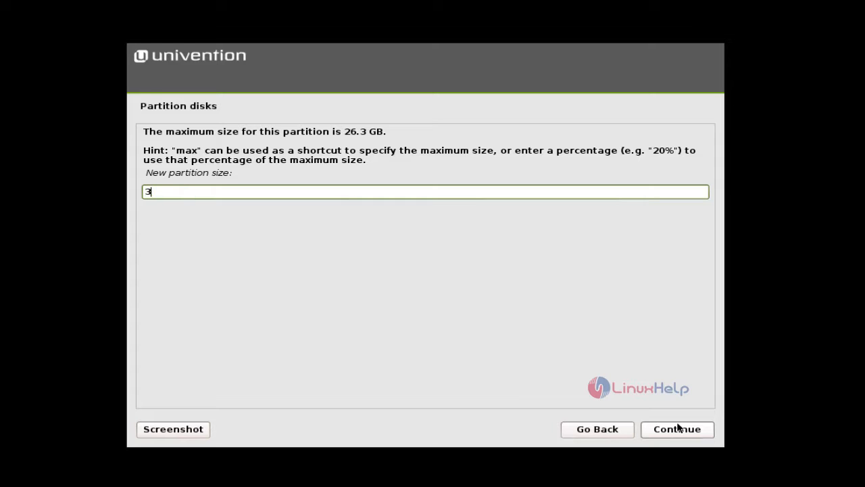
{"action": "type", "text": "G"}
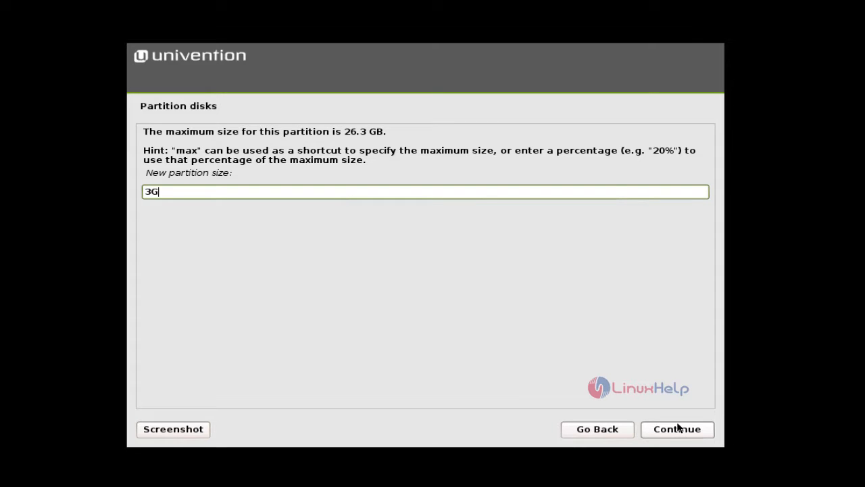
{"action": "left_click", "coordinate": [678, 429]}
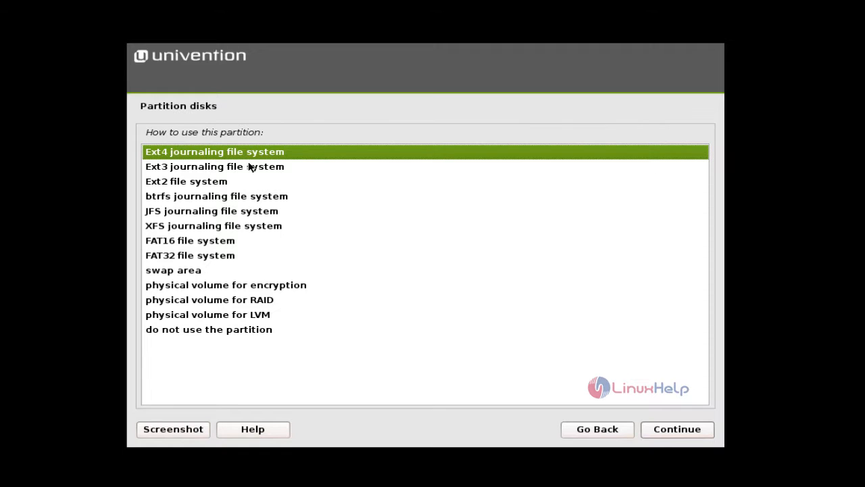
{"action": "mouse_move", "coordinate": [176, 275]}
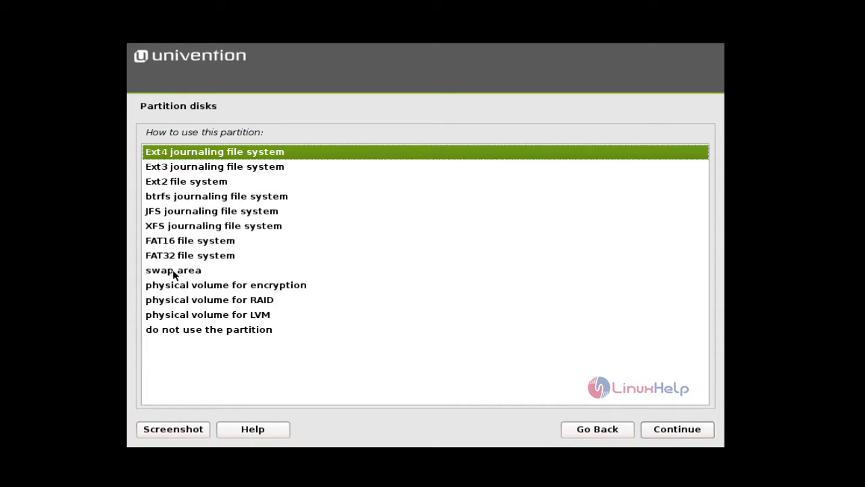
{"action": "left_click", "coordinate": [172, 270]}
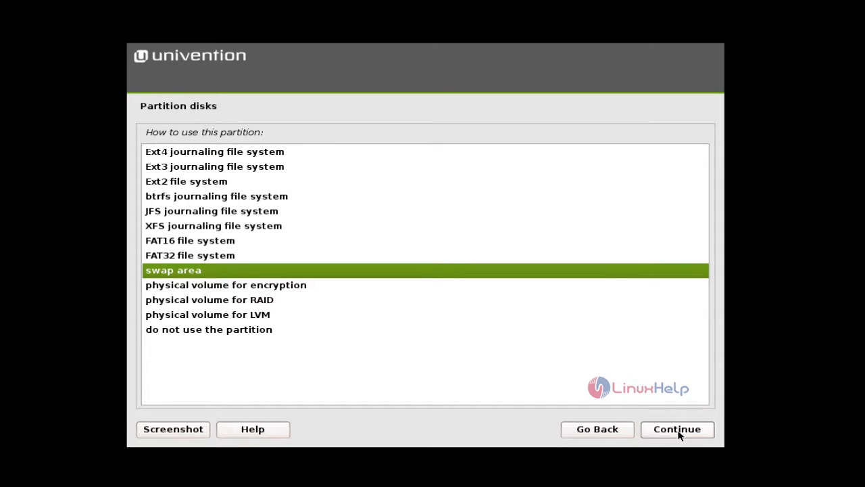
{"action": "left_click", "coordinate": [678, 428]}
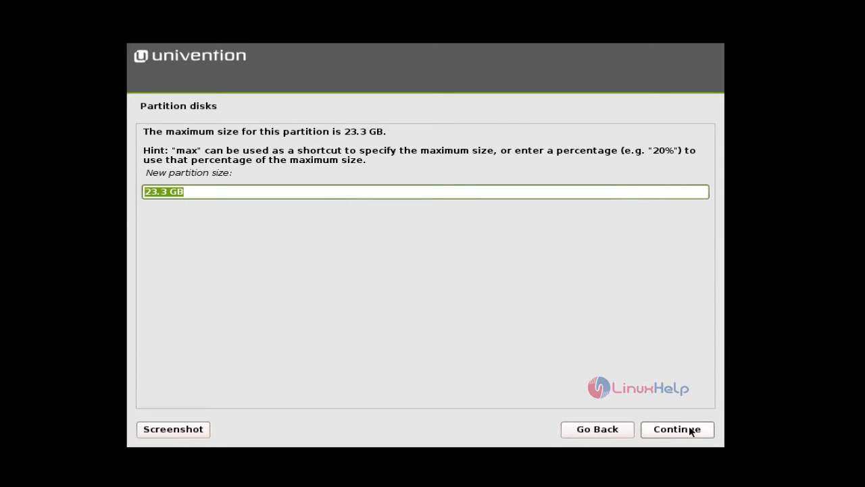
- Accept the full 23.3 GB size and finish the ext4 root partition mounted at /
{"action": "left_click", "coordinate": [677, 428]}
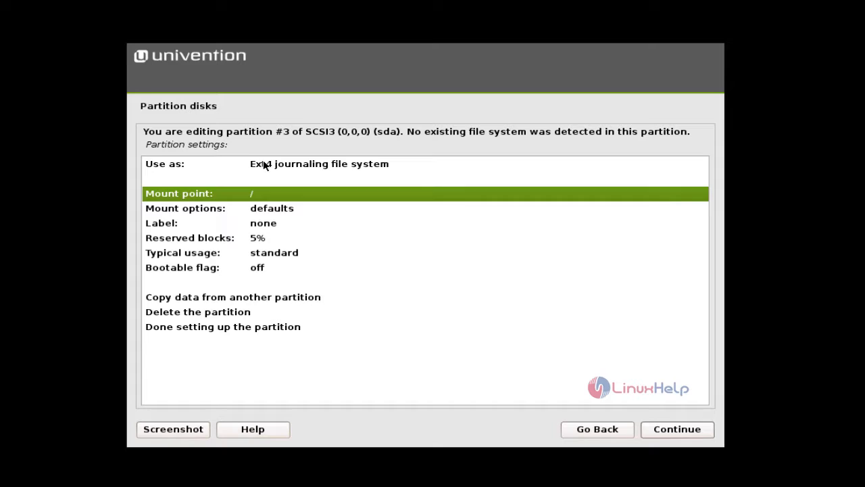
{"action": "left_click", "coordinate": [223, 326]}
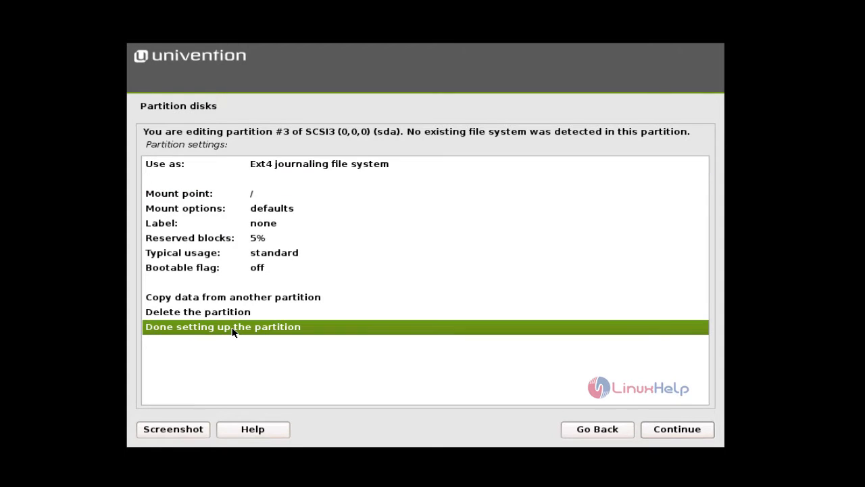
{"action": "left_click", "coordinate": [223, 327]}
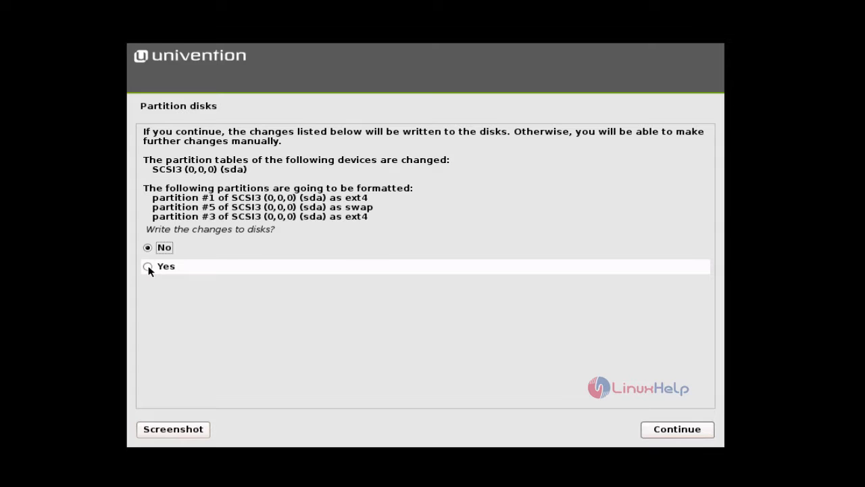
- Choose Yes to write the /boot, swap and root partitions to disk
{"action": "left_click", "coordinate": [147, 266]}
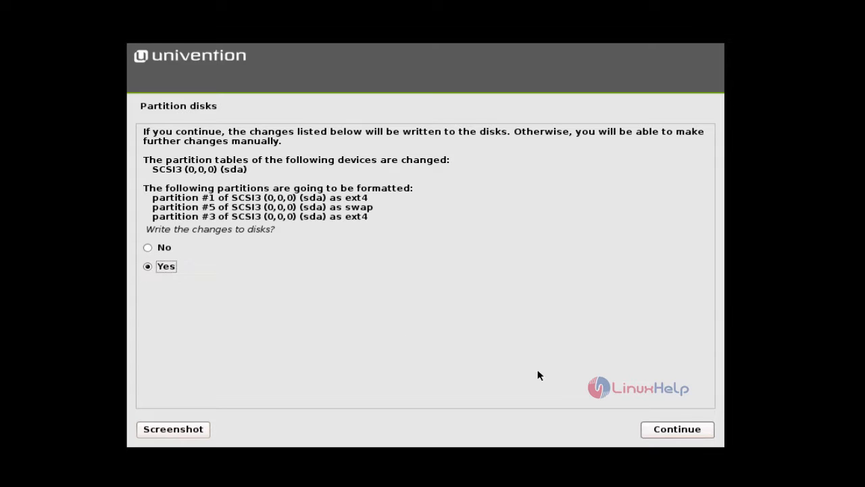
{"action": "left_click", "coordinate": [678, 429]}
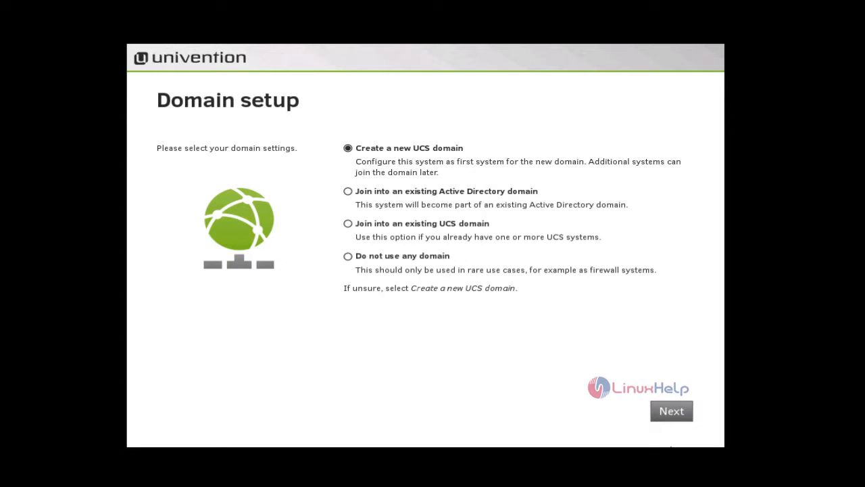
{"action": "mouse_move", "coordinate": [228, 117]}
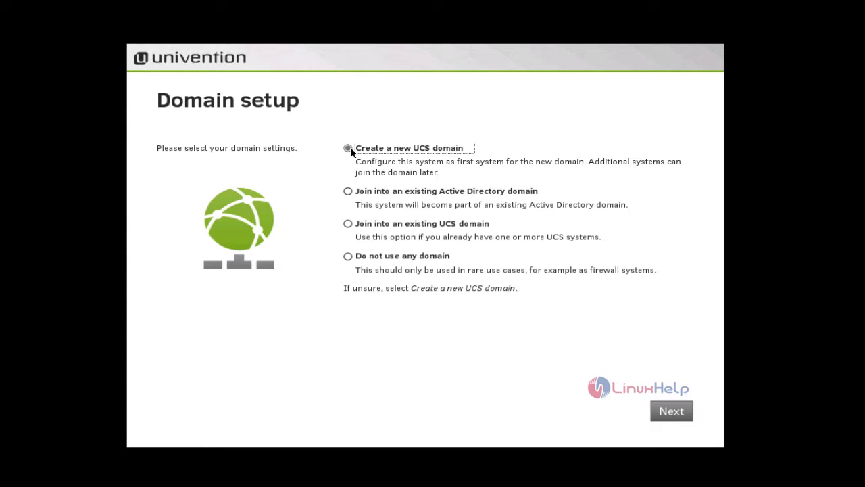
- Select 'Create a new UCS domain' and continue to account information
{"action": "left_click", "coordinate": [347, 148]}
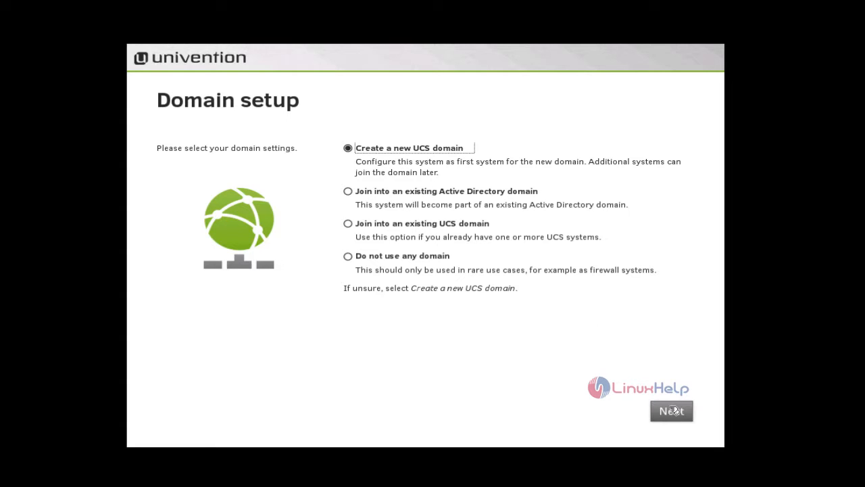
{"action": "left_click", "coordinate": [673, 411]}
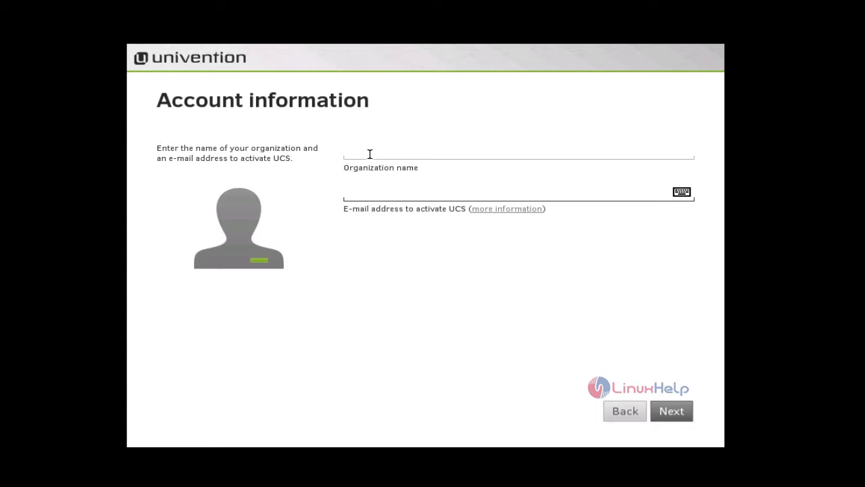
- Enter organization linuxhelp.local.in and the activation e-mail, then accept the proposed host settings
{"action": "type", "text": "linuxhelp.local.i"}
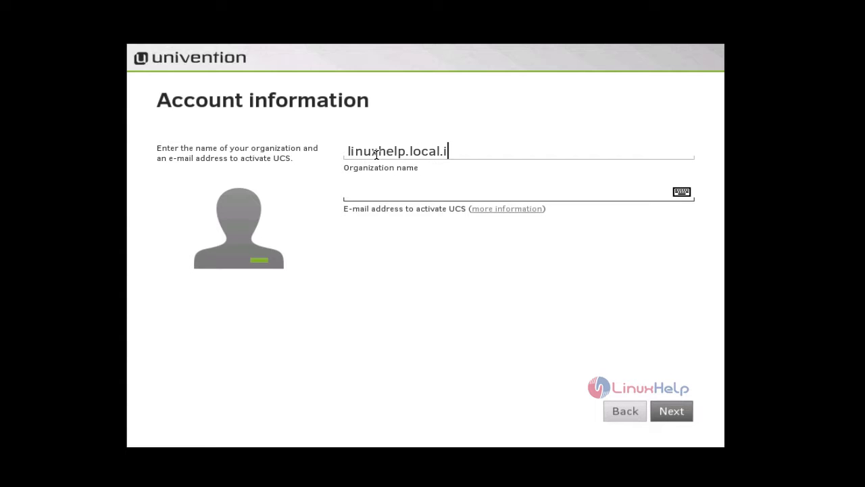
{"action": "type", "text": "n"}
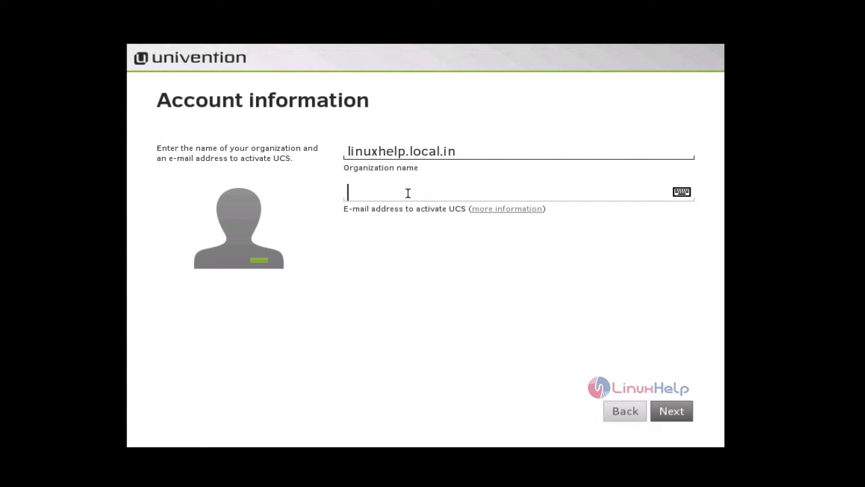
{"action": "mouse_move", "coordinate": [404, 198]}
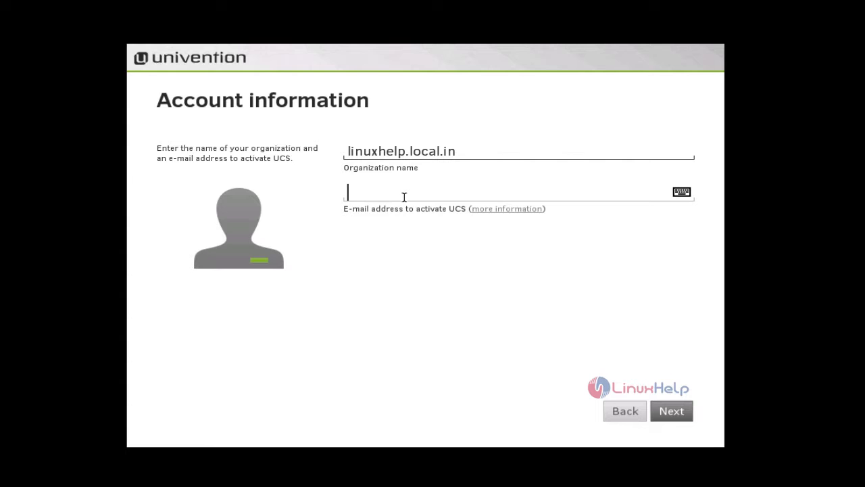
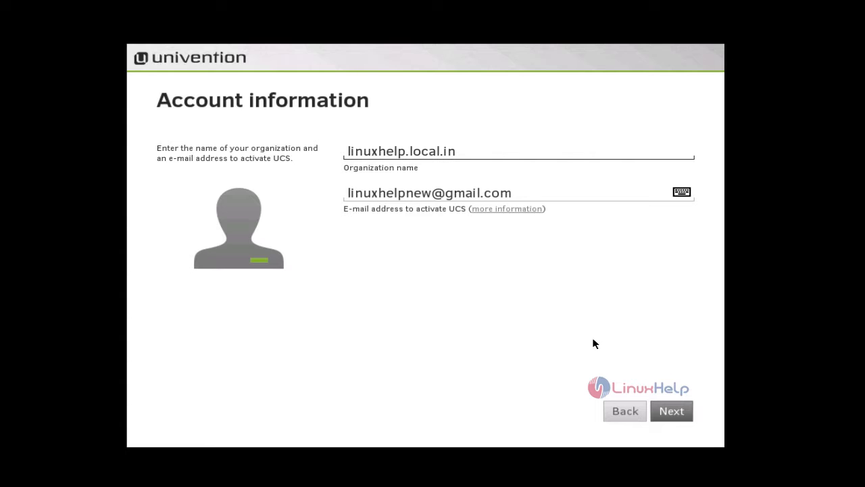
{"action": "left_click", "coordinate": [671, 411]}
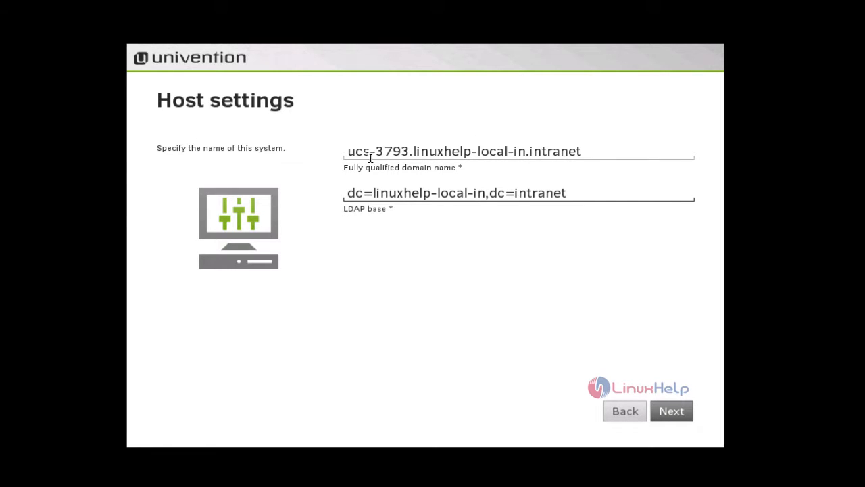
{"action": "left_click", "coordinate": [671, 411]}
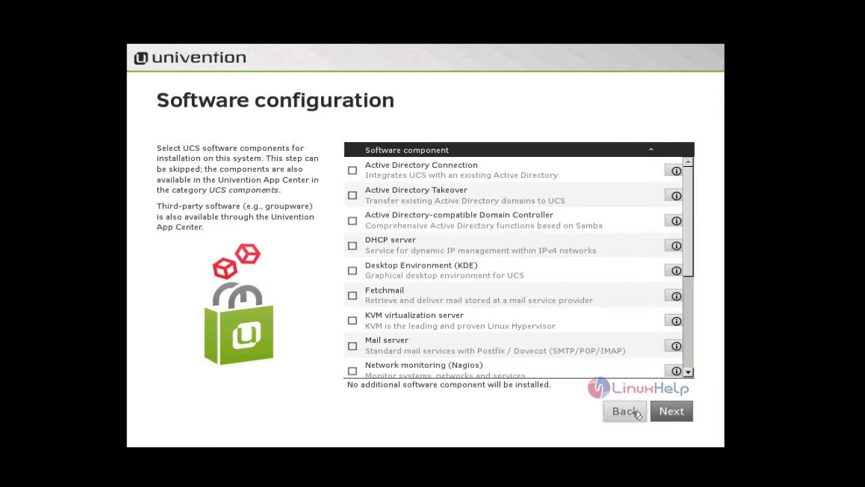
{"action": "mouse_move", "coordinate": [250, 125]}
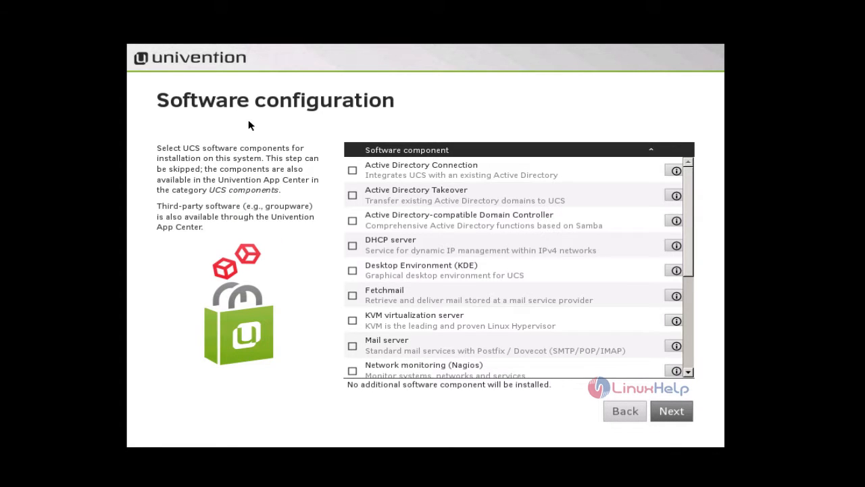
{"action": "mouse_move", "coordinate": [361, 176]}
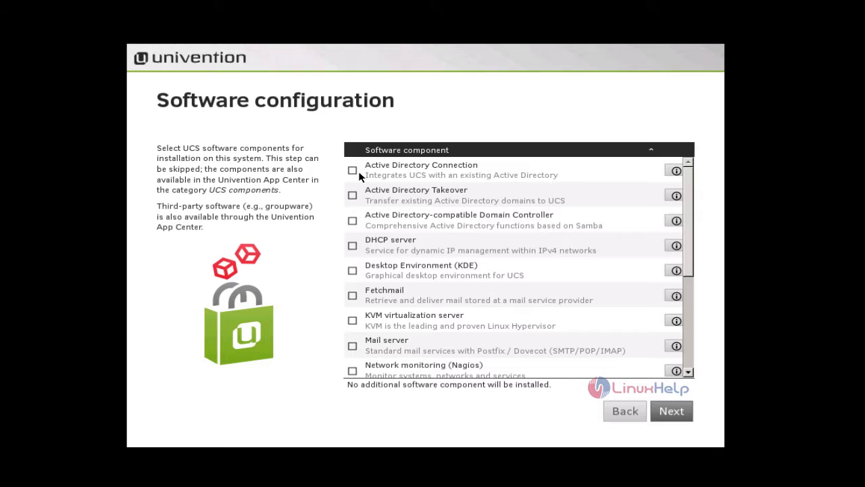
{"action": "mouse_move", "coordinate": [372, 179]}
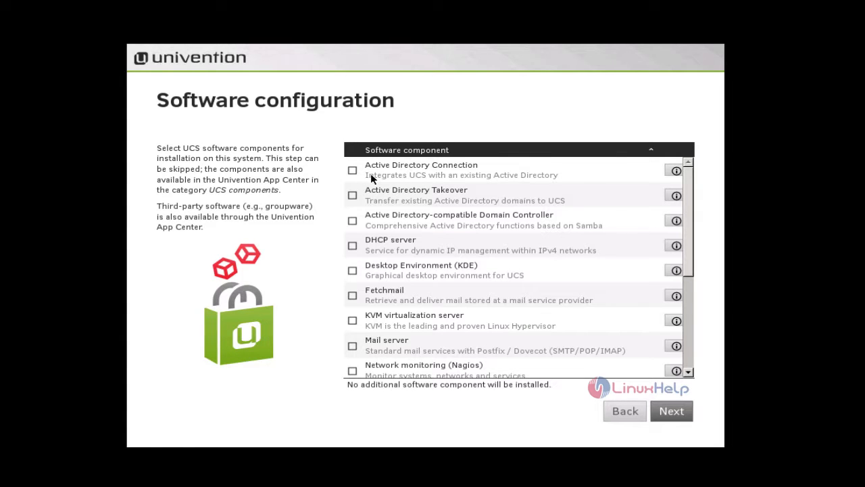
{"action": "mouse_move", "coordinate": [363, 174]}
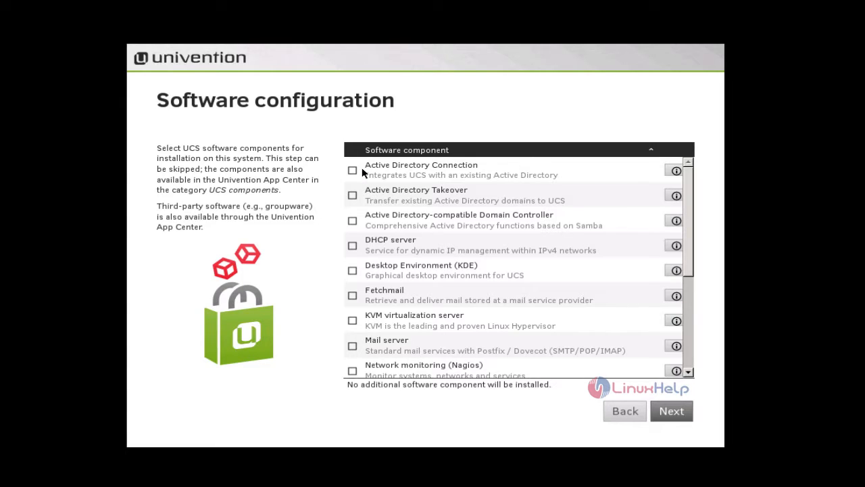
{"action": "mouse_move", "coordinate": [440, 289]}
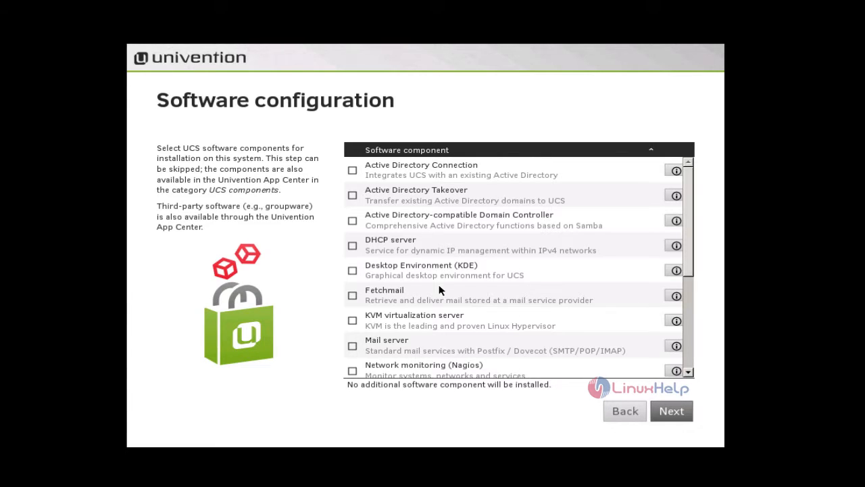
{"action": "mouse_move", "coordinate": [425, 257]}
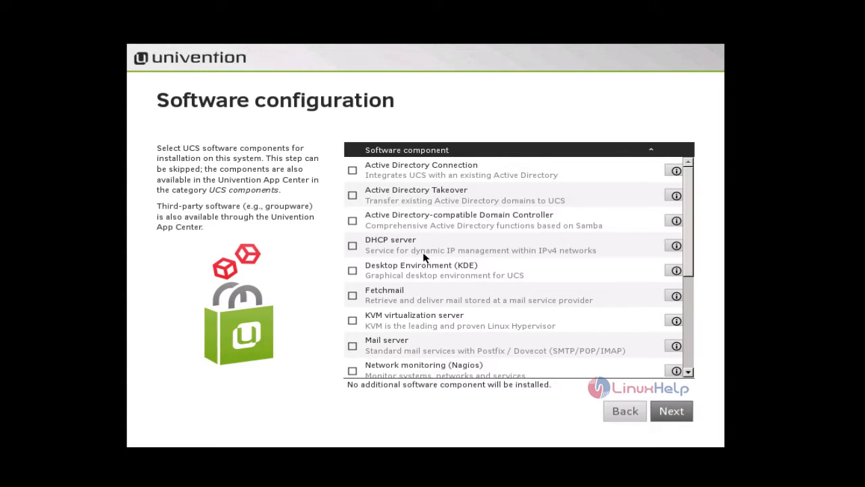
{"action": "mouse_move", "coordinate": [407, 126]}
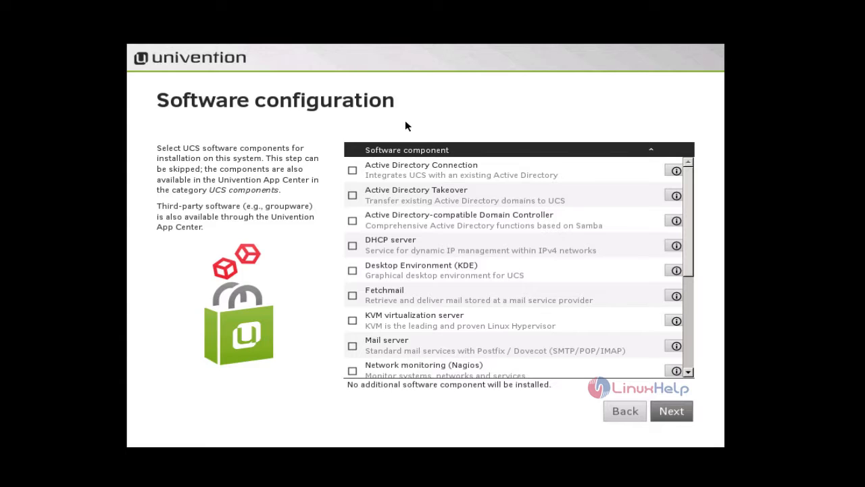
{"action": "mouse_move", "coordinate": [405, 240]}
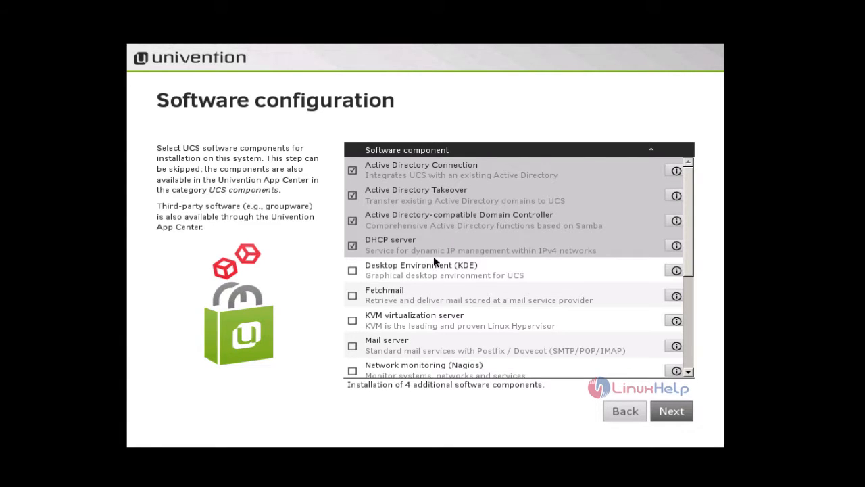
{"action": "mouse_move", "coordinate": [334, 295]}
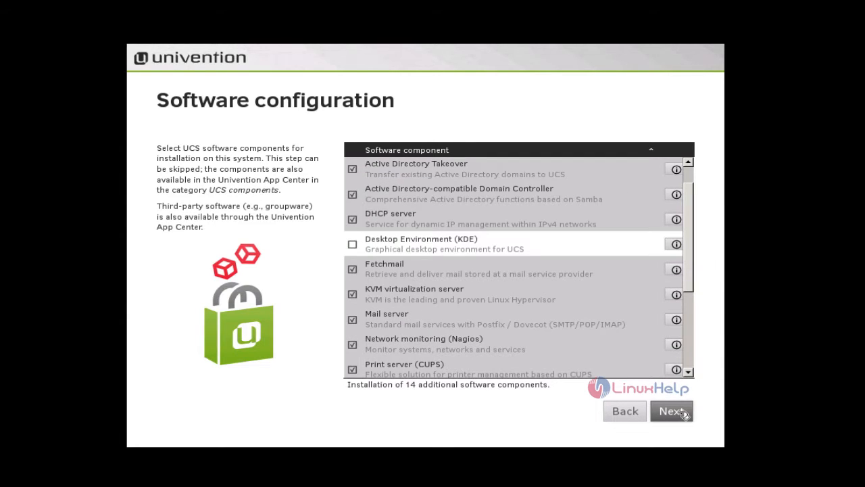
- Add Desktop Environment (KDE) to the selected components and continue to the configuration summary
{"action": "left_click", "coordinate": [352, 244]}
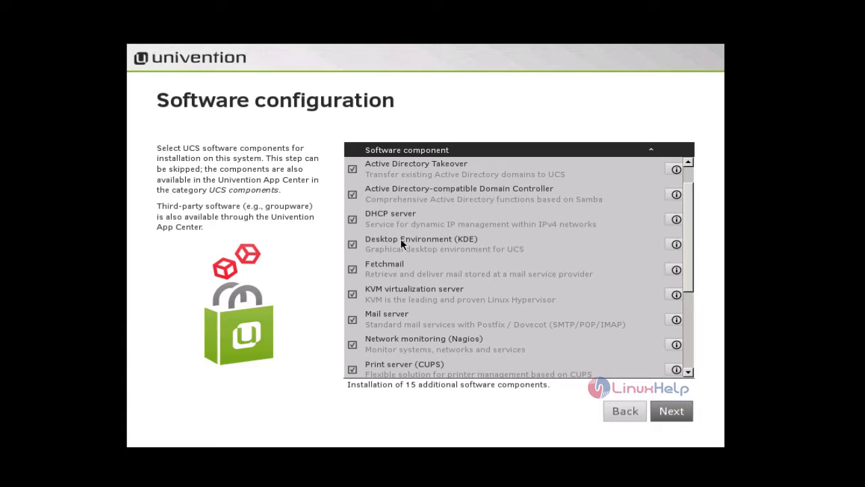
{"action": "left_click", "coordinate": [671, 411]}
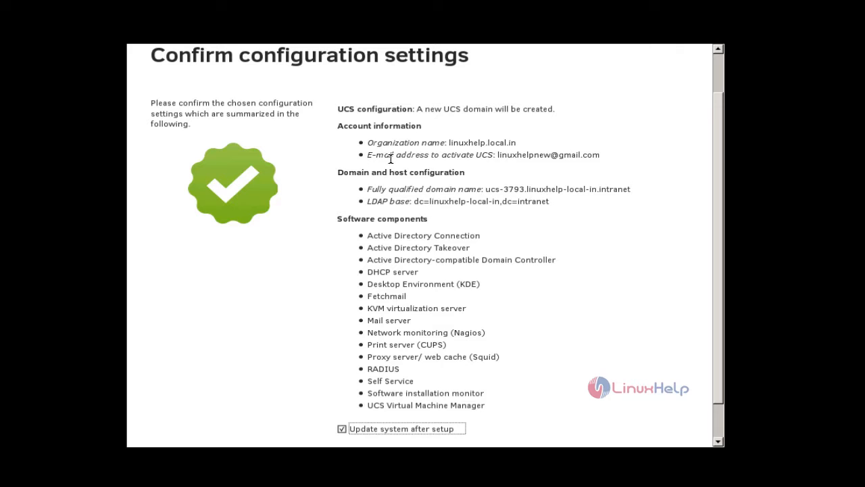
{"action": "mouse_move", "coordinate": [461, 154]}
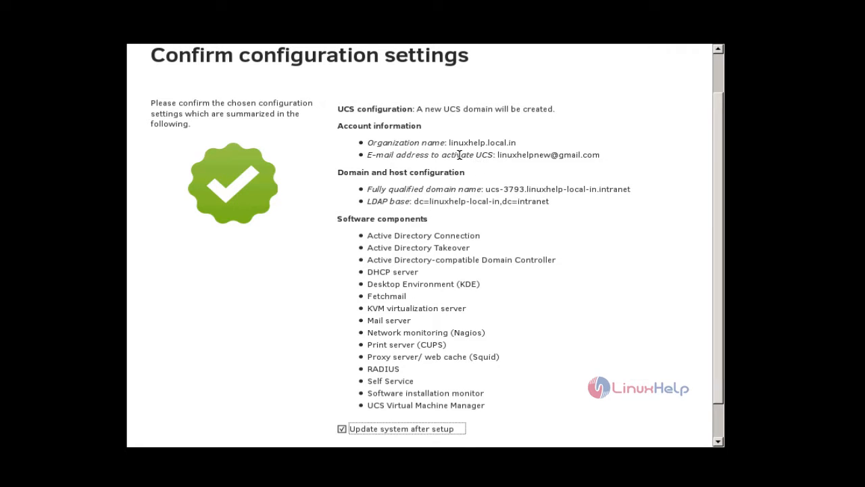
{"action": "mouse_move", "coordinate": [412, 347]}
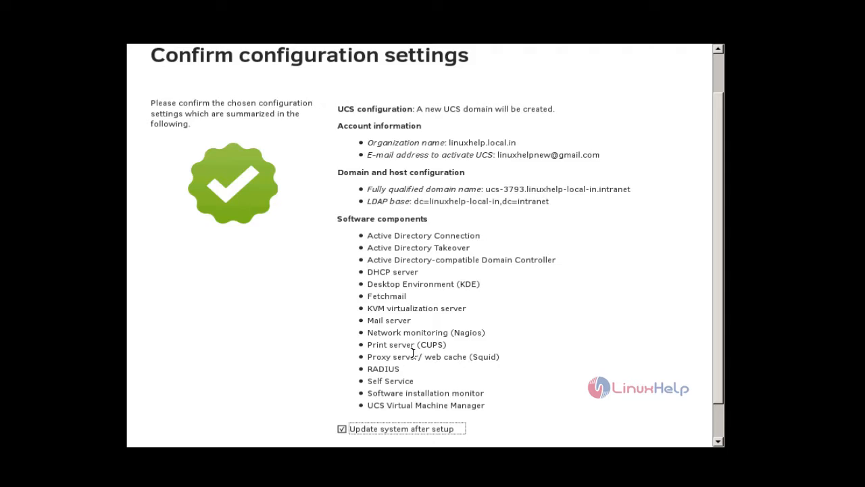
- Leave 'Update system after setup' unchecked and start the system configuration
{"action": "scroll", "scroll_direction": "down", "scroll_amount": 3}
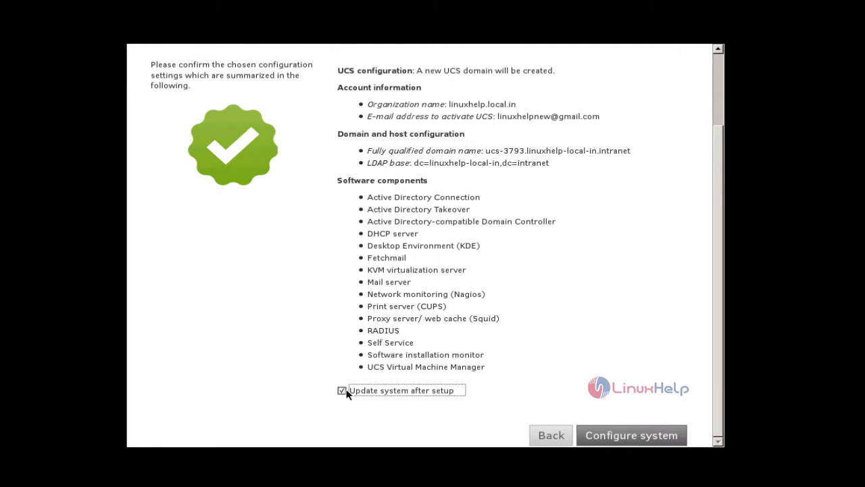
{"action": "left_click", "coordinate": [342, 390]}
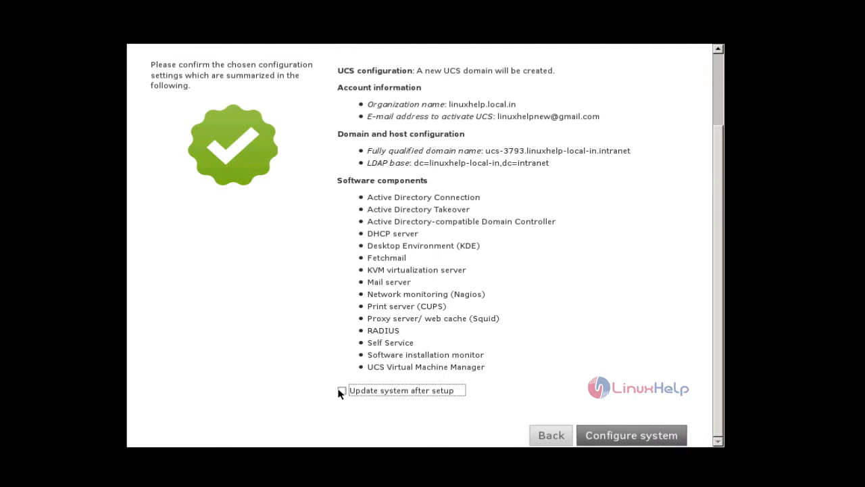
{"action": "left_click", "coordinate": [342, 390]}
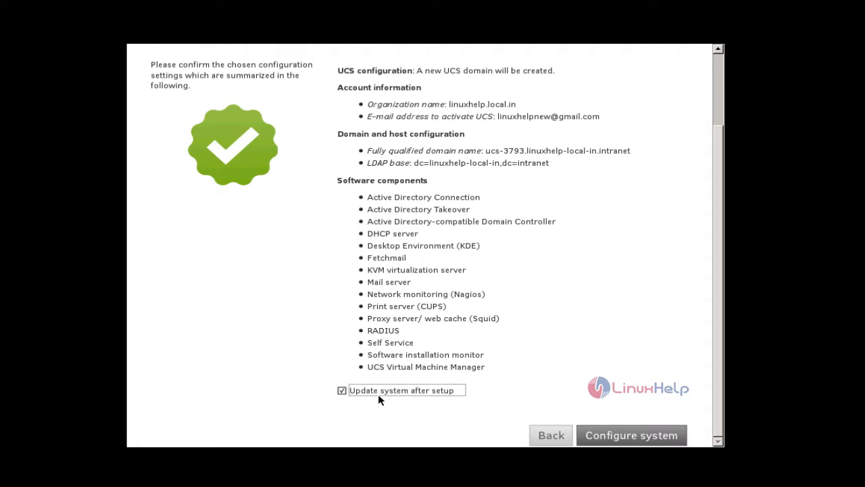
{"action": "left_click", "coordinate": [340, 390]}
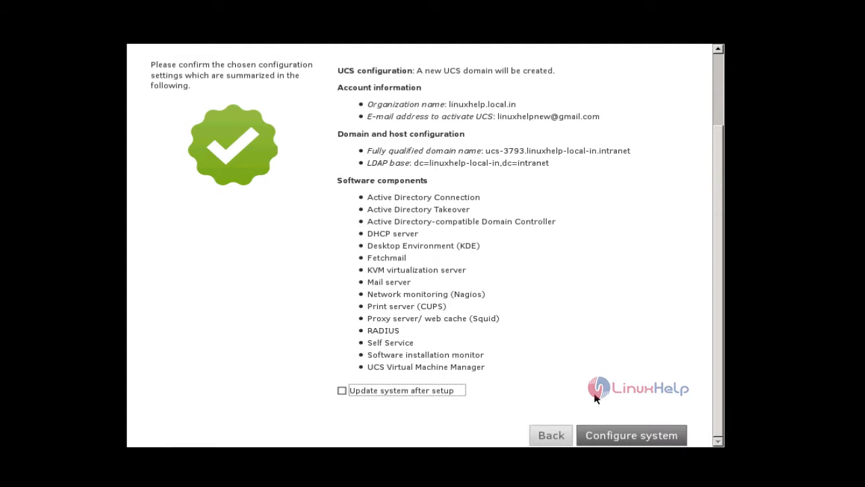
{"action": "left_click", "coordinate": [631, 436]}
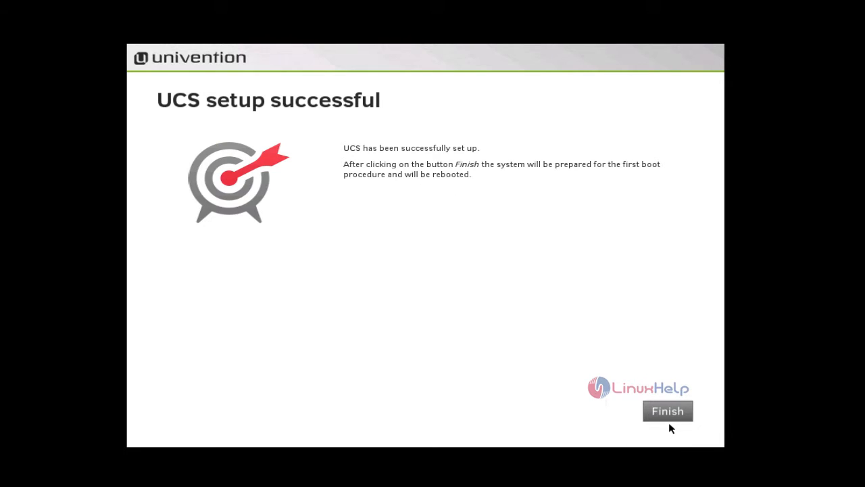
{"action": "mouse_move", "coordinate": [673, 419]}
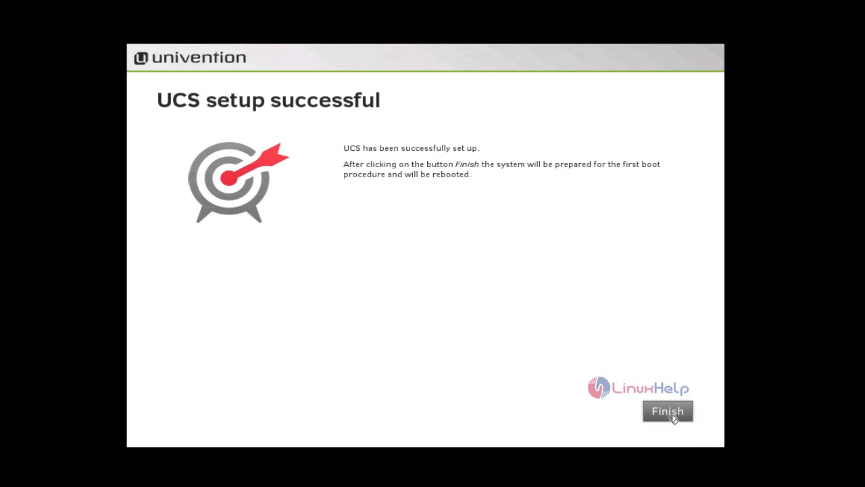
- Click Finish on the UCS setup successful page to reboot
{"action": "left_click", "coordinate": [668, 411]}
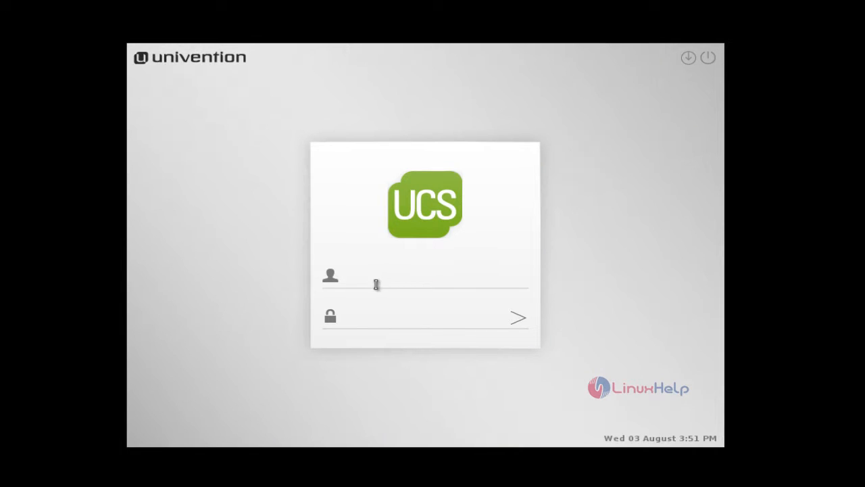
{"action": "mouse_move", "coordinate": [384, 294]}
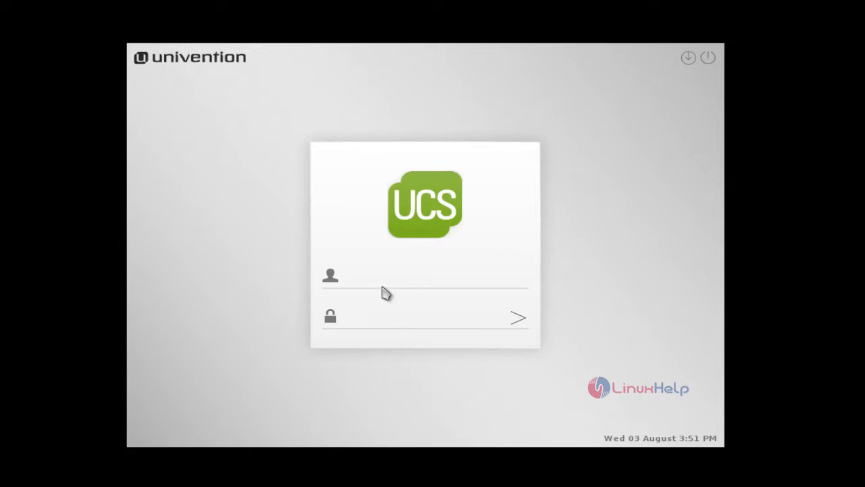
{"action": "mouse_move", "coordinate": [147, 134]}
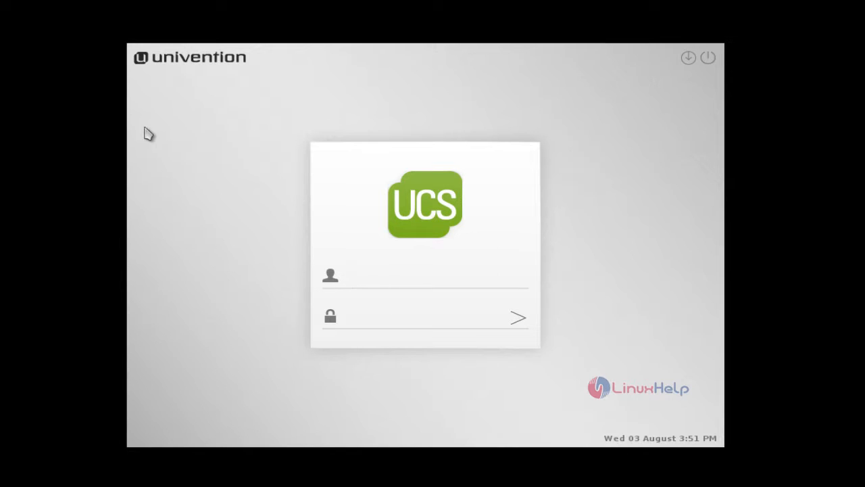
{"action": "mouse_move", "coordinate": [561, 295]}
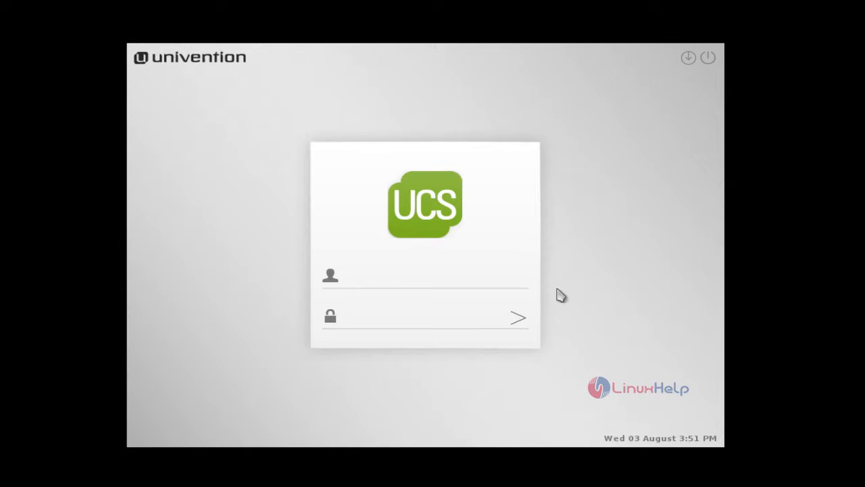
{"action": "mouse_move", "coordinate": [608, 209]}
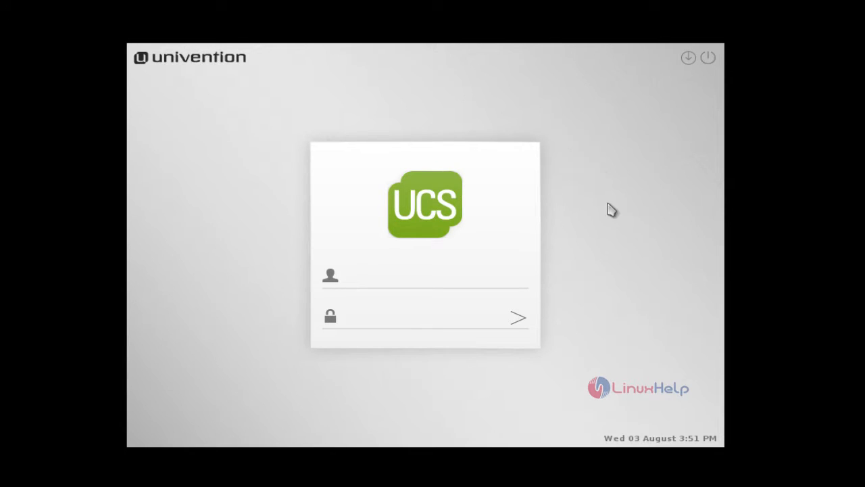
- Log in at the UCS login screen as Administrator with the password
{"action": "left_click", "coordinate": [426, 277]}
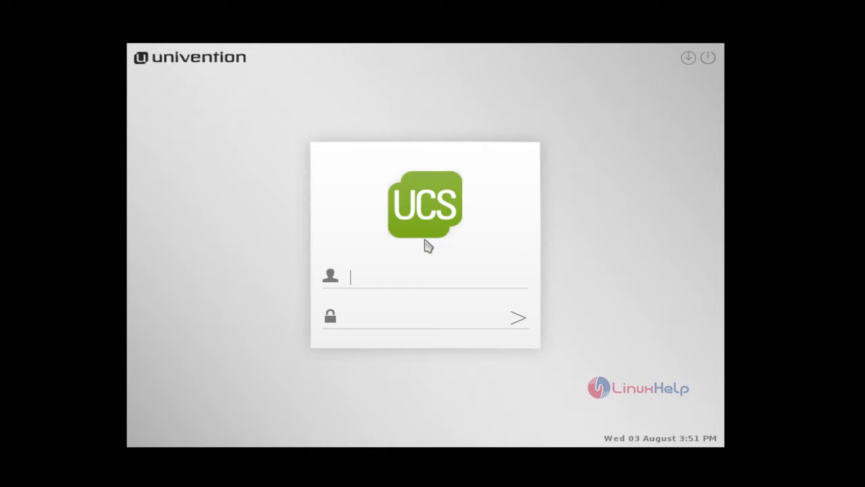
{"action": "mouse_move", "coordinate": [413, 276]}
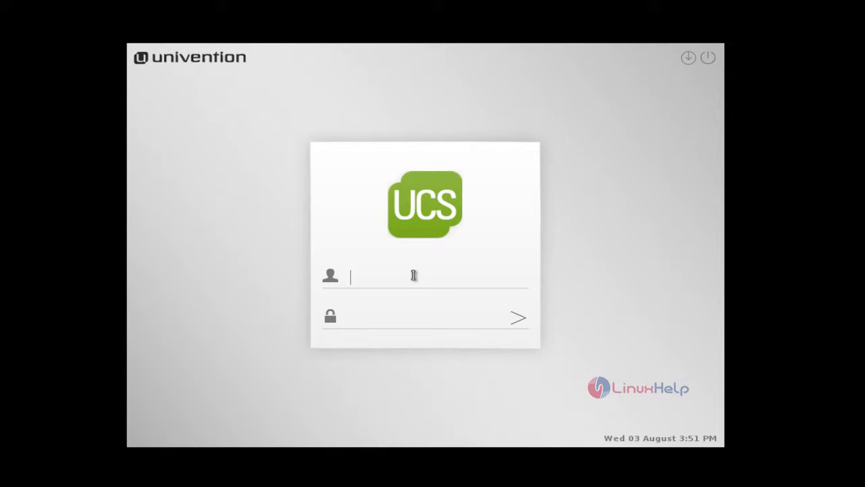
{"action": "type", "text": "A"}
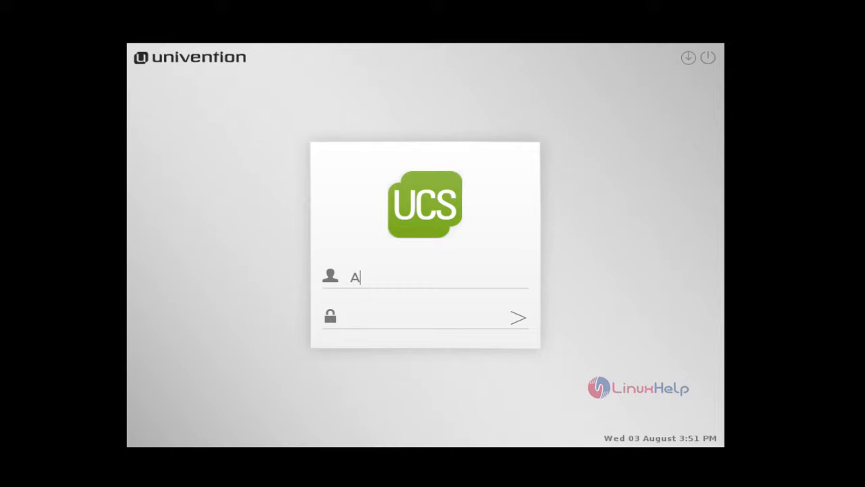
{"action": "type", "text": "dministrator"}
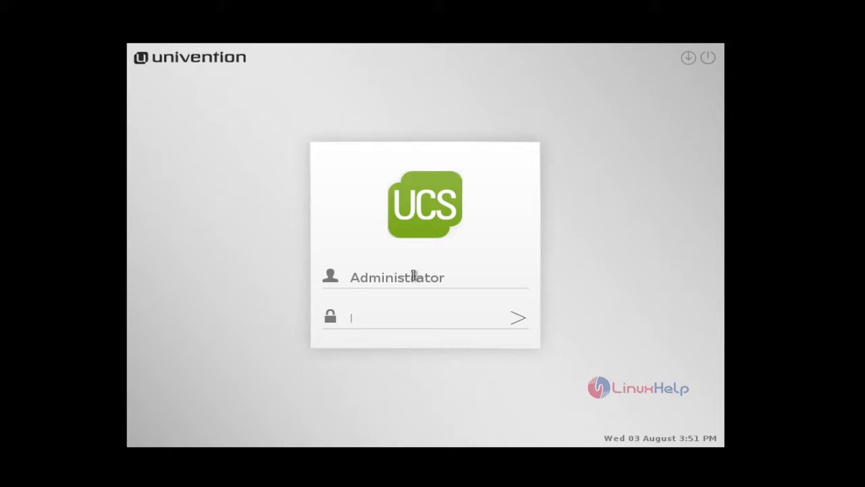
{"action": "mouse_move", "coordinate": [407, 322]}
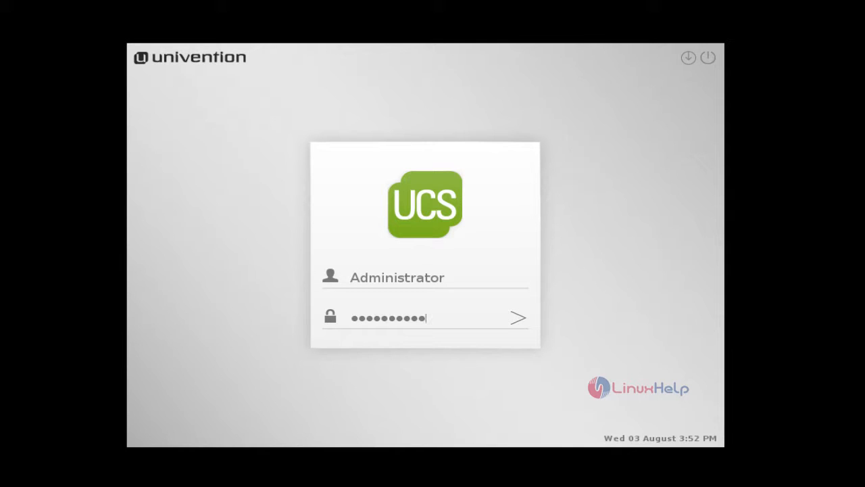
{"action": "left_click", "coordinate": [518, 317]}
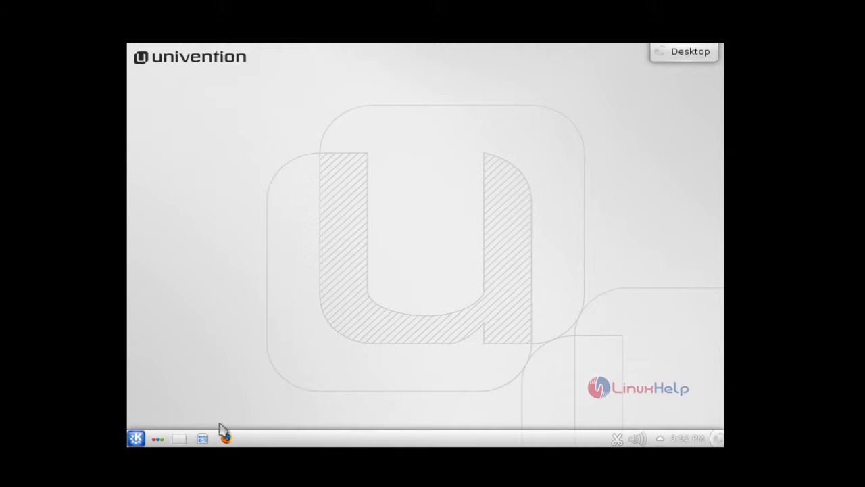
- Launch Firefox from the KDE taskbar to reach the Ubuntu Start Page
{"action": "left_click", "coordinate": [135, 441]}
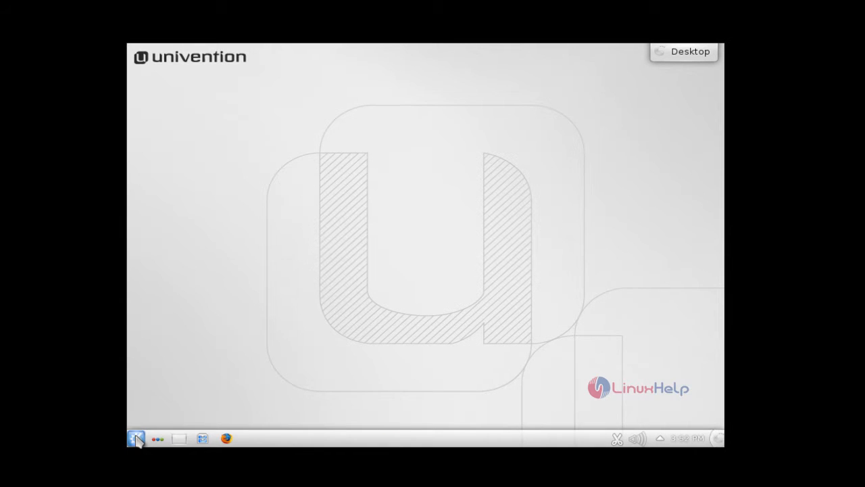
{"action": "left_click", "coordinate": [137, 440]}
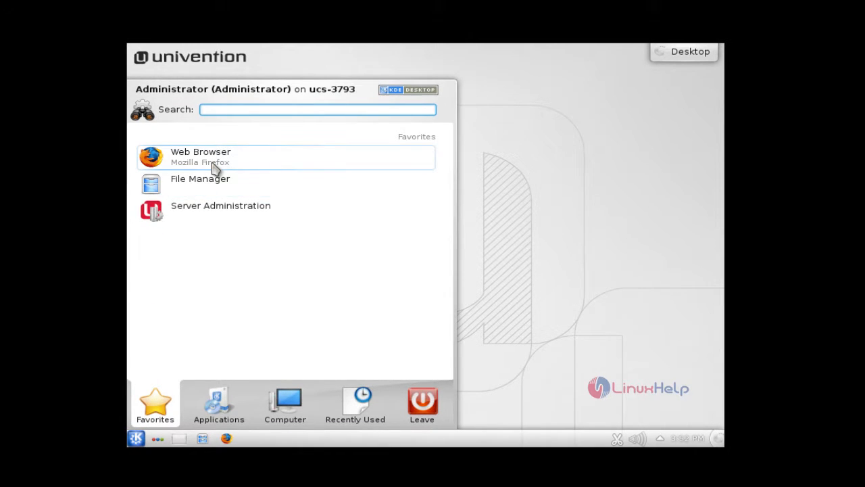
{"action": "mouse_move", "coordinate": [216, 215]}
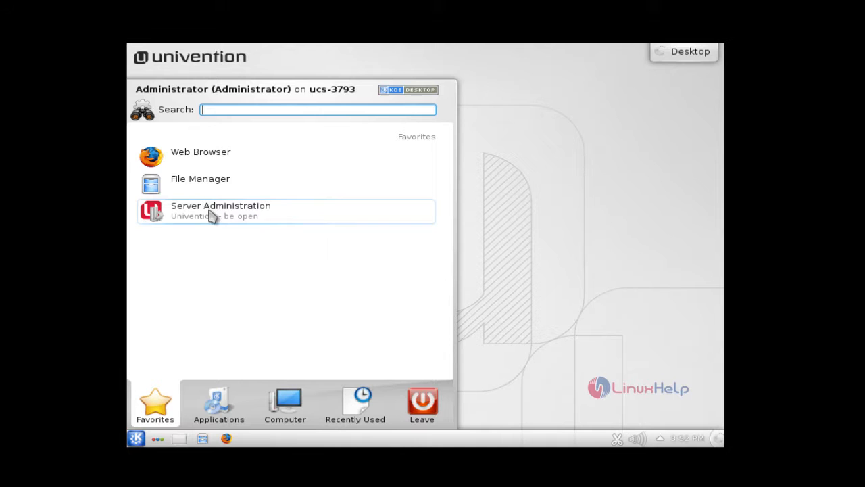
{"action": "left_click", "coordinate": [221, 210]}
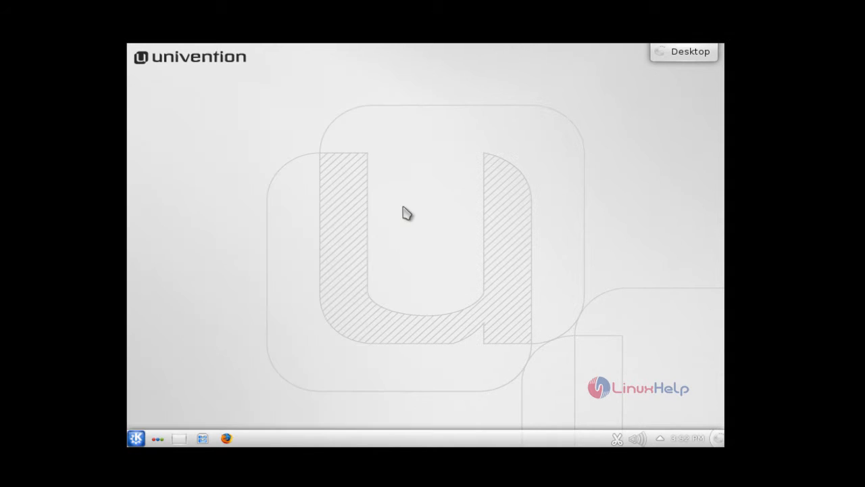
{"action": "mouse_move", "coordinate": [346, 130]}
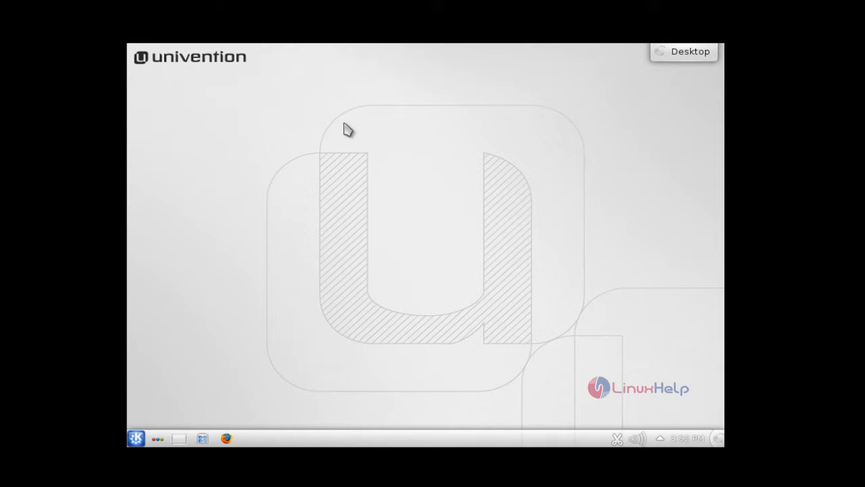
{"action": "mouse_move", "coordinate": [220, 123]}
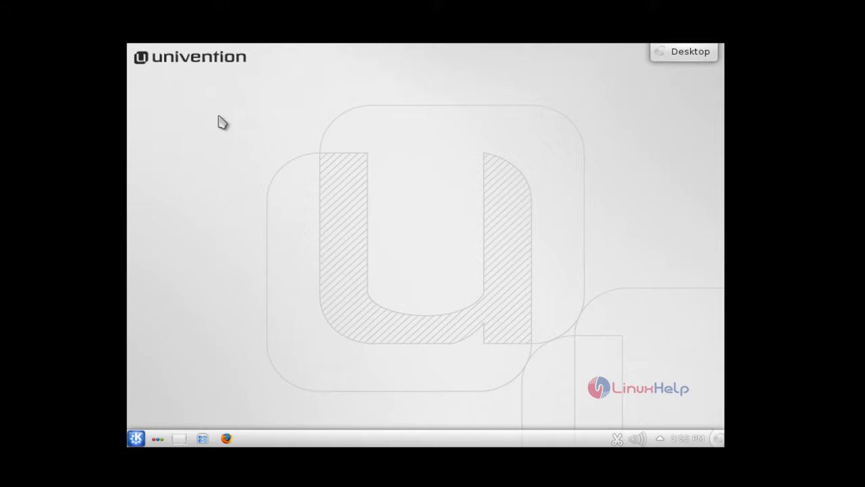
{"action": "mouse_move", "coordinate": [218, 86]}
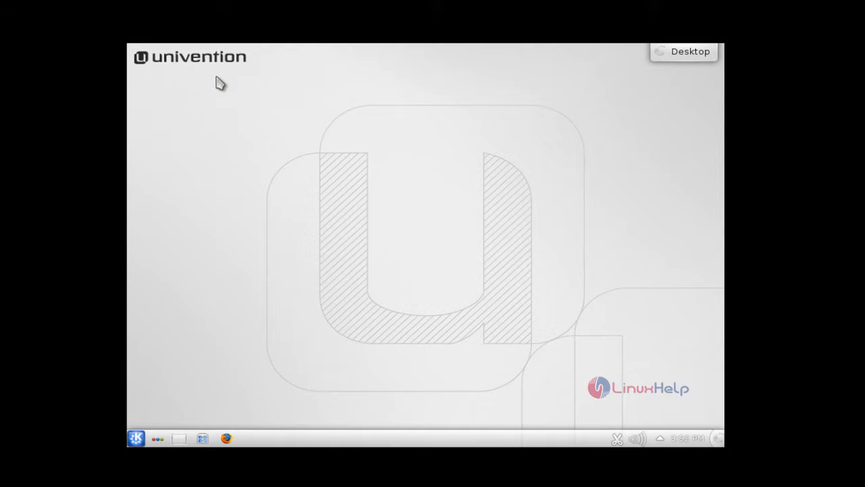
{"action": "mouse_move", "coordinate": [215, 80]}
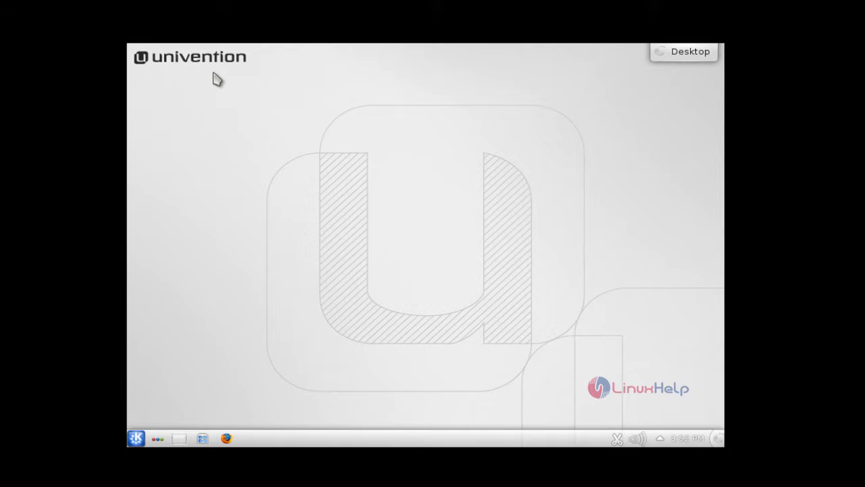
{"action": "left_click", "coordinate": [226, 439]}
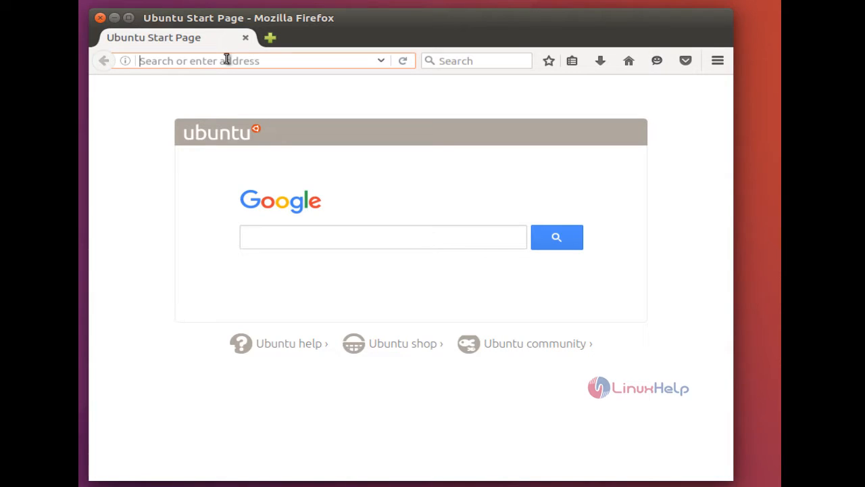
- Browse to 192.168.5.123 over HTTPS and add a certificate exception for the server
{"action": "type", "text": "192.168.5.123"}
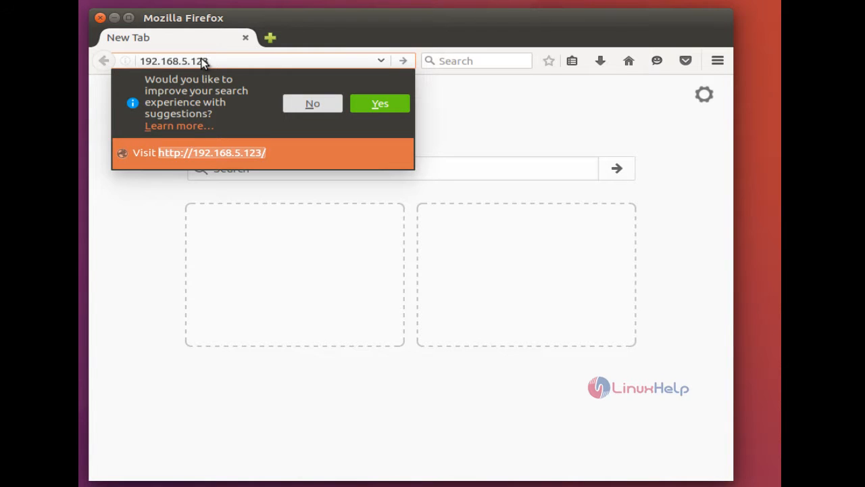
{"action": "left_click", "coordinate": [212, 152]}
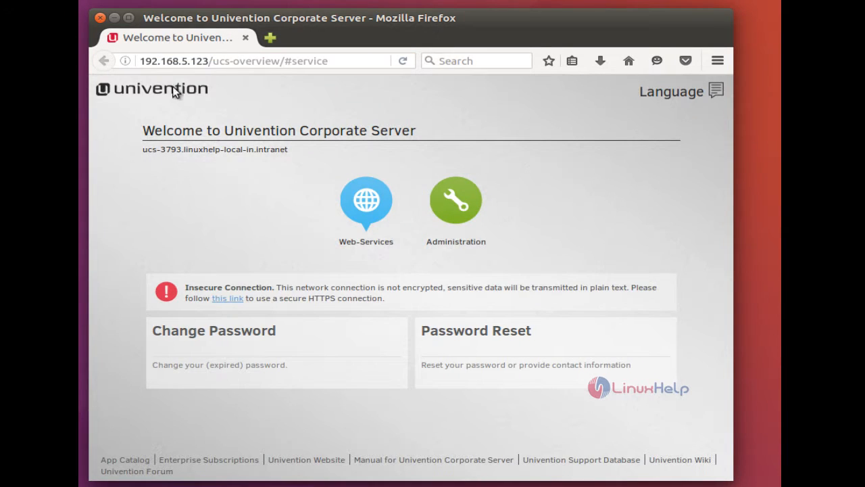
{"action": "mouse_move", "coordinate": [245, 269]}
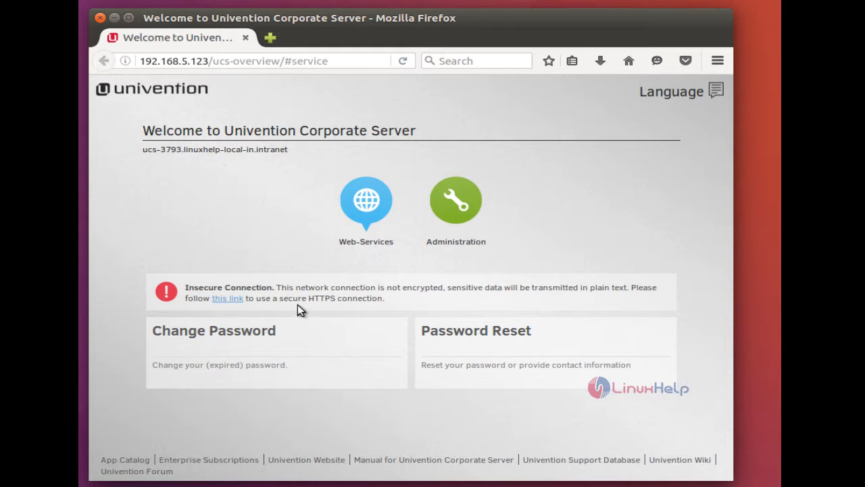
{"action": "mouse_move", "coordinate": [223, 304]}
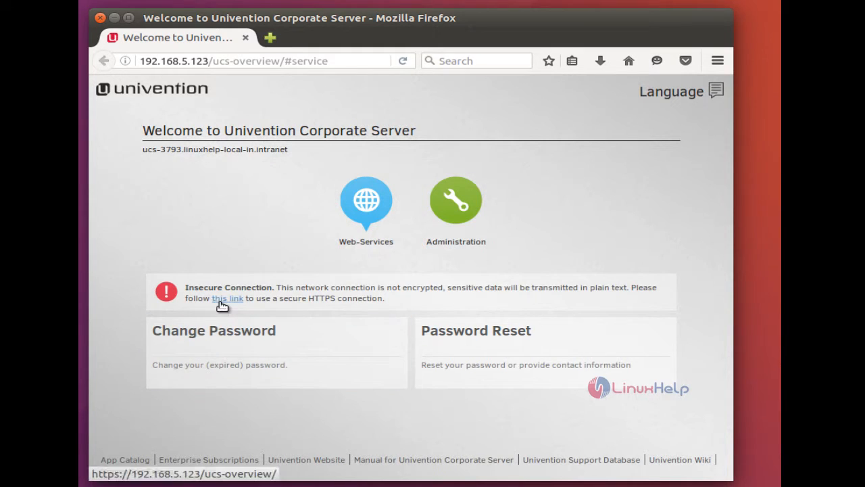
{"action": "left_click", "coordinate": [228, 298]}
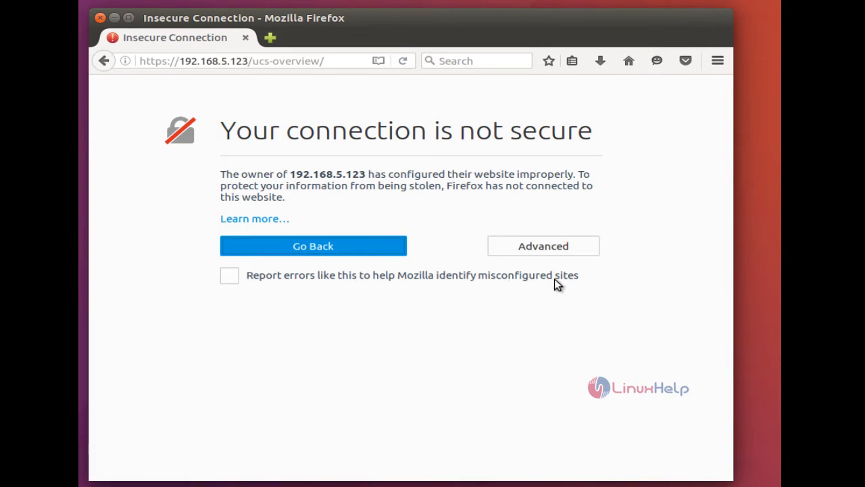
{"action": "left_click", "coordinate": [543, 245]}
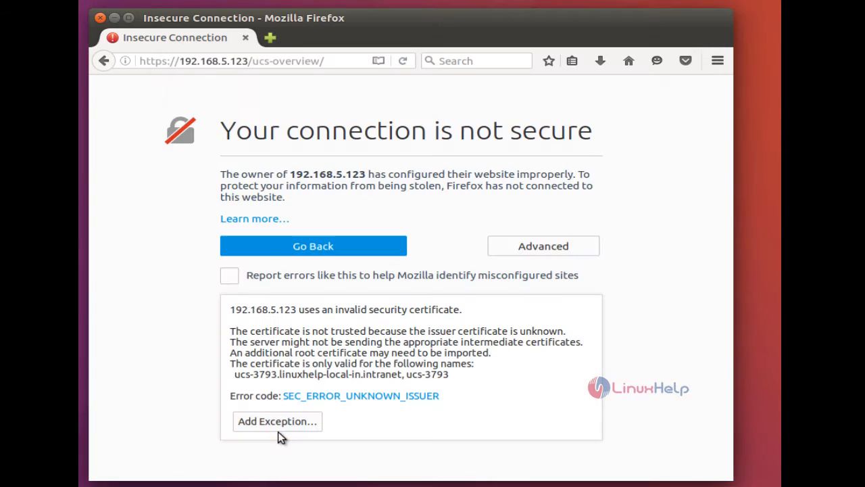
{"action": "left_click", "coordinate": [277, 422]}
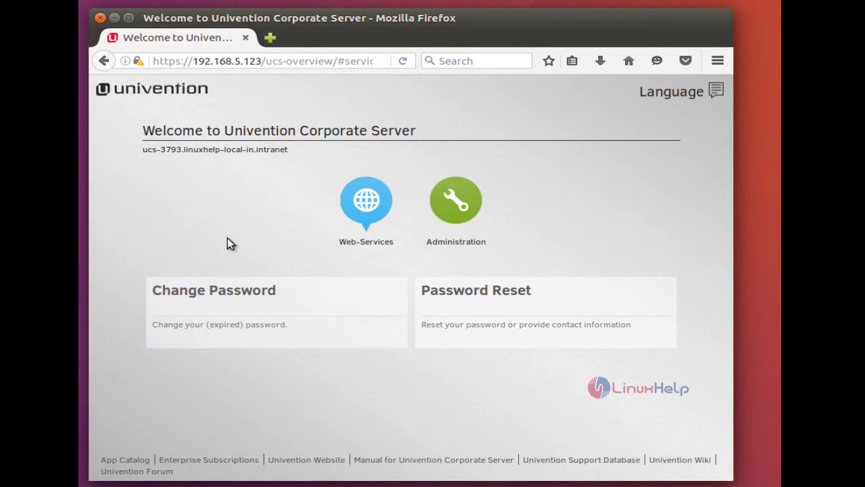
{"action": "mouse_move", "coordinate": [409, 409]}
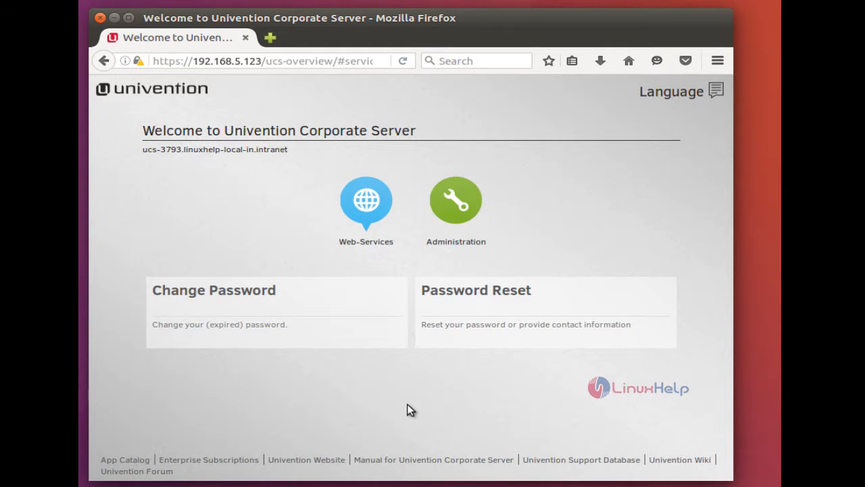
{"action": "mouse_move", "coordinate": [292, 297]}
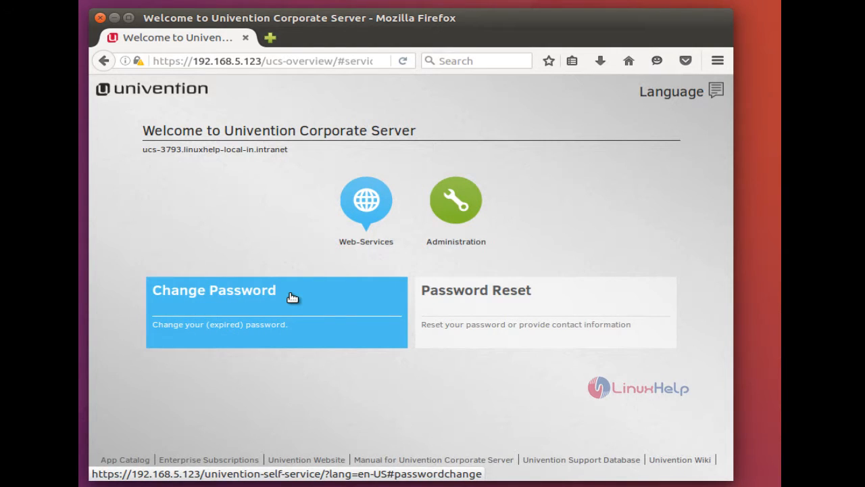
{"action": "mouse_move", "coordinate": [509, 325]}
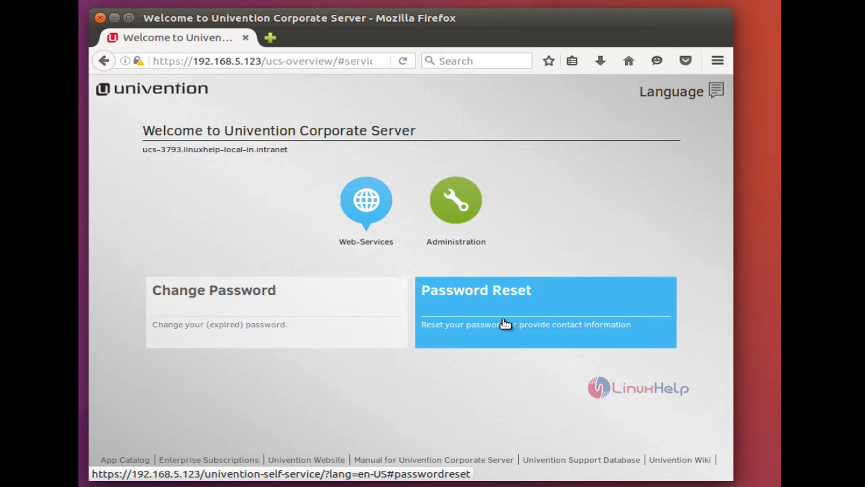
{"action": "mouse_move", "coordinate": [368, 205]}
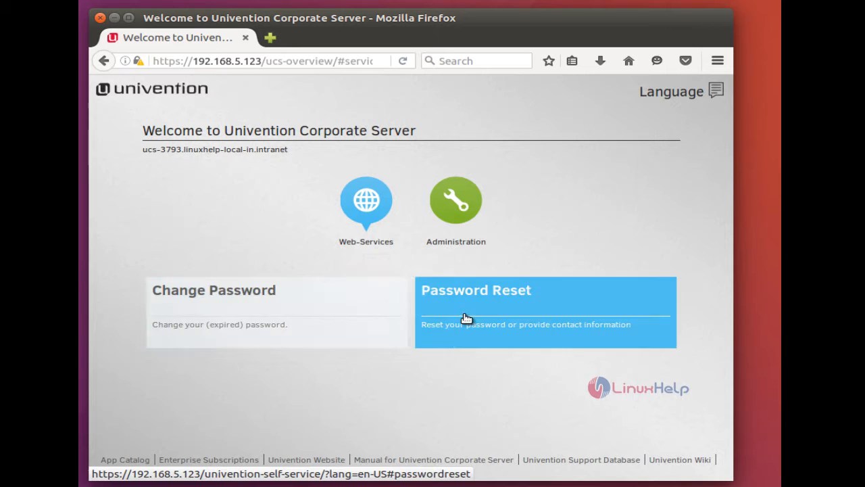
{"action": "mouse_move", "coordinate": [374, 315]}
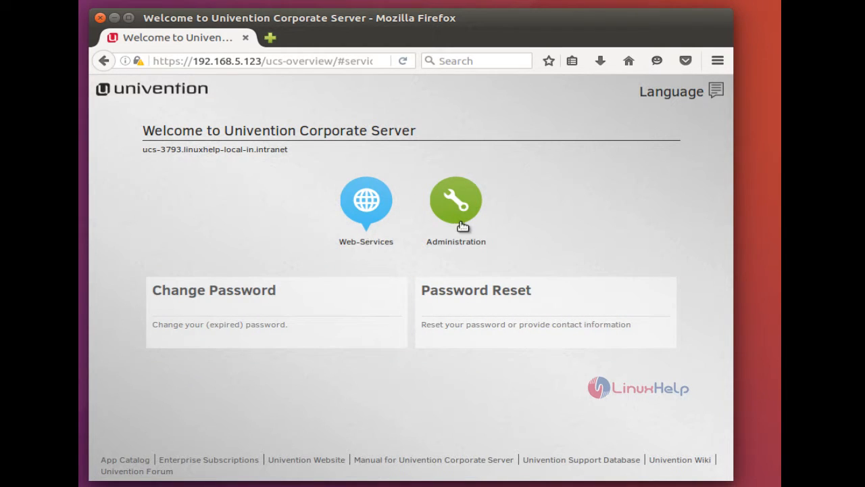
- Open the Administration section on the UCS welcome page
{"action": "left_click", "coordinate": [455, 198]}
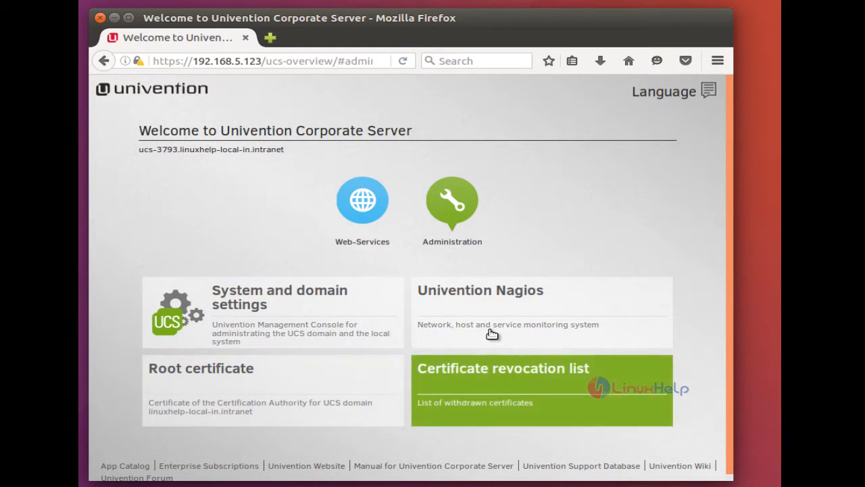
{"action": "mouse_move", "coordinate": [243, 319]}
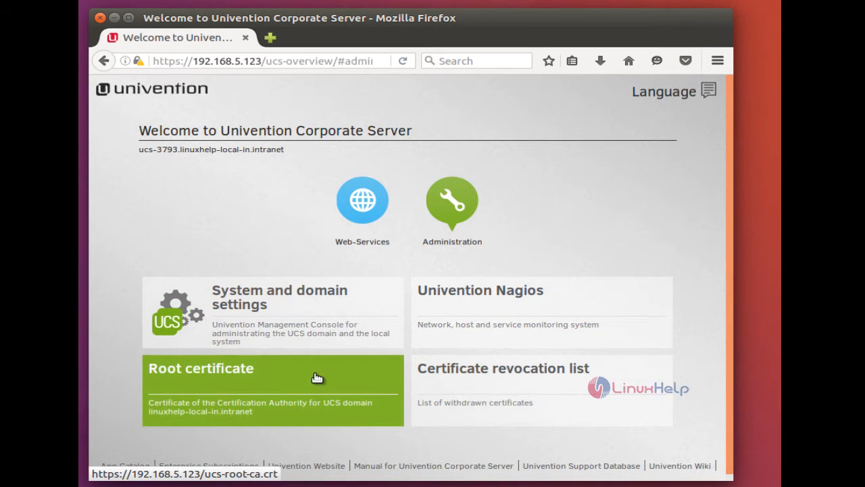
{"action": "mouse_move", "coordinate": [270, 298]}
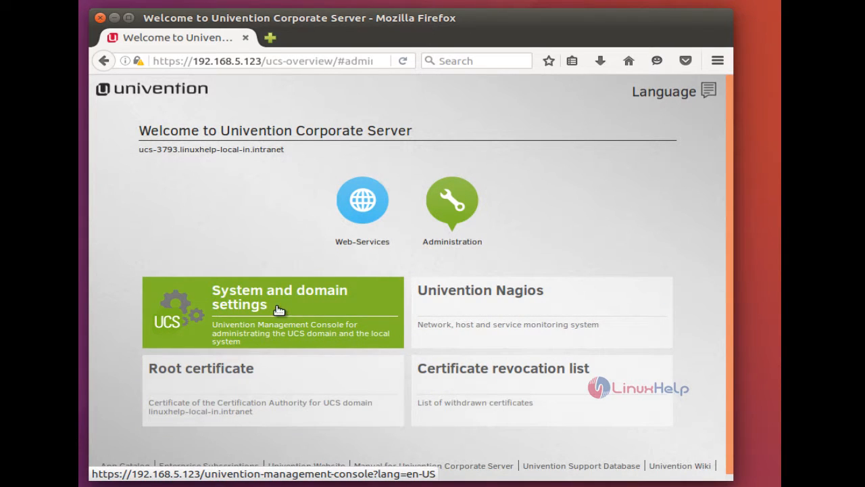
- Open System and domain settings and sign in as Administrator
{"action": "left_click", "coordinate": [277, 308]}
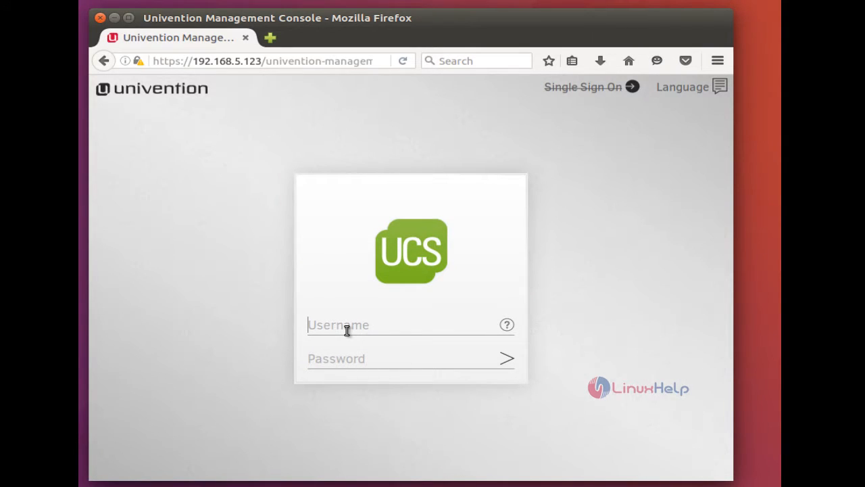
{"action": "type", "text": "Admin"}
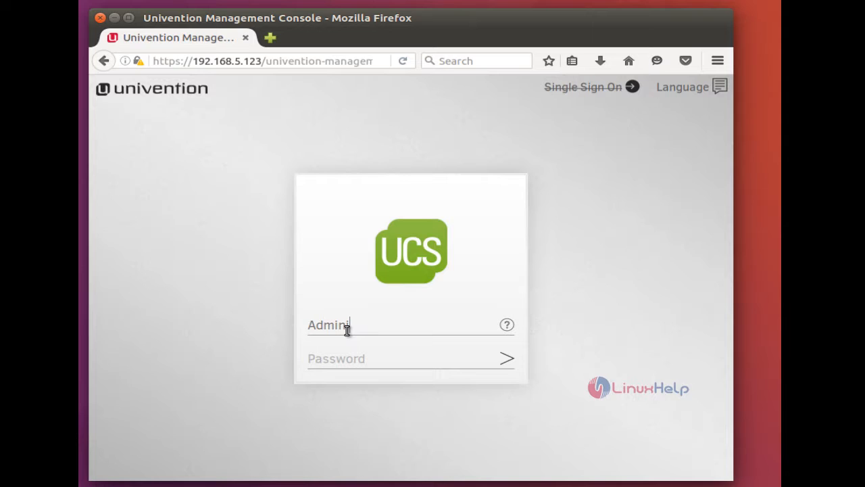
{"action": "type", "text": "istrator"}
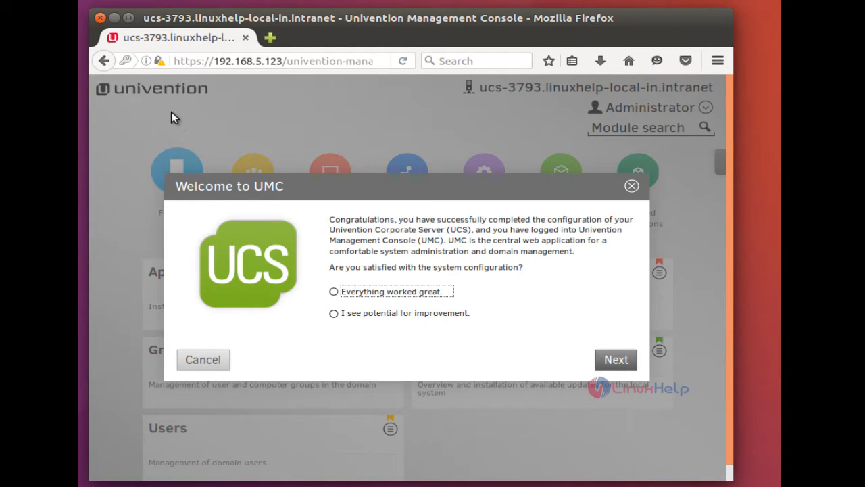
{"action": "mouse_move", "coordinate": [256, 192]}
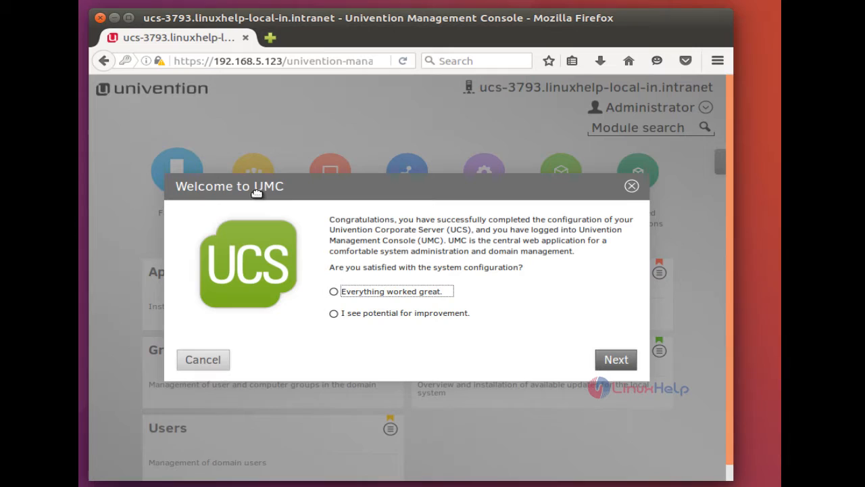
{"action": "mouse_move", "coordinate": [281, 190]}
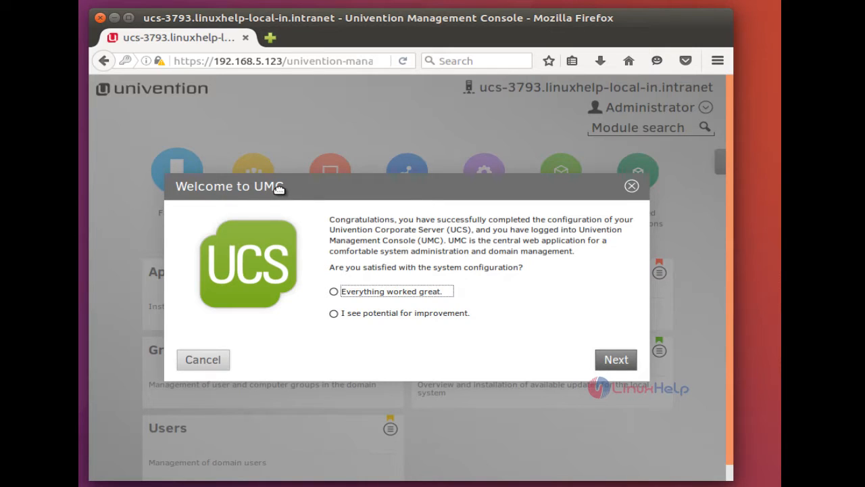
{"action": "mouse_move", "coordinate": [435, 248]}
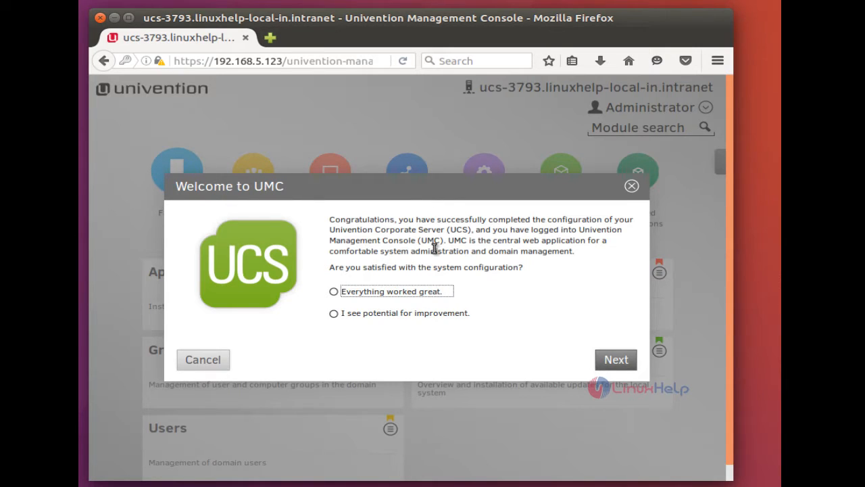
- Step through the welcome dialog and usage statistics page, keeping hardware statistics enabled
{"action": "left_click", "coordinate": [616, 359]}
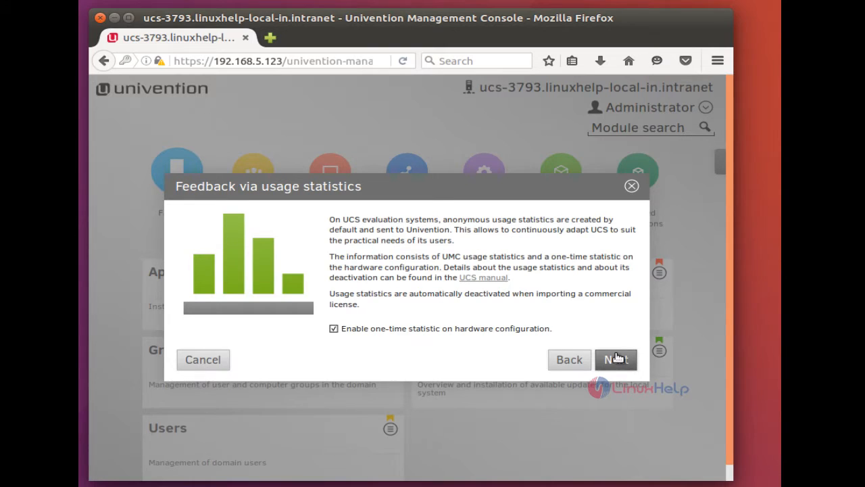
{"action": "mouse_move", "coordinate": [365, 338]}
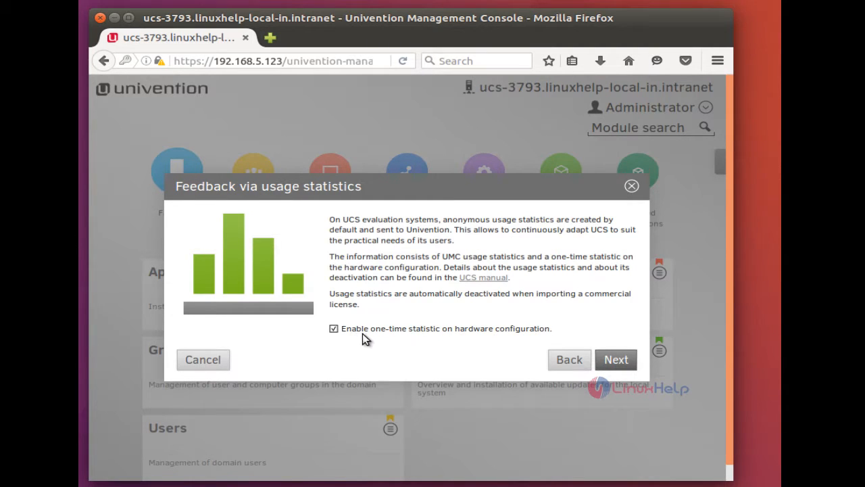
{"action": "mouse_move", "coordinate": [549, 338]}
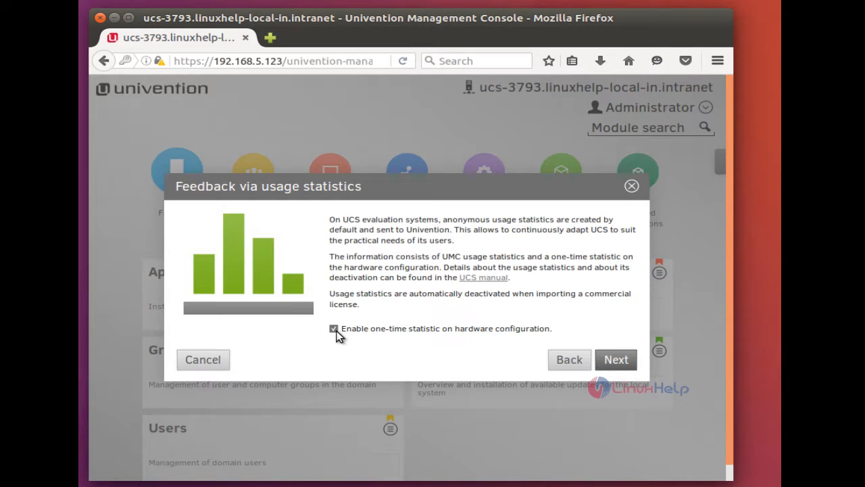
{"action": "left_click", "coordinate": [616, 359]}
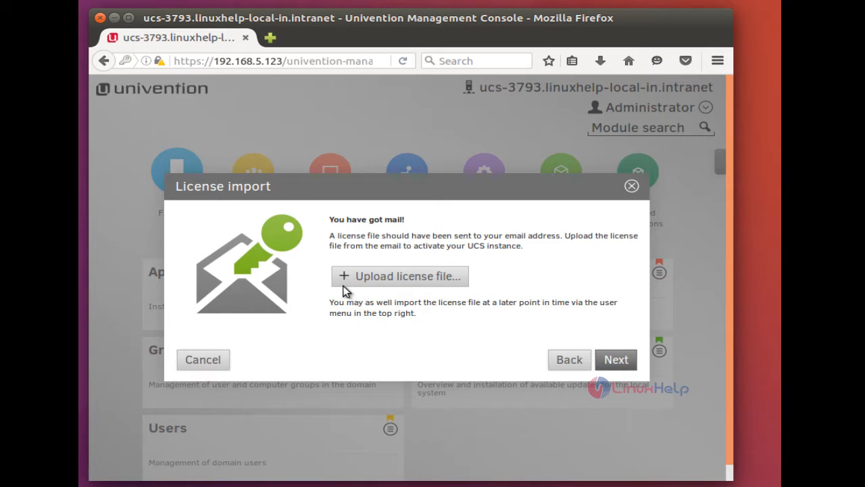
{"action": "mouse_move", "coordinate": [451, 283]}
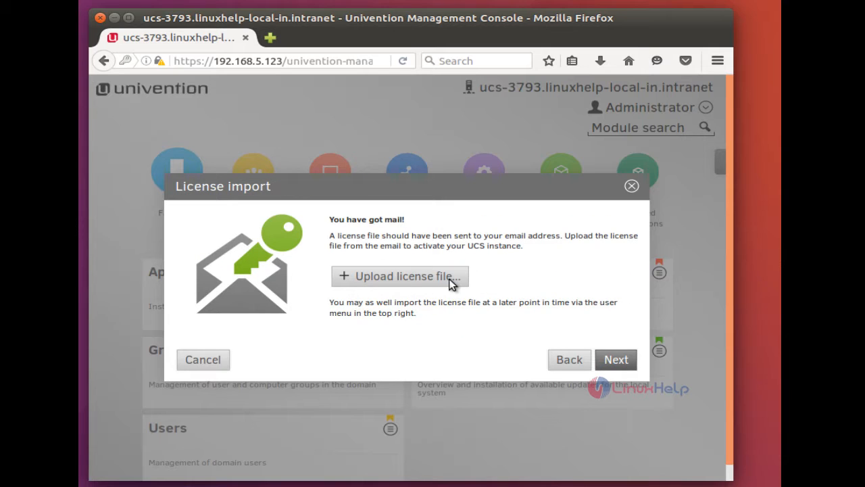
{"action": "mouse_move", "coordinate": [385, 292]}
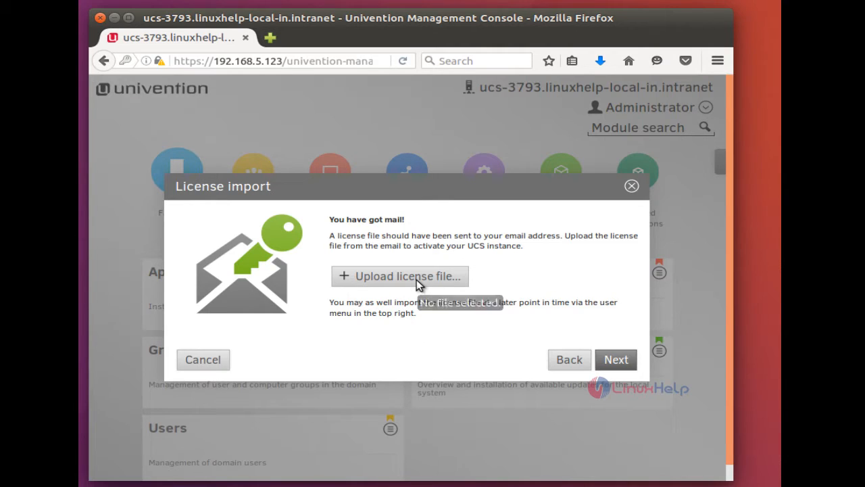
- Browse Desktop and Documents for a license file, then cancel the upload without importing
{"action": "left_click", "coordinate": [399, 275]}
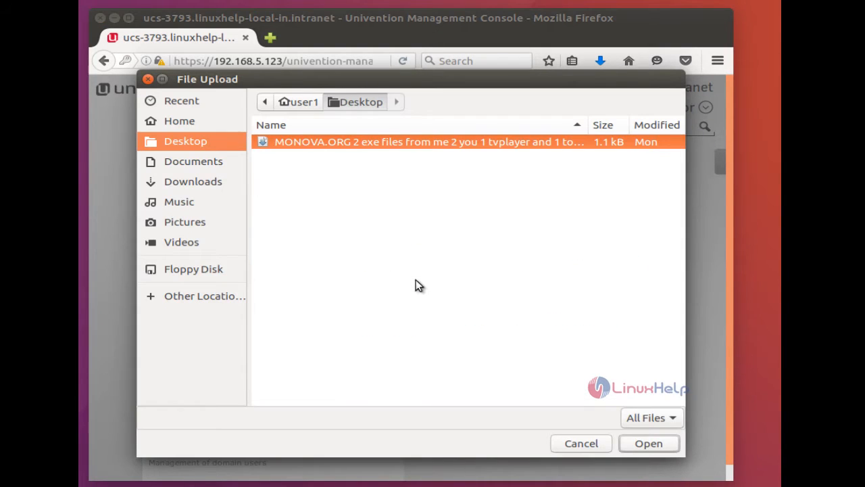
{"action": "left_click", "coordinate": [194, 161]}
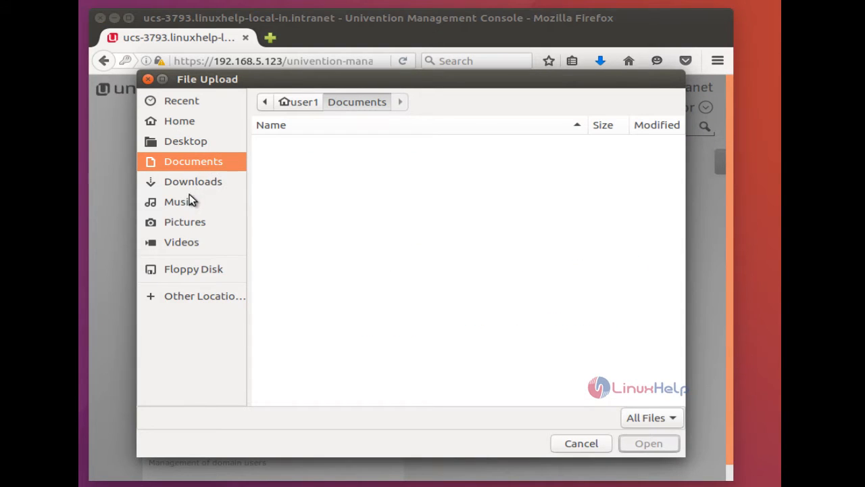
{"action": "left_click", "coordinate": [193, 181]}
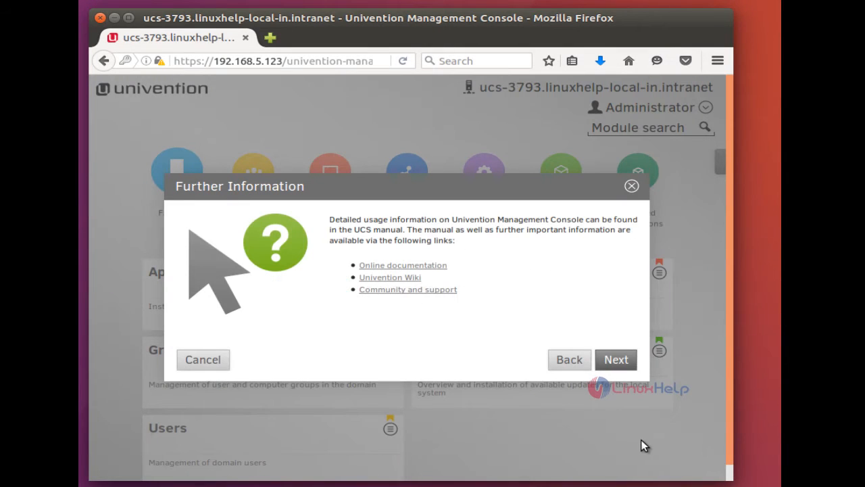
{"action": "mouse_move", "coordinate": [436, 354]}
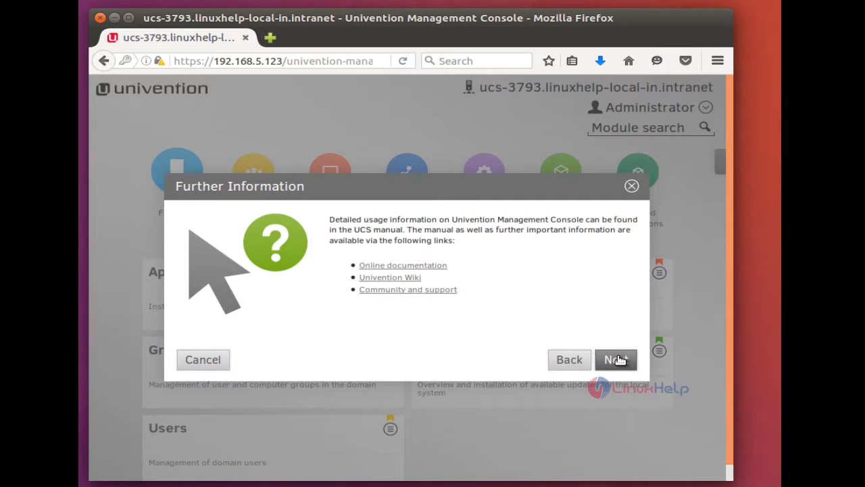
- Advance past Further Information and finish the startup wizard
{"action": "left_click", "coordinate": [615, 359]}
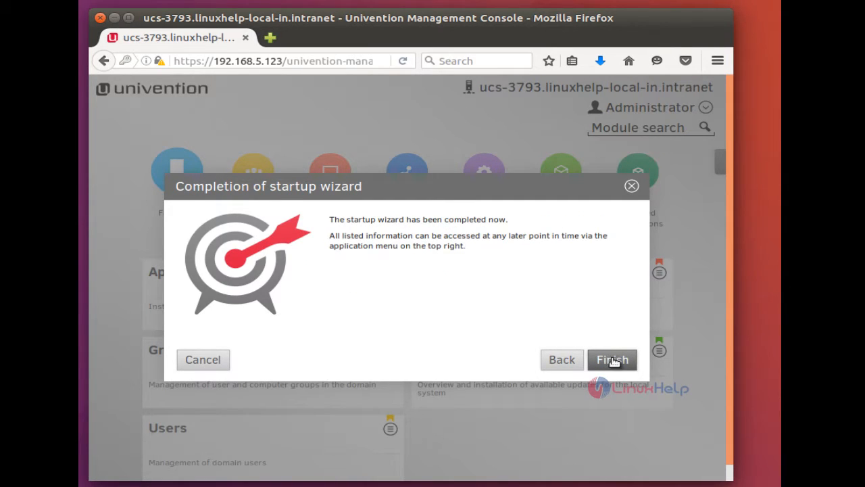
{"action": "mouse_move", "coordinate": [612, 360]}
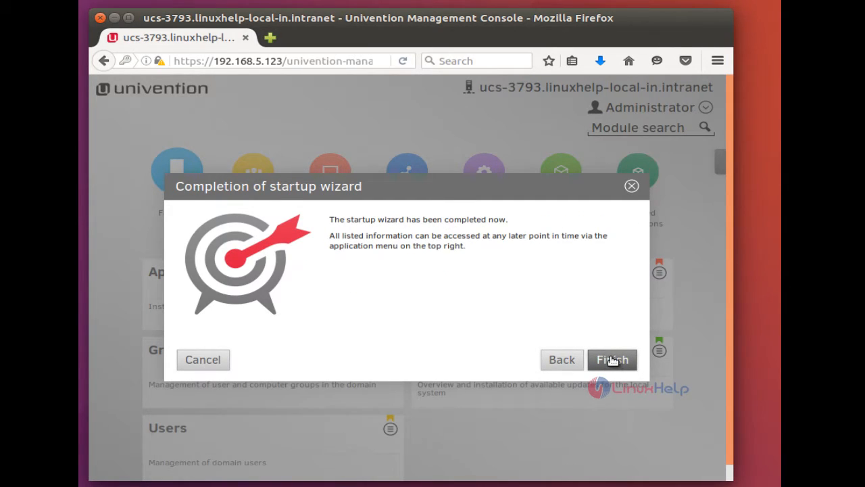
{"action": "left_click", "coordinate": [612, 360]}
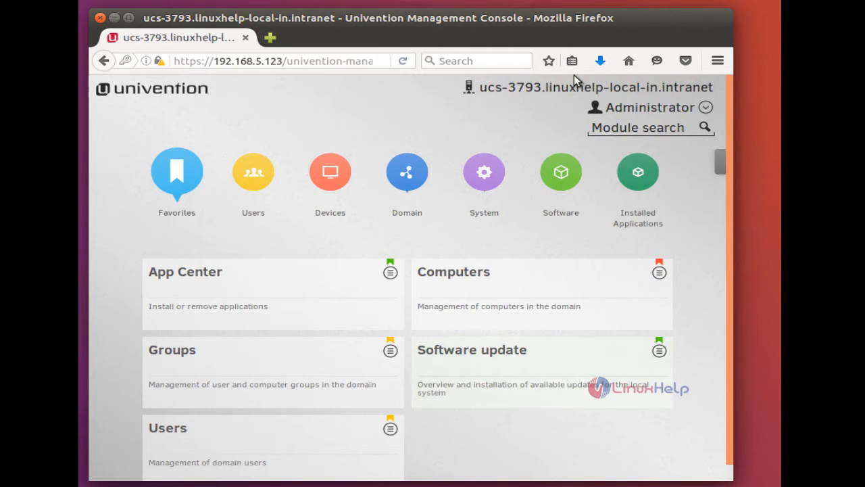
{"action": "mouse_move", "coordinate": [543, 159]}
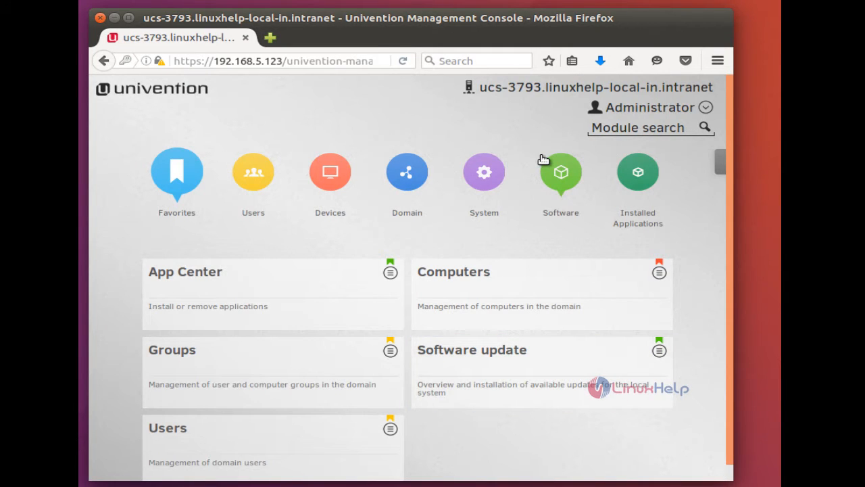
{"action": "mouse_move", "coordinate": [277, 215]}
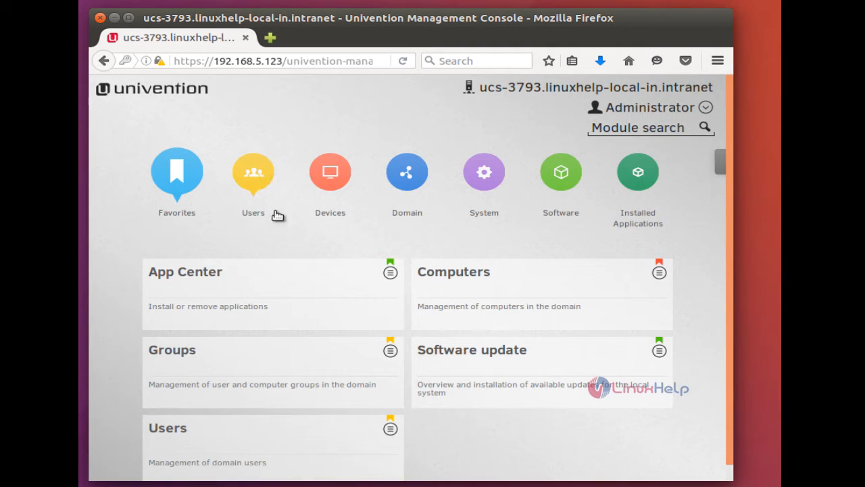
{"action": "mouse_move", "coordinate": [188, 182]}
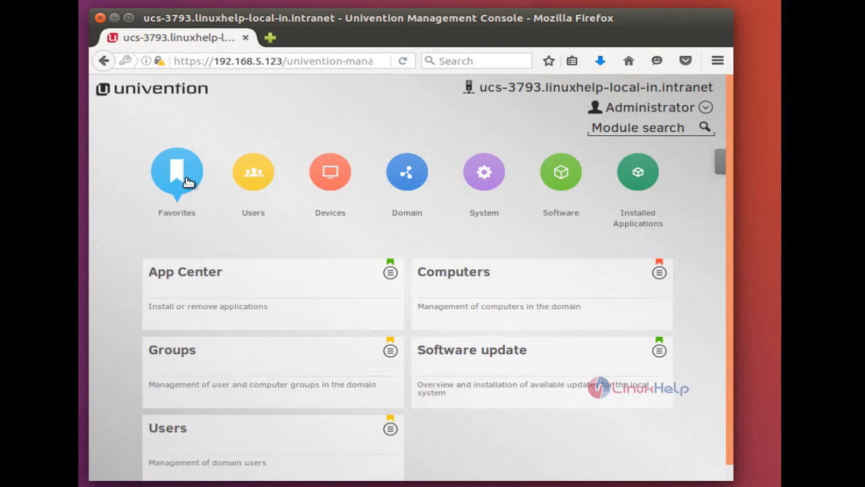
{"action": "mouse_move", "coordinate": [443, 307]}
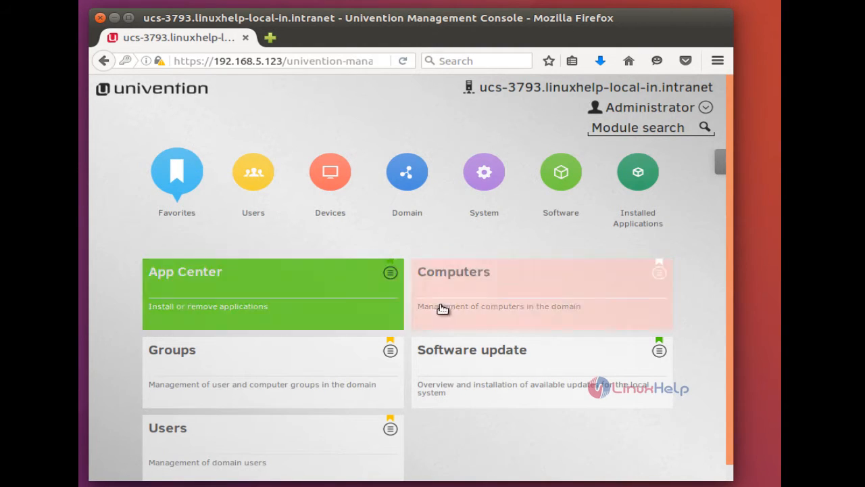
{"action": "mouse_move", "coordinate": [514, 323]}
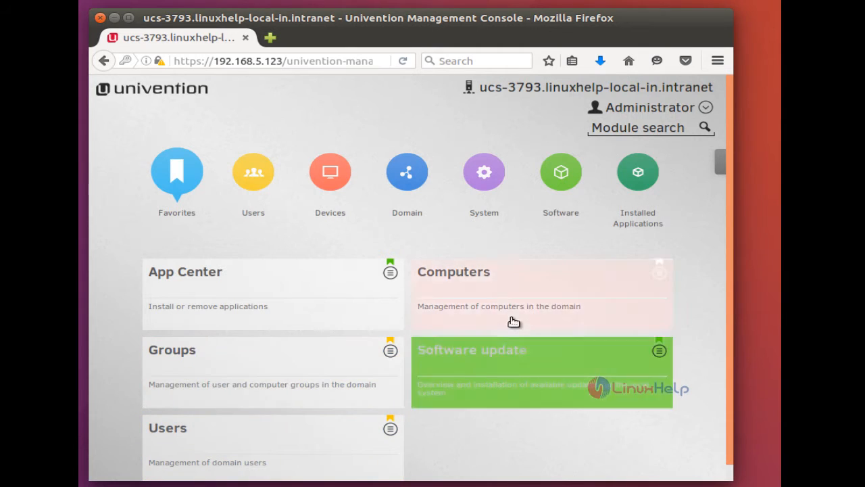
{"action": "mouse_move", "coordinate": [211, 289]}
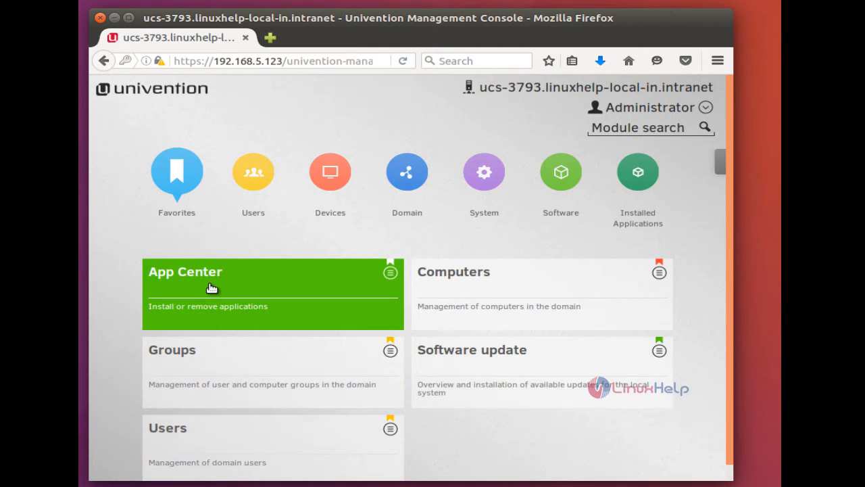
{"action": "mouse_move", "coordinate": [257, 187]}
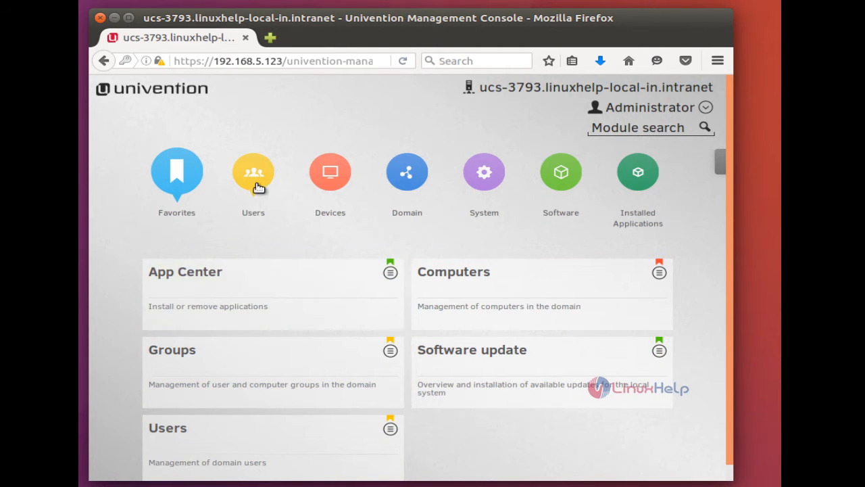
{"action": "mouse_move", "coordinate": [236, 183]}
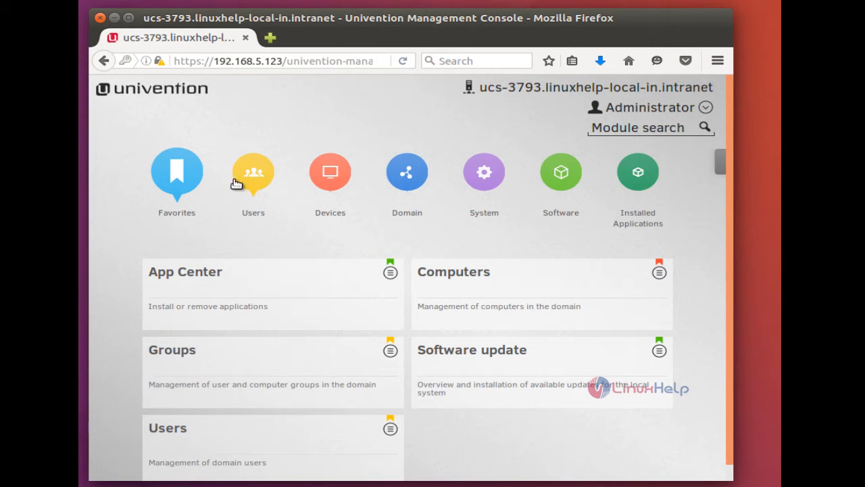
- Browse the Users, Devices, System, Domain, Installed Applications and Favorites categories, ending on Users
{"action": "left_click", "coordinate": [253, 171]}
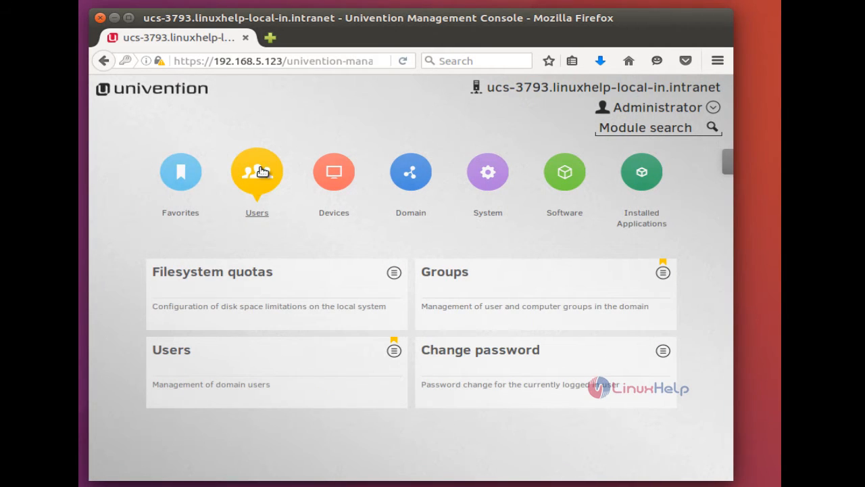
{"action": "mouse_move", "coordinate": [275, 272]}
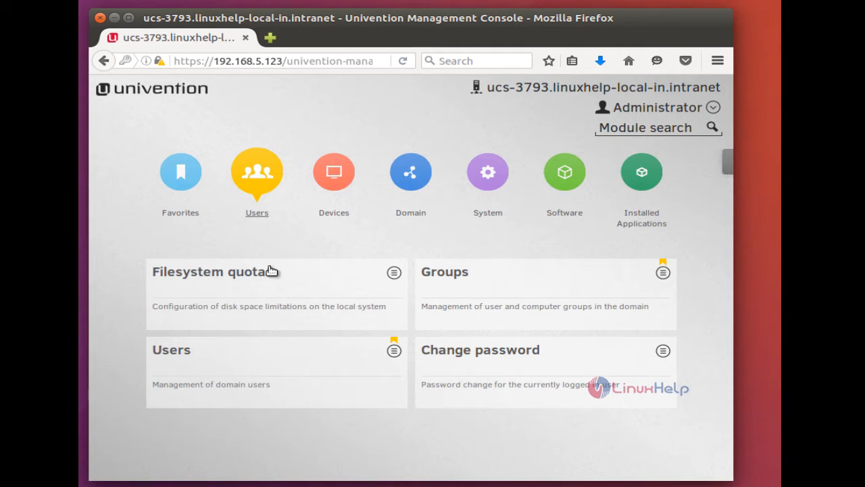
{"action": "mouse_move", "coordinate": [607, 375]}
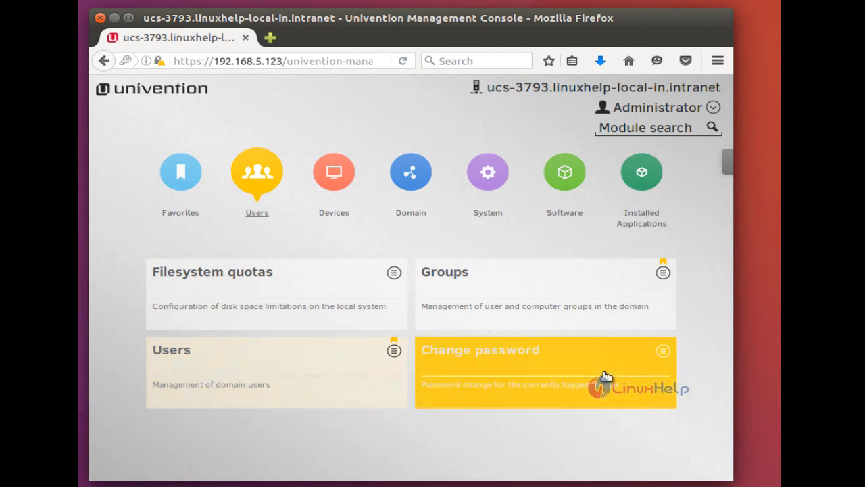
{"action": "left_click", "coordinate": [334, 172]}
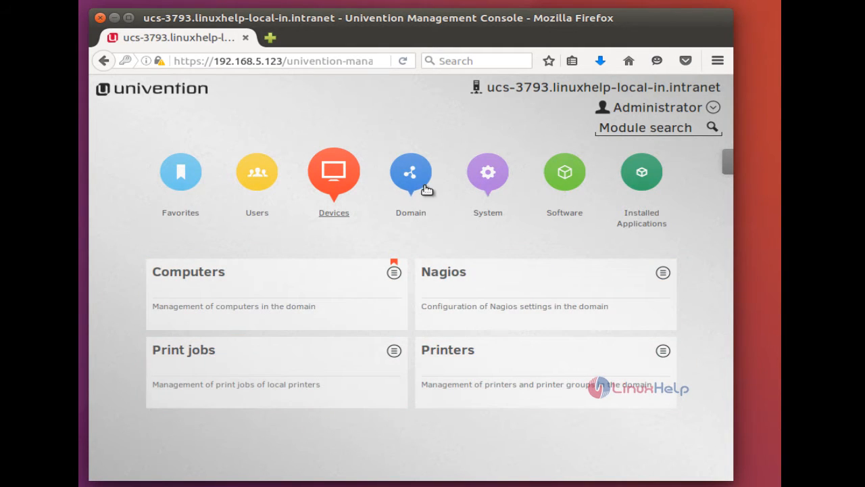
{"action": "left_click", "coordinate": [486, 171]}
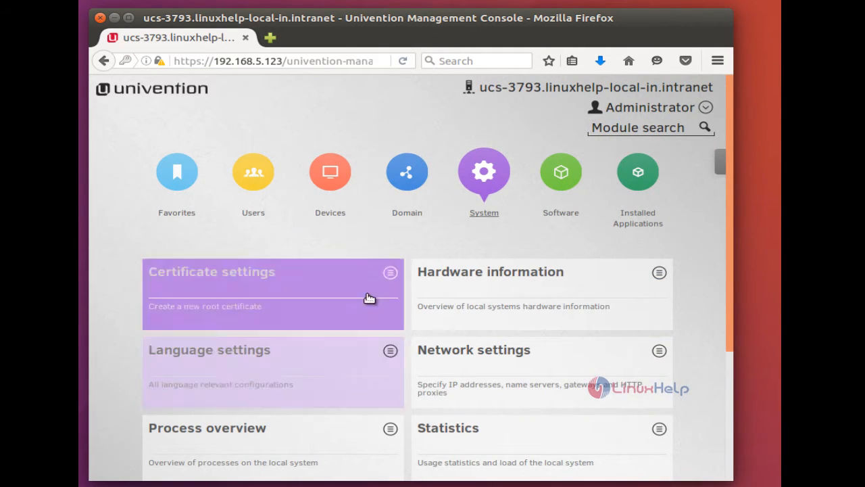
{"action": "left_click", "coordinate": [407, 171]}
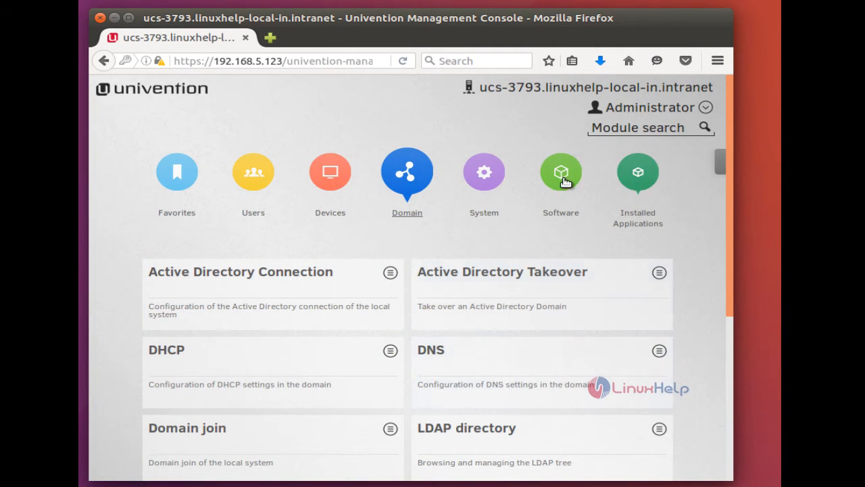
{"action": "left_click", "coordinate": [637, 172]}
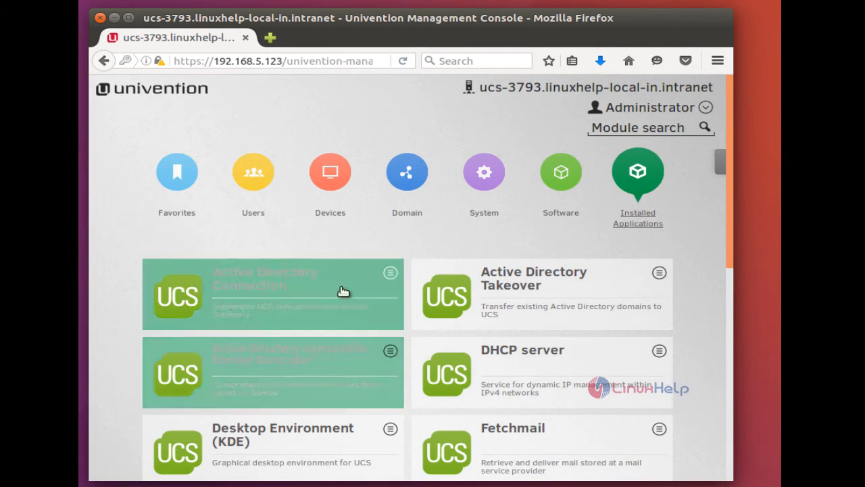
{"action": "left_click", "coordinate": [176, 172]}
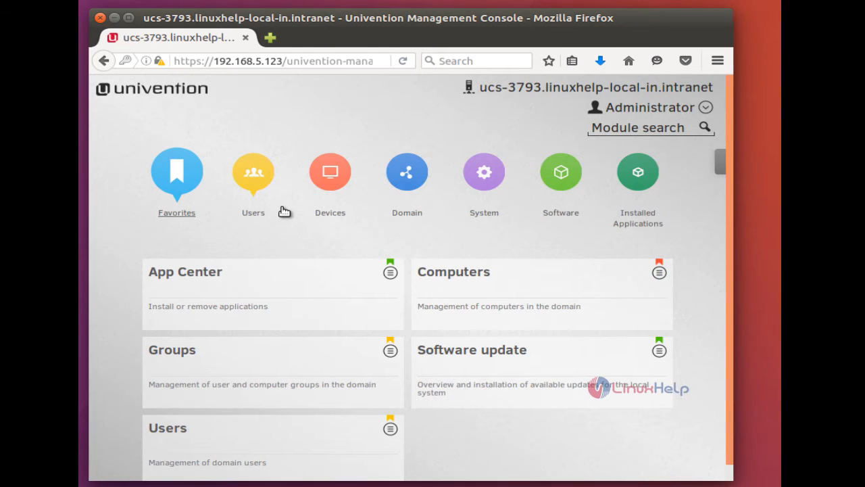
{"action": "left_click", "coordinate": [253, 172]}
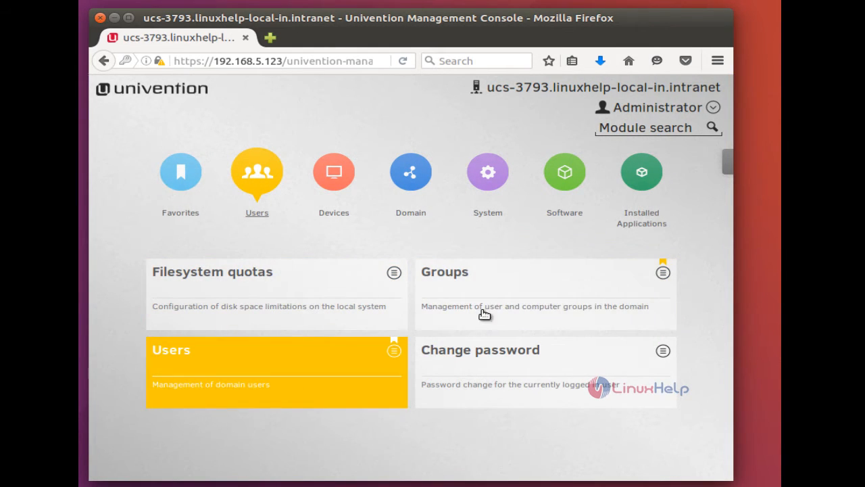
{"action": "mouse_move", "coordinate": [448, 421]}
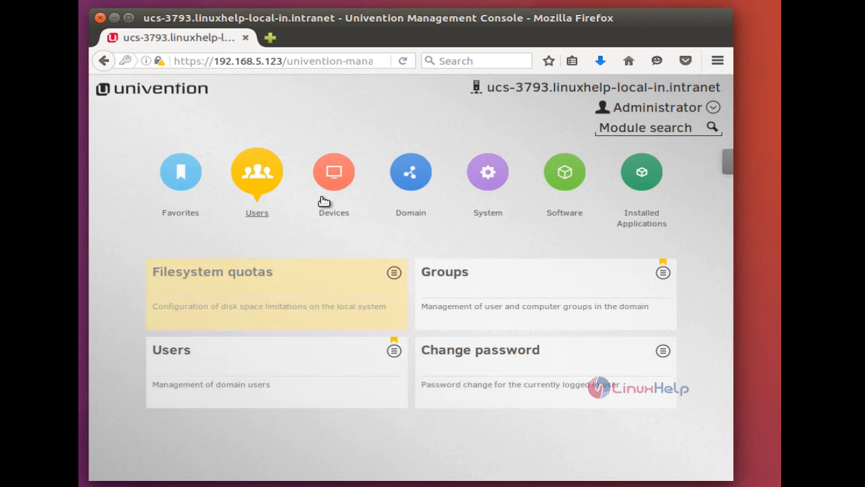
- Show the Devices modules and return from Computers to the module overview
{"action": "left_click", "coordinate": [333, 172]}
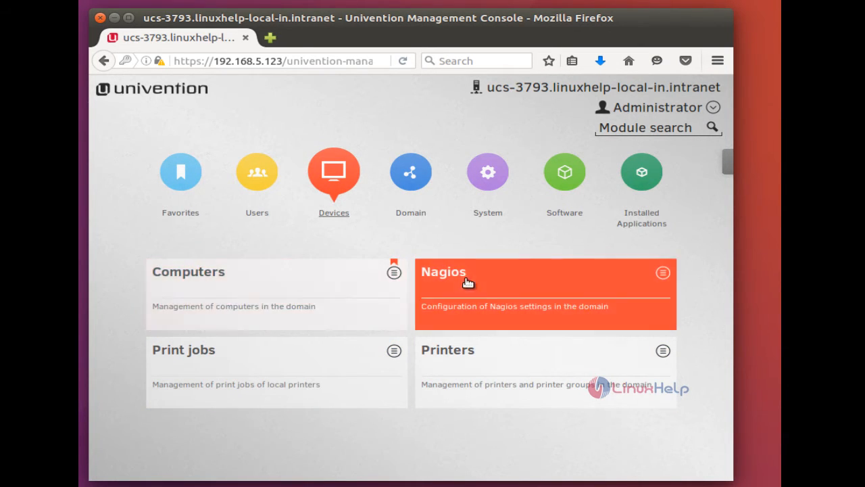
{"action": "mouse_move", "coordinate": [520, 289]}
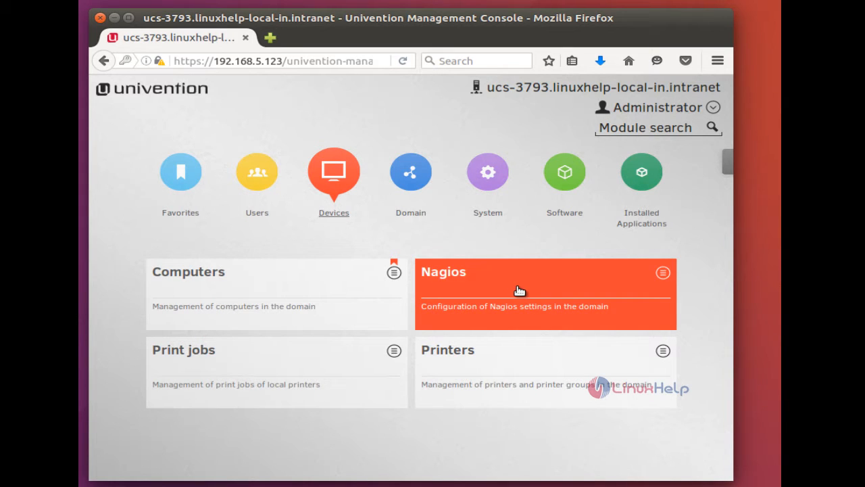
{"action": "mouse_move", "coordinate": [271, 290]}
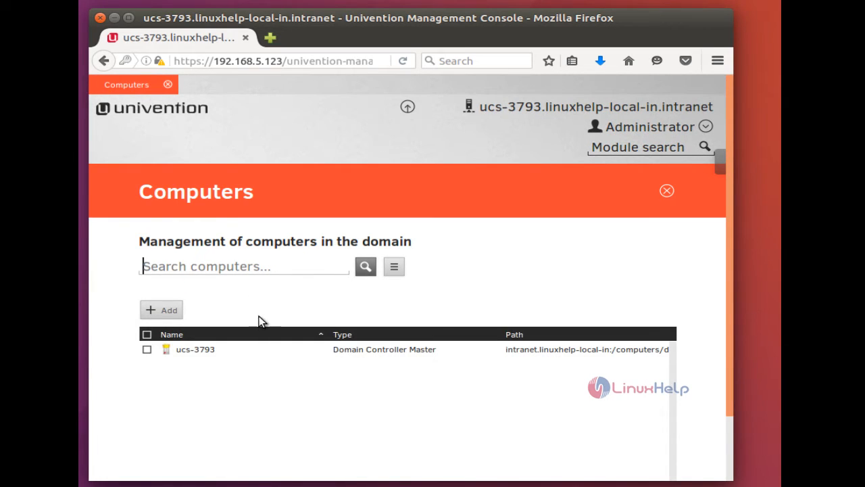
{"action": "mouse_move", "coordinate": [407, 107]}
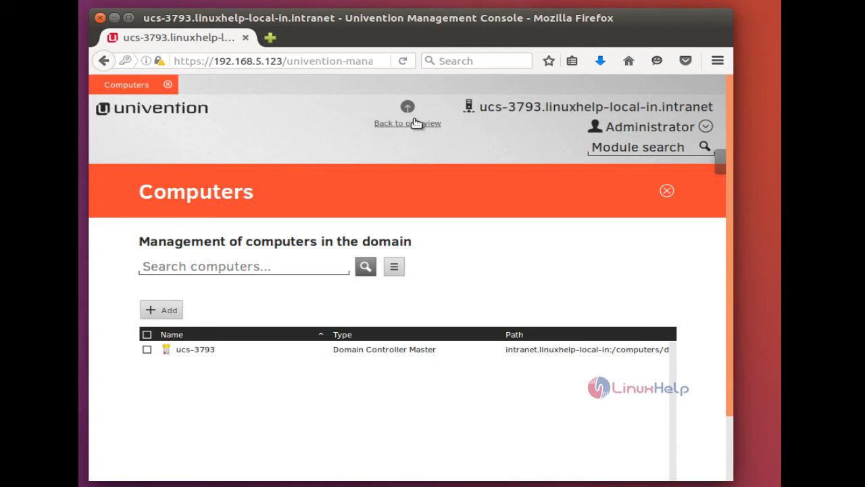
{"action": "mouse_move", "coordinate": [408, 112]}
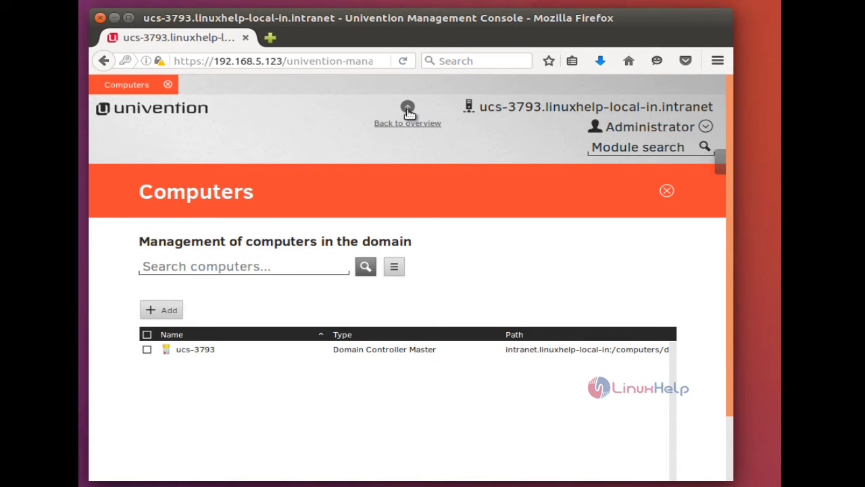
{"action": "left_click", "coordinate": [407, 110]}
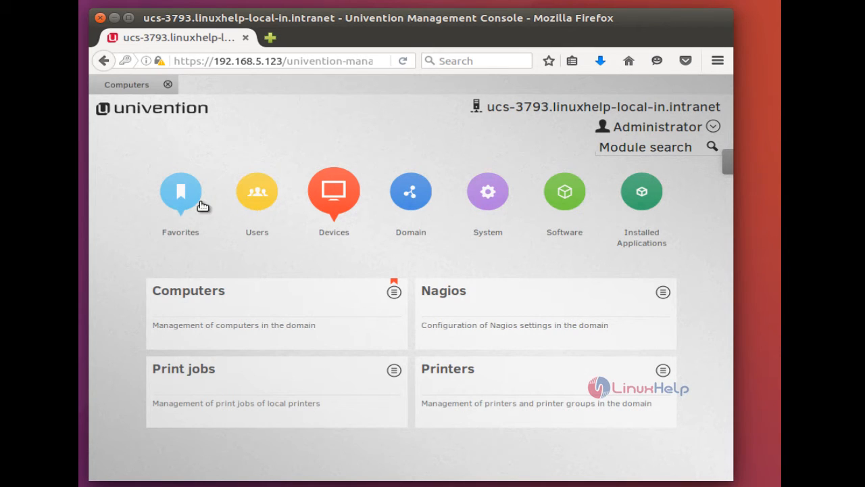
- List the Domain category modules such as DHCP, DNS and LDAP directory
{"action": "left_click", "coordinate": [410, 191]}
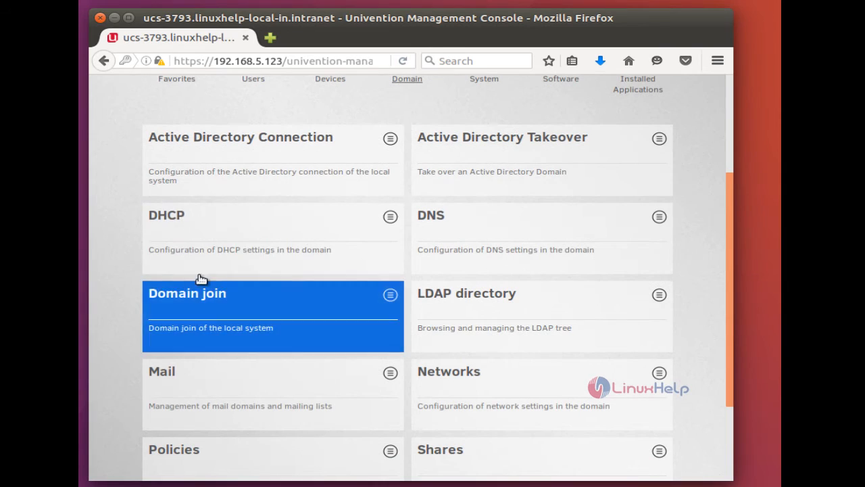
{"action": "mouse_move", "coordinate": [515, 166]}
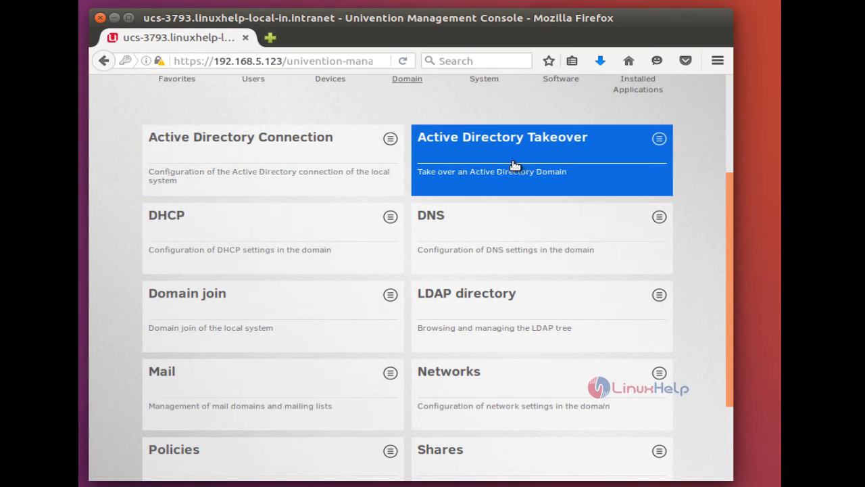
{"action": "mouse_move", "coordinate": [422, 320]}
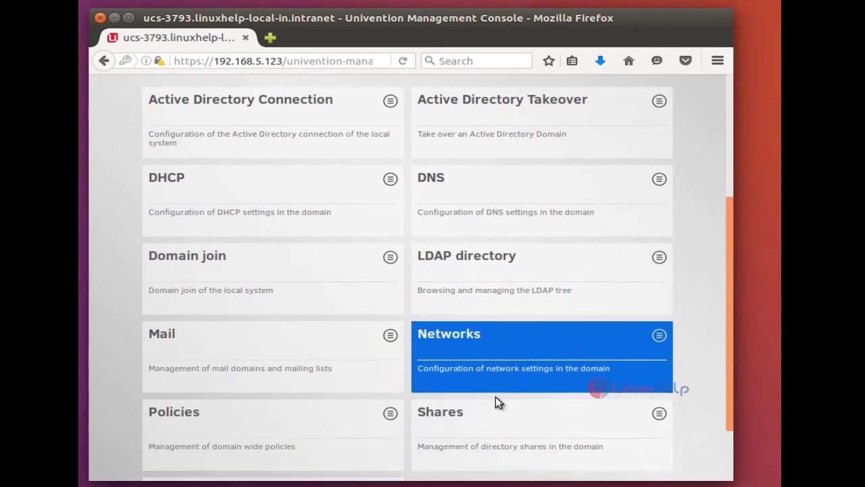
{"action": "scroll", "scroll_direction": "down", "scroll_amount": 3}
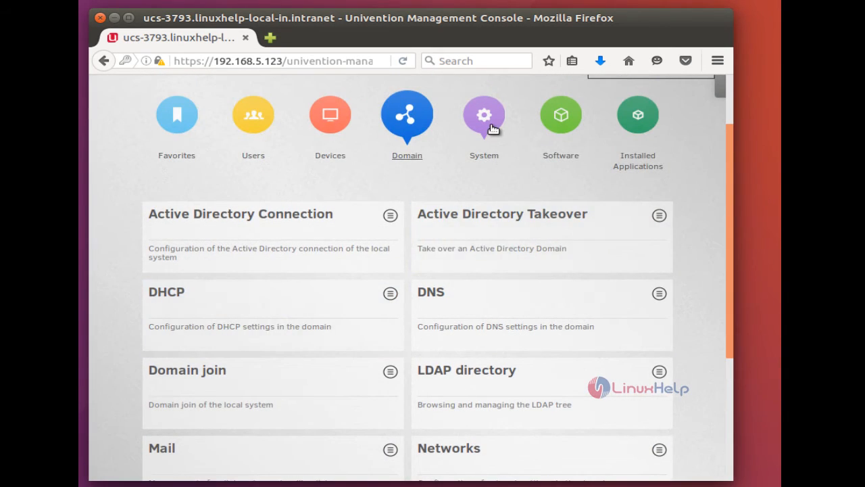
- Open Hardware information from the System category to view CPU, memory and graphics data
{"action": "left_click", "coordinate": [484, 114]}
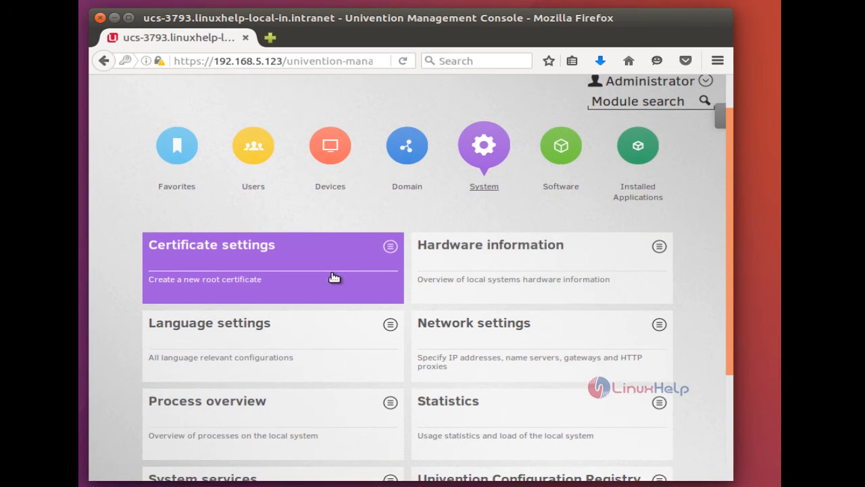
{"action": "scroll", "scroll_direction": "down", "scroll_amount": 3}
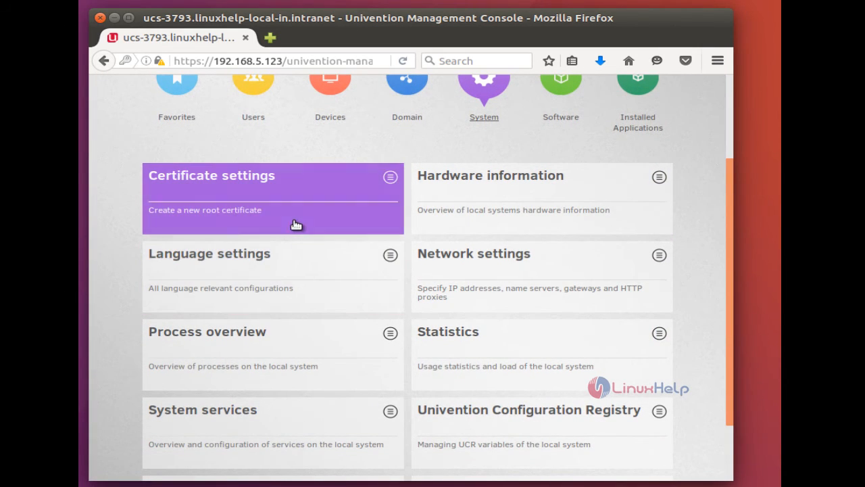
{"action": "mouse_move", "coordinate": [332, 272]}
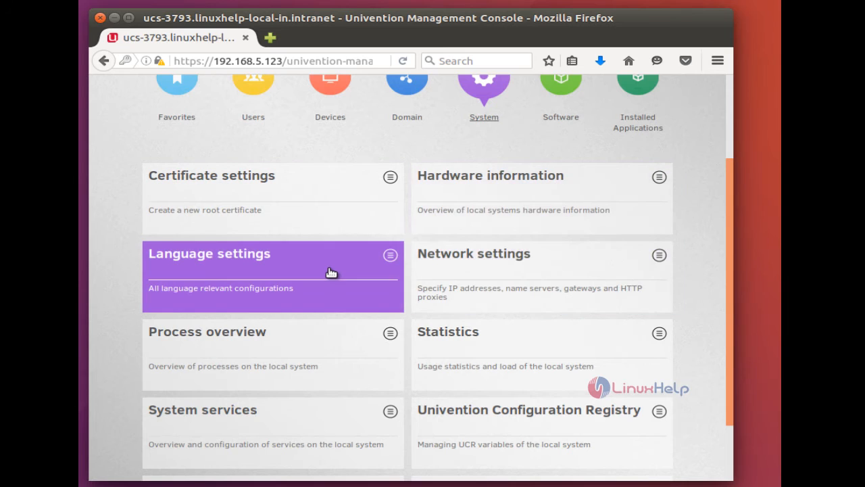
{"action": "left_click", "coordinate": [490, 175]}
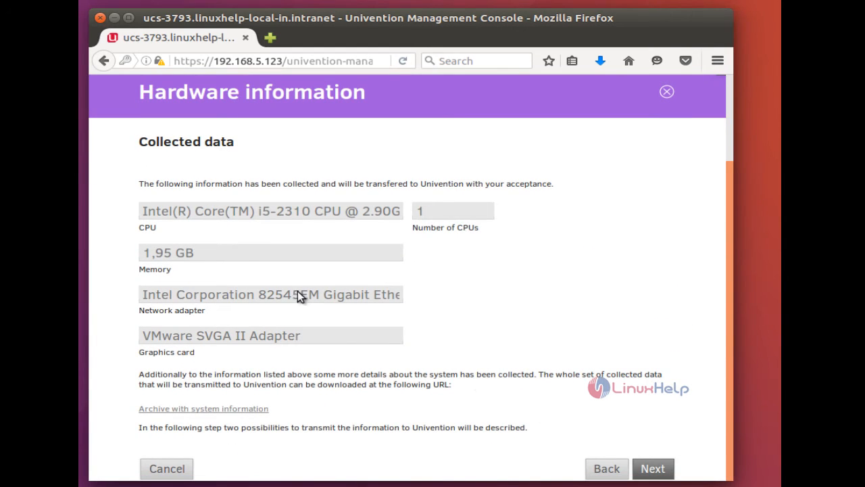
{"action": "mouse_move", "coordinate": [187, 286]}
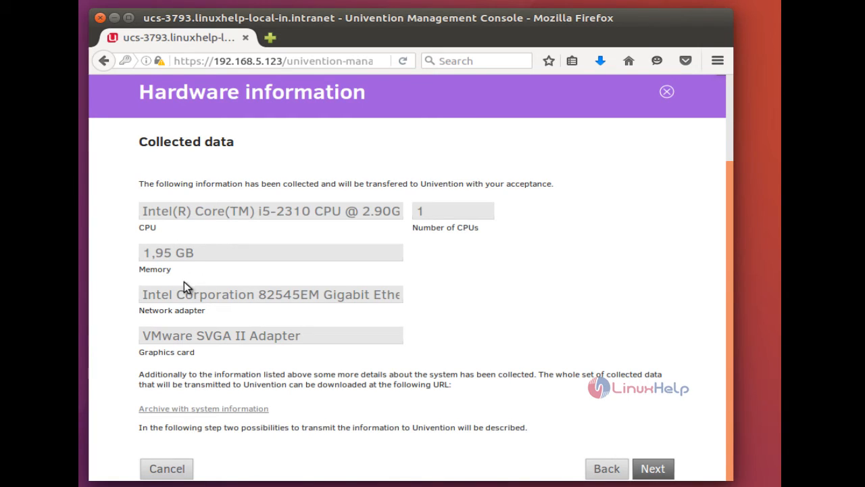
{"action": "mouse_move", "coordinate": [482, 244]}
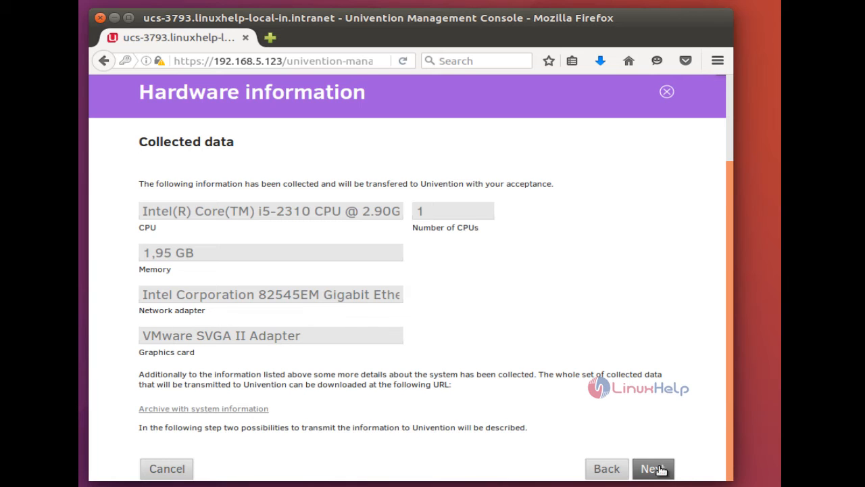
- Advance Hardware information to the Upload transfer step and go back to the overview
{"action": "left_click", "coordinate": [653, 468]}
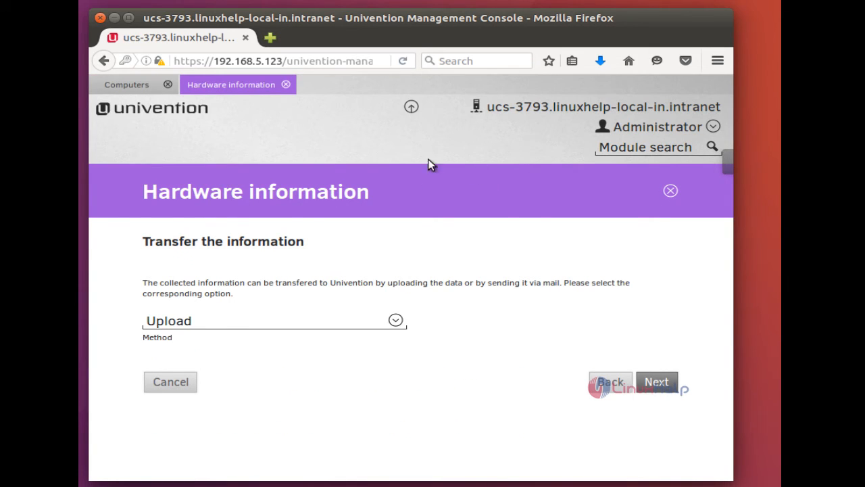
{"action": "mouse_move", "coordinate": [411, 107]}
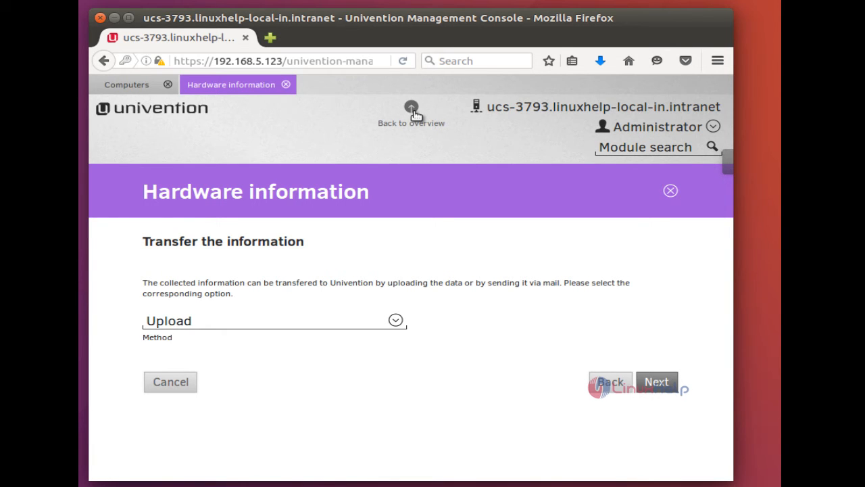
{"action": "left_click", "coordinate": [411, 108]}
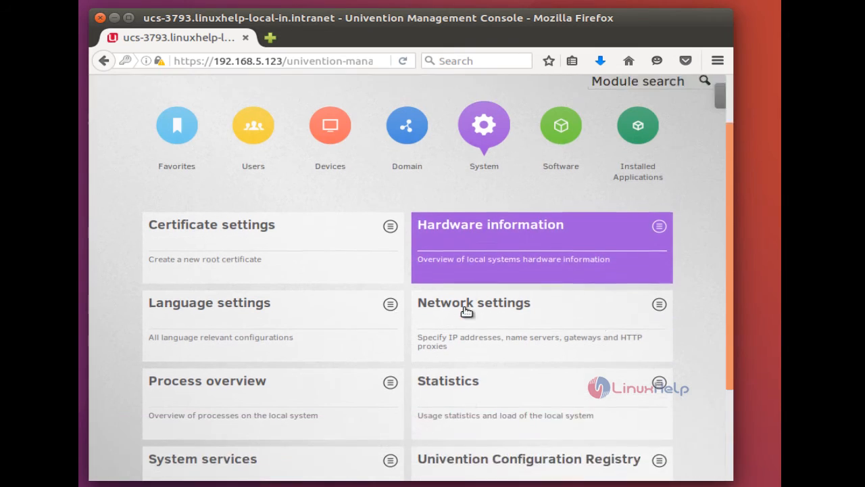
- View the Statistics memory usage and swap space graphs
{"action": "scroll", "scroll_direction": "down", "scroll_amount": 3}
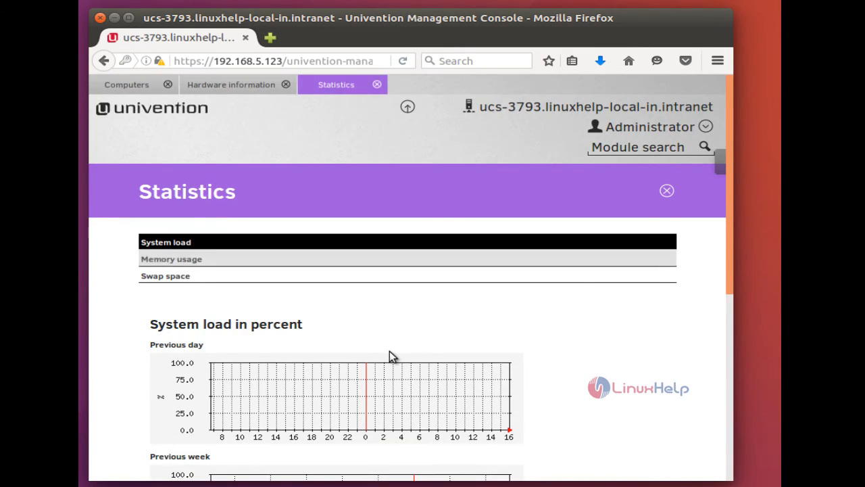
{"action": "scroll", "scroll_direction": "down", "scroll_amount": 3}
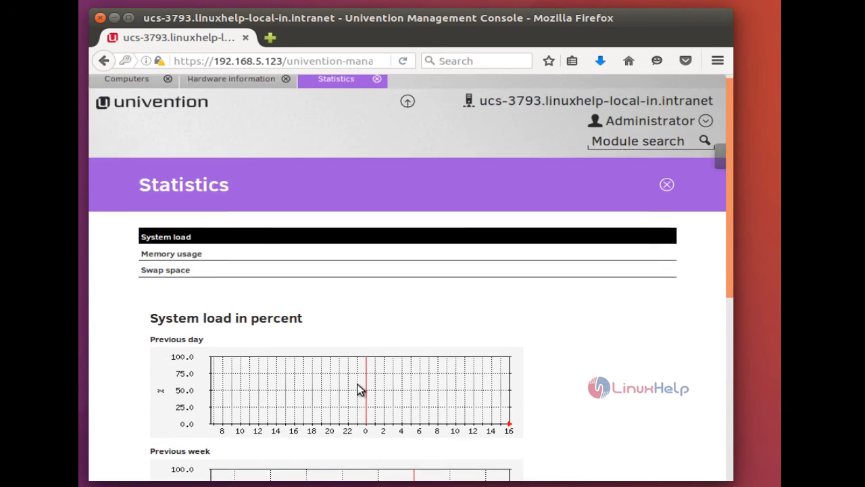
{"action": "left_click", "coordinate": [171, 253]}
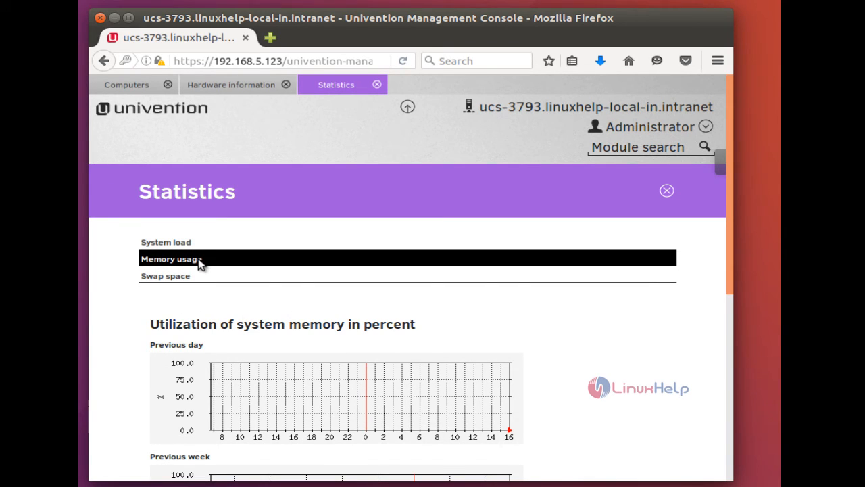
{"action": "left_click", "coordinate": [165, 276]}
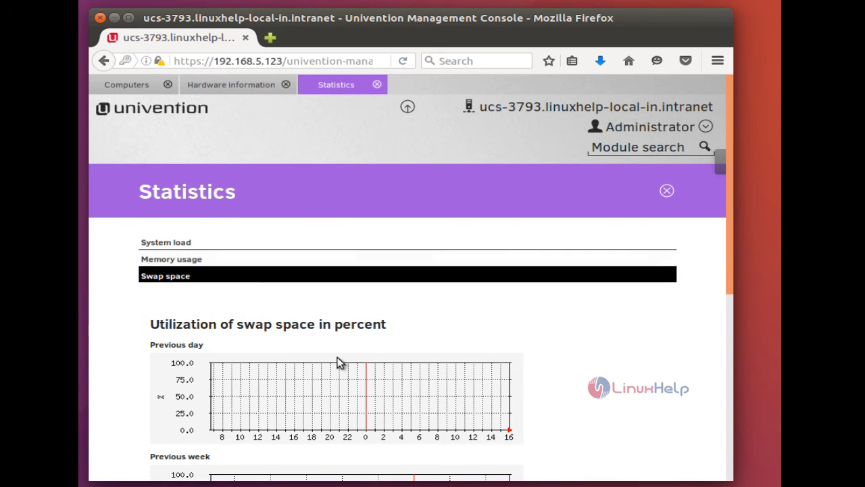
{"action": "mouse_move", "coordinate": [368, 353]}
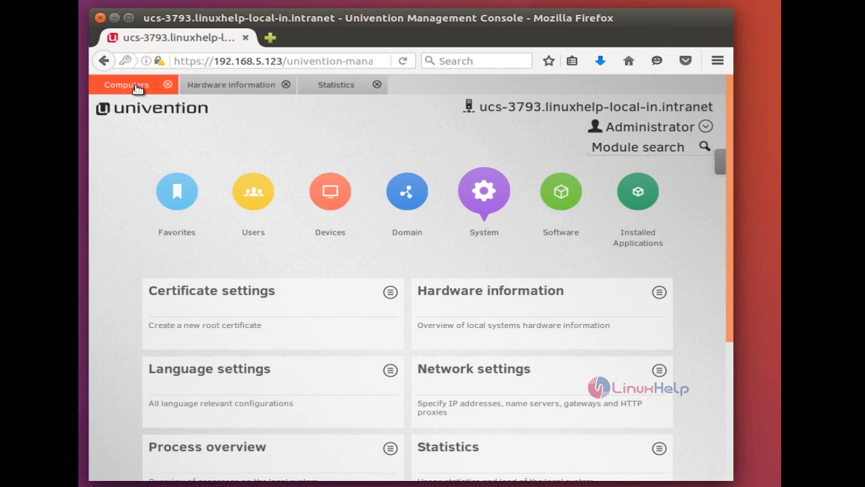
- Close the open Hardware information module
{"action": "left_click", "coordinate": [231, 84]}
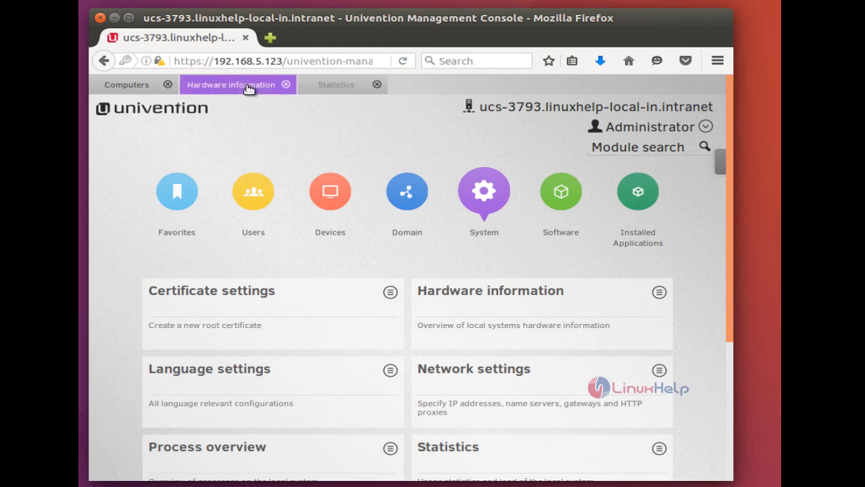
{"action": "left_click", "coordinate": [337, 84]}
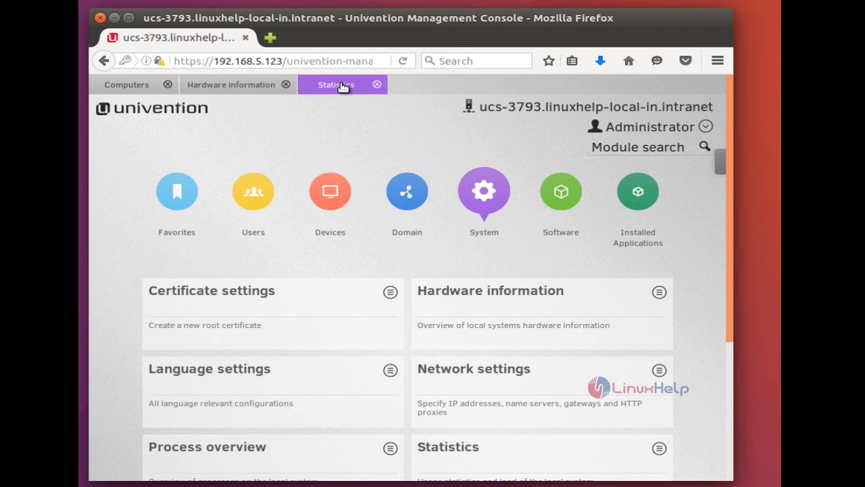
{"action": "left_click", "coordinate": [231, 84]}
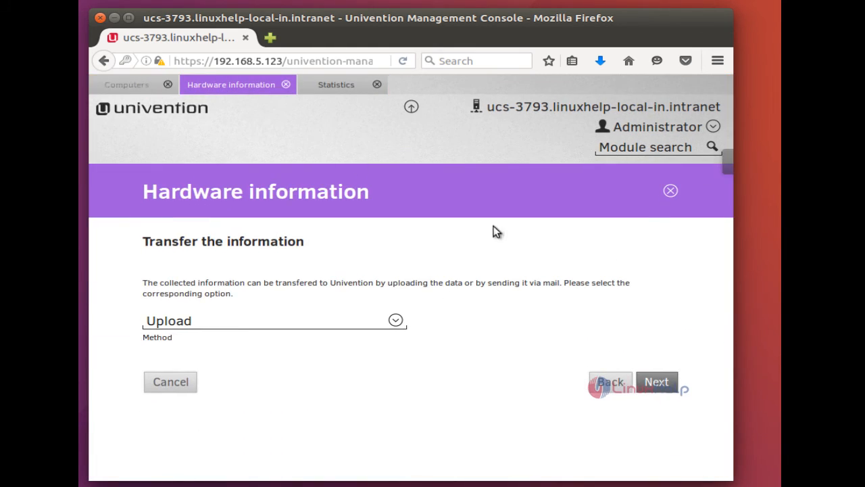
{"action": "mouse_move", "coordinate": [302, 109]}
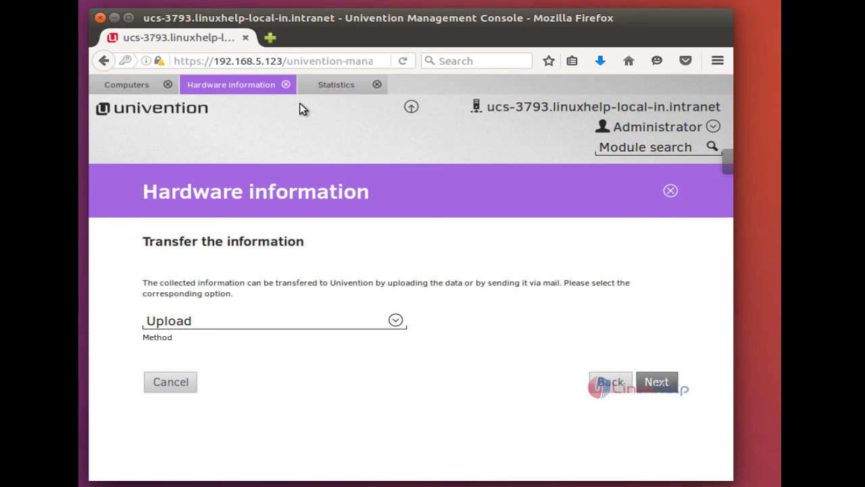
{"action": "left_click", "coordinate": [284, 84]}
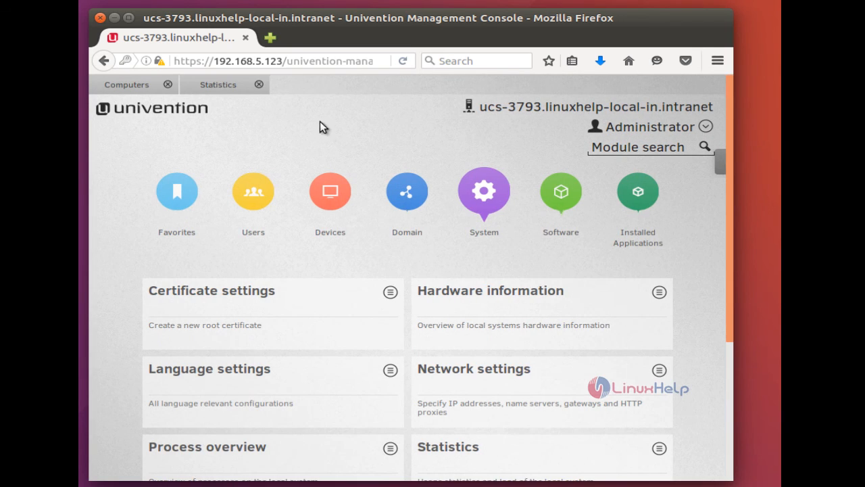
- Check Statistics, then list the Users category modules from the overview
{"action": "left_click", "coordinate": [218, 84]}
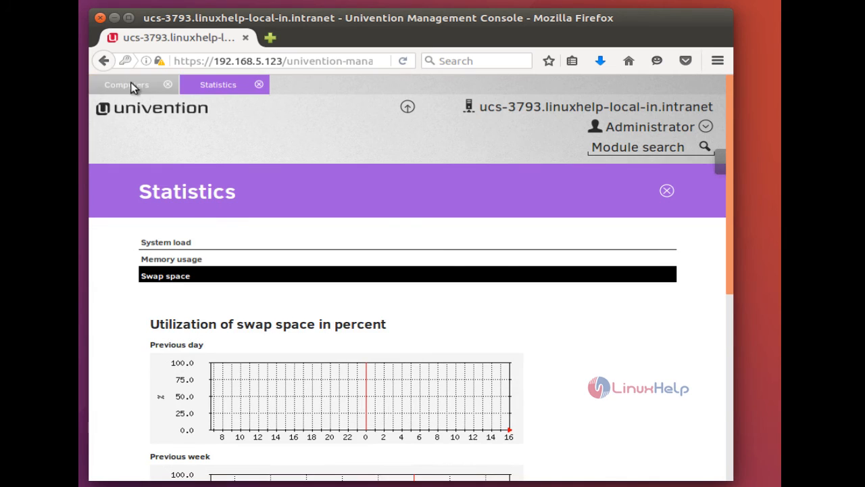
{"action": "left_click", "coordinate": [125, 85]}
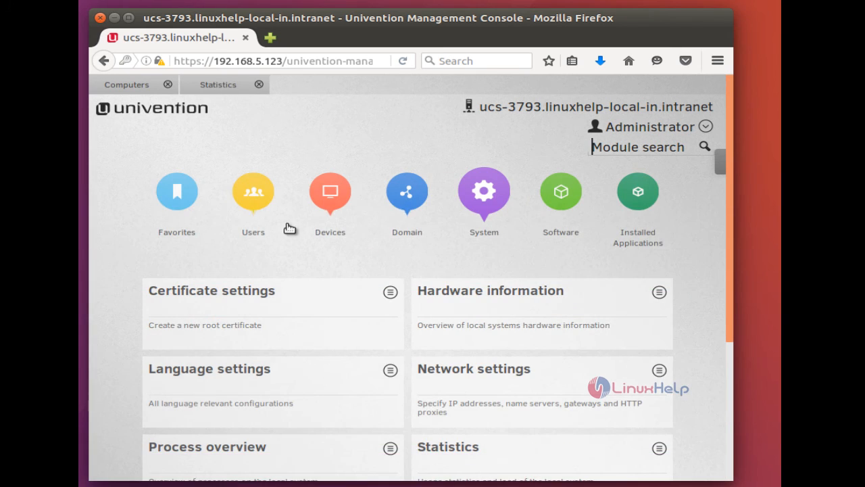
{"action": "left_click", "coordinate": [253, 191]}
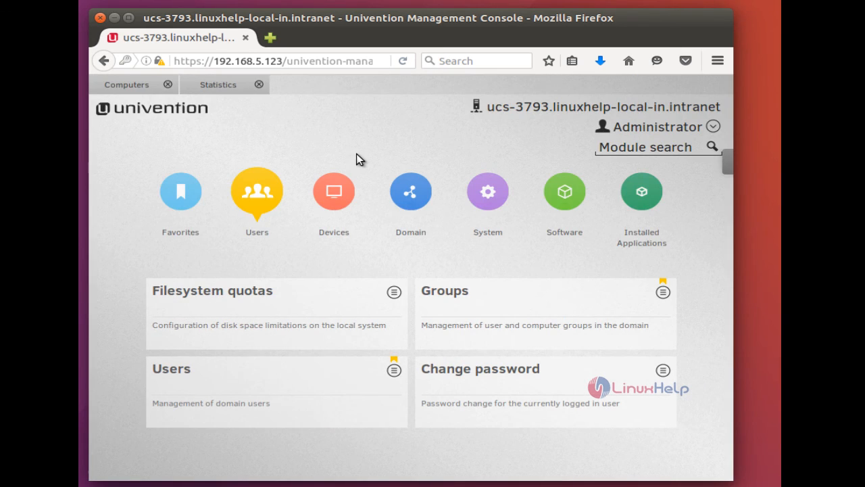